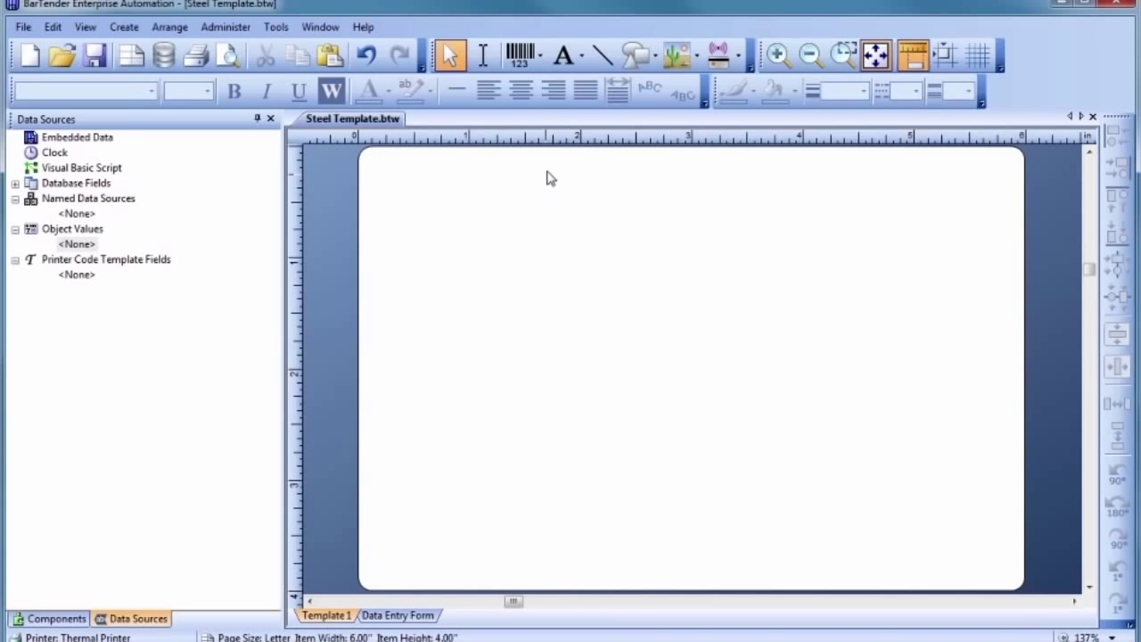
mouse_move(564, 55)
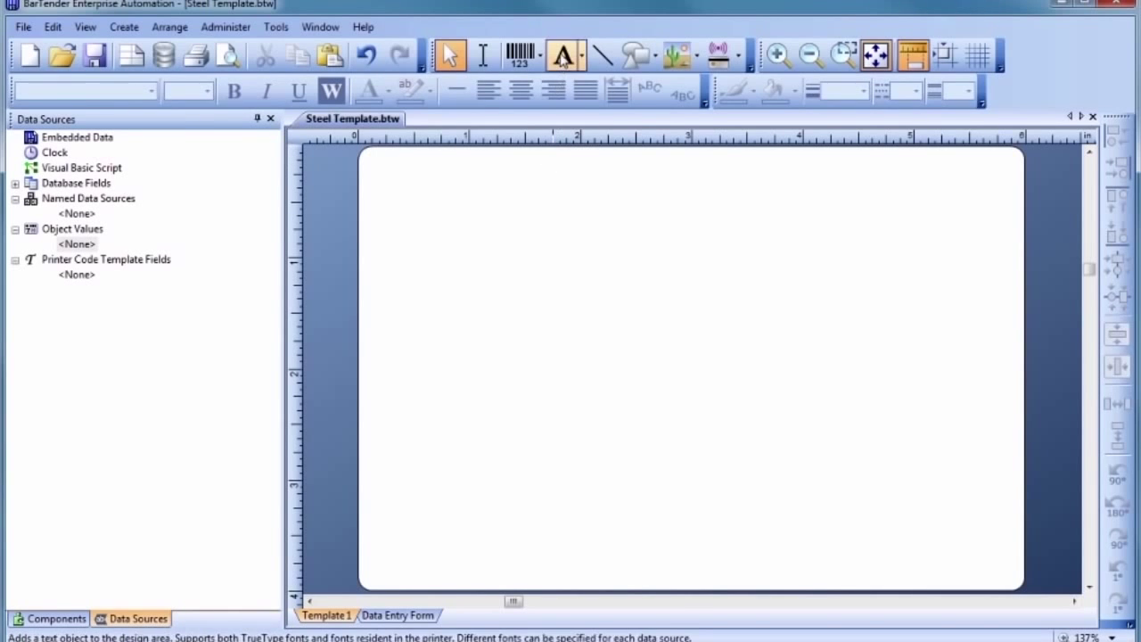
Place a single-line 'Sample Text' object near the label's top-right corner
click(564, 55)
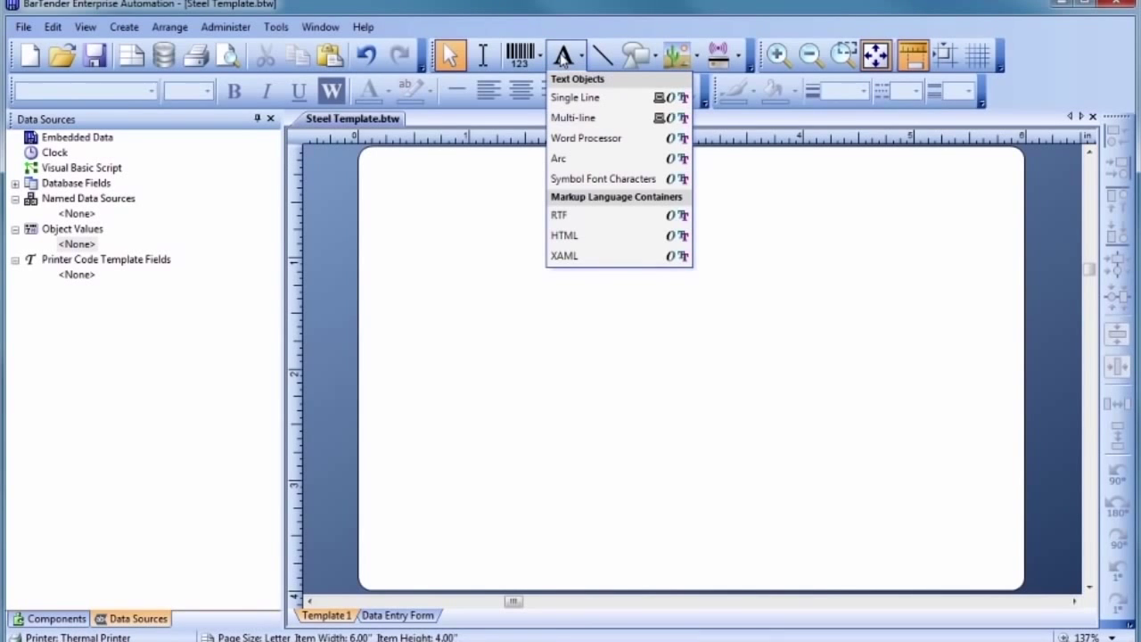
mouse_move(575, 96)
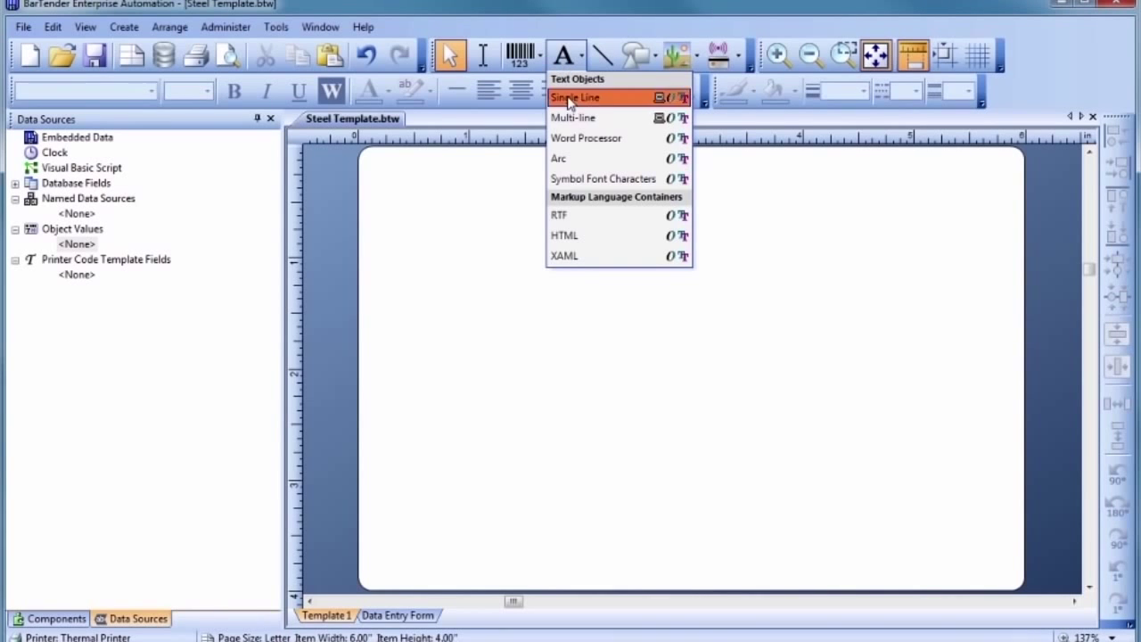
click(574, 96)
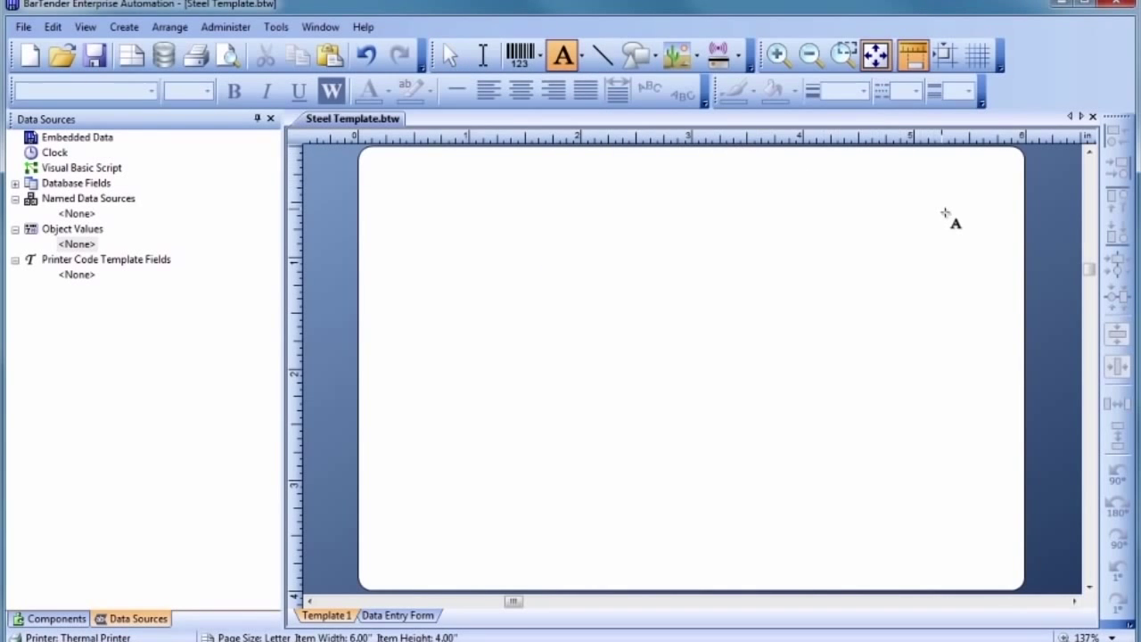
click(952, 212)
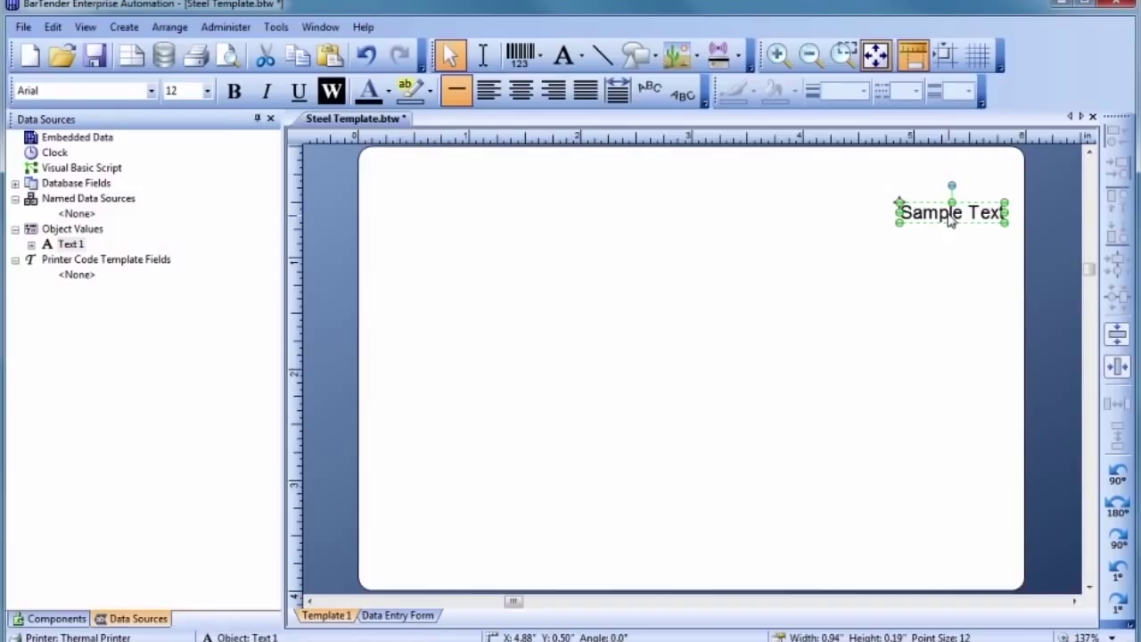
Replace the placeholder text with the heading 'AISI 309 SS 14'
double_click(952, 212)
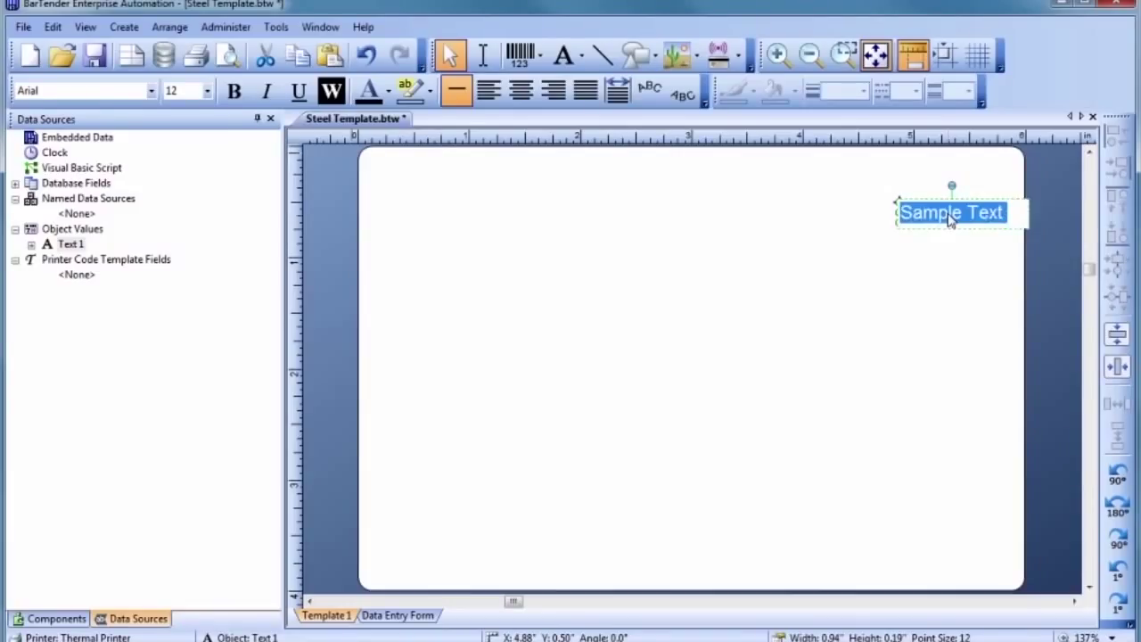
text(AISI 30)
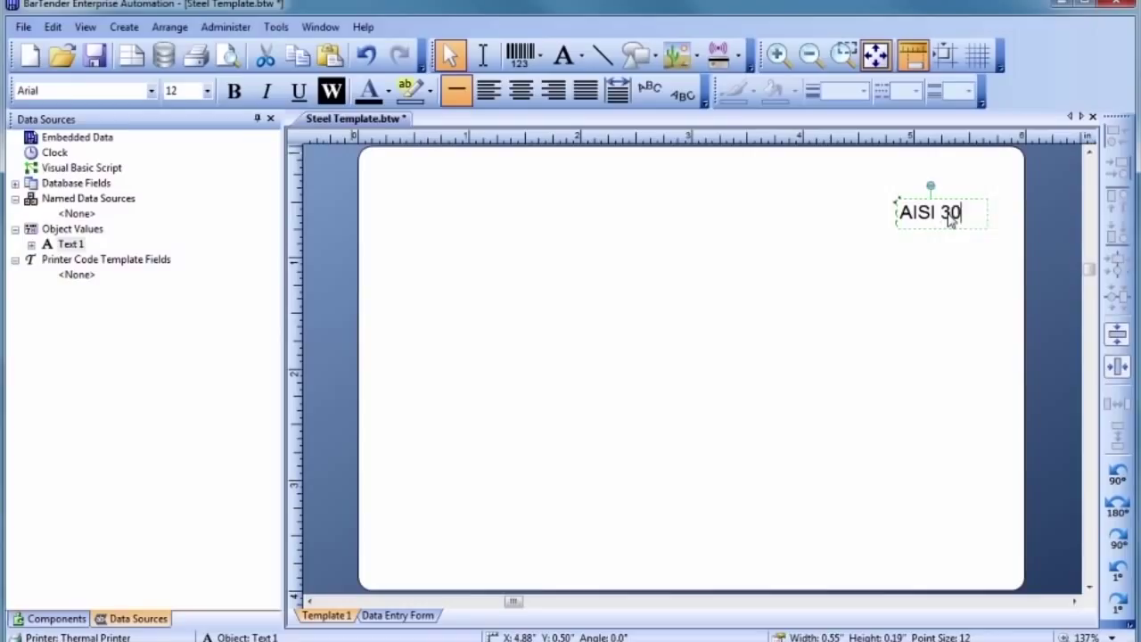
text(9 SS 14)
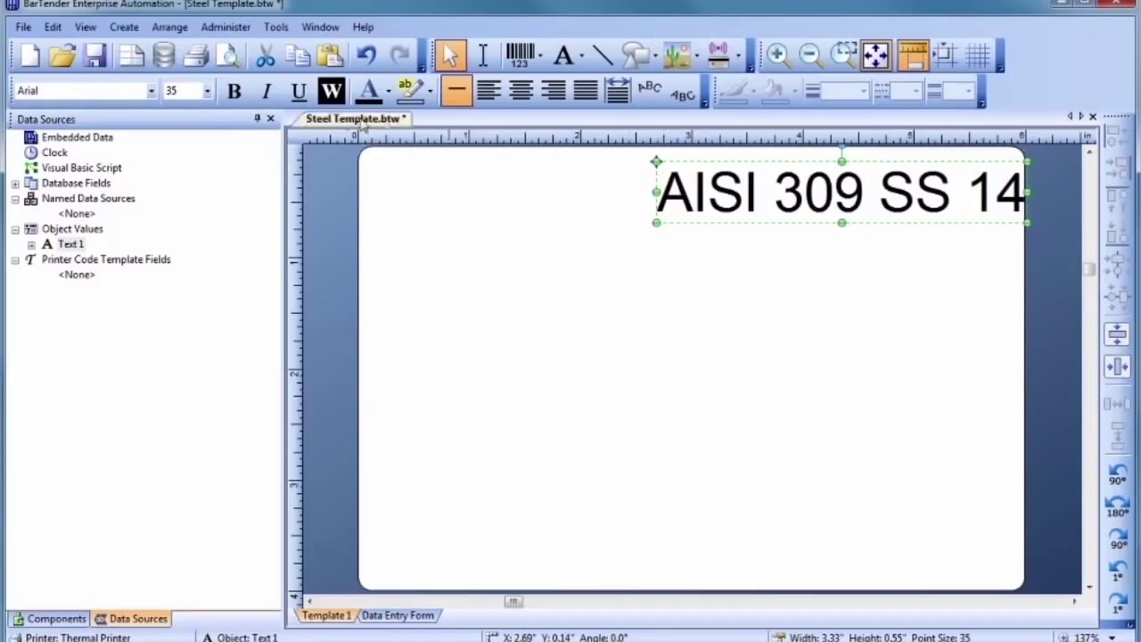
Set the heading's font, a larger text size and bold weight
click(150, 90)
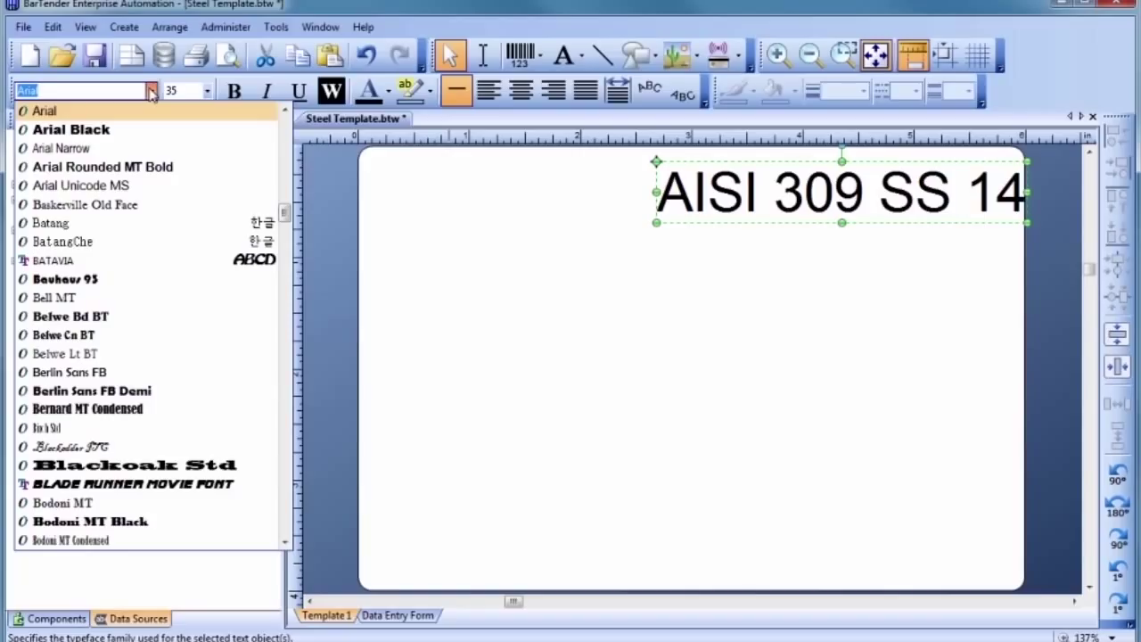
text(Tahoma)
click(187, 91)
text(36)
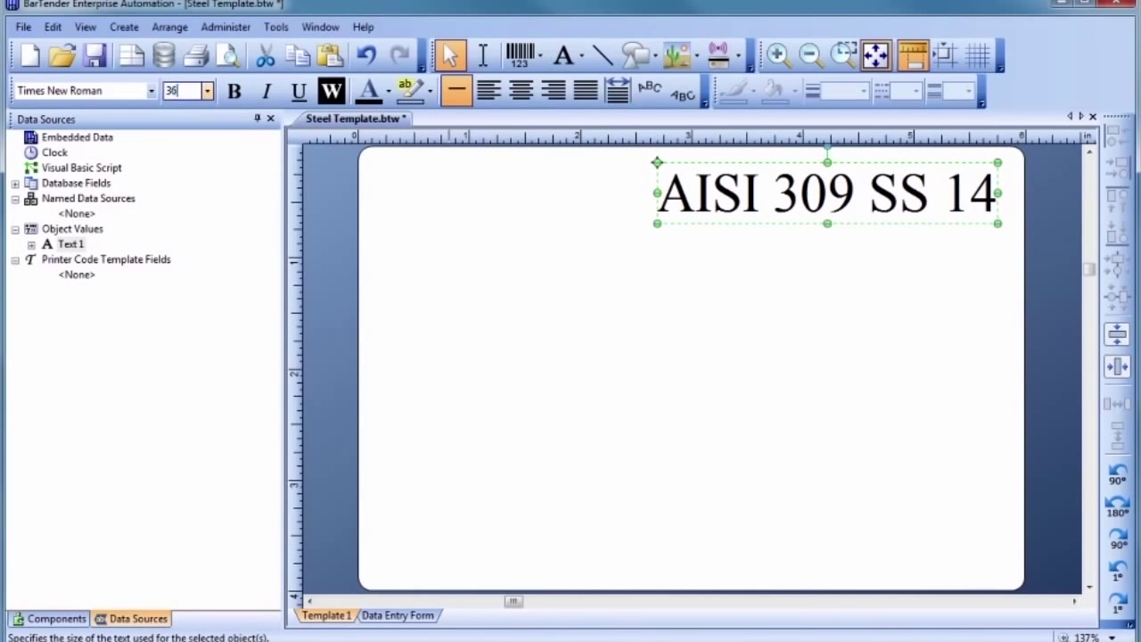
click(233, 91)
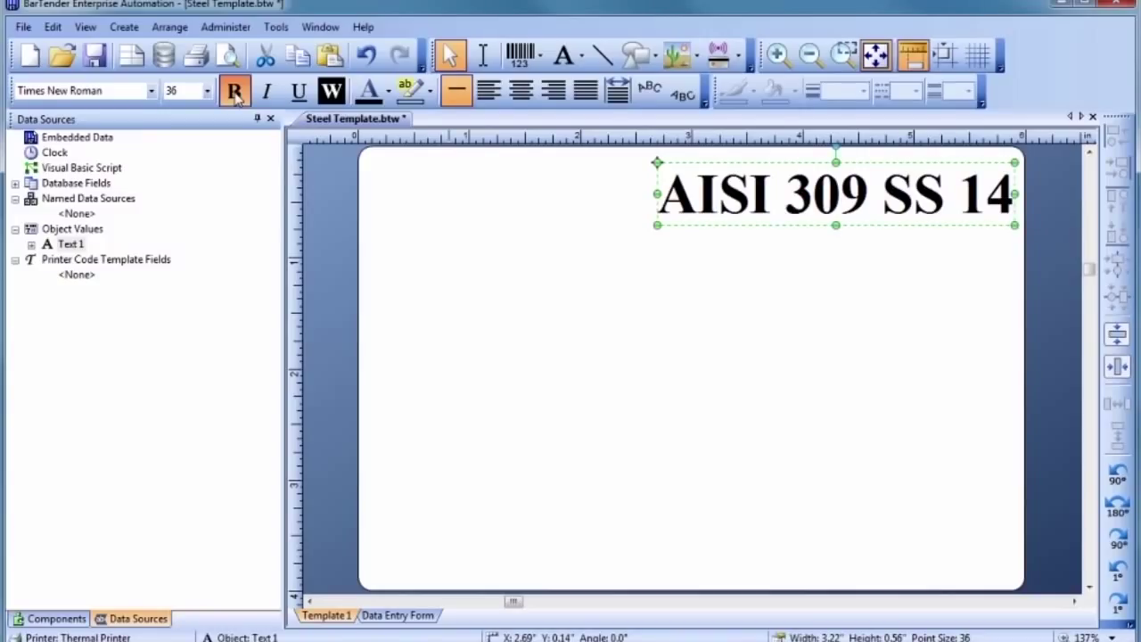
click(236, 89)
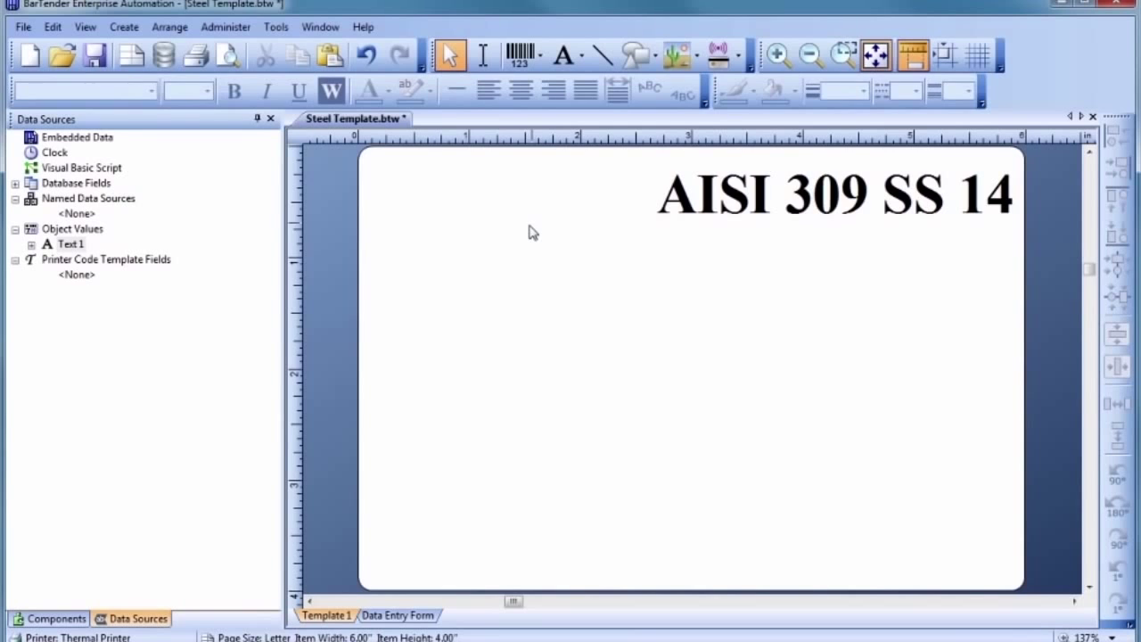
mouse_move(106, 583)
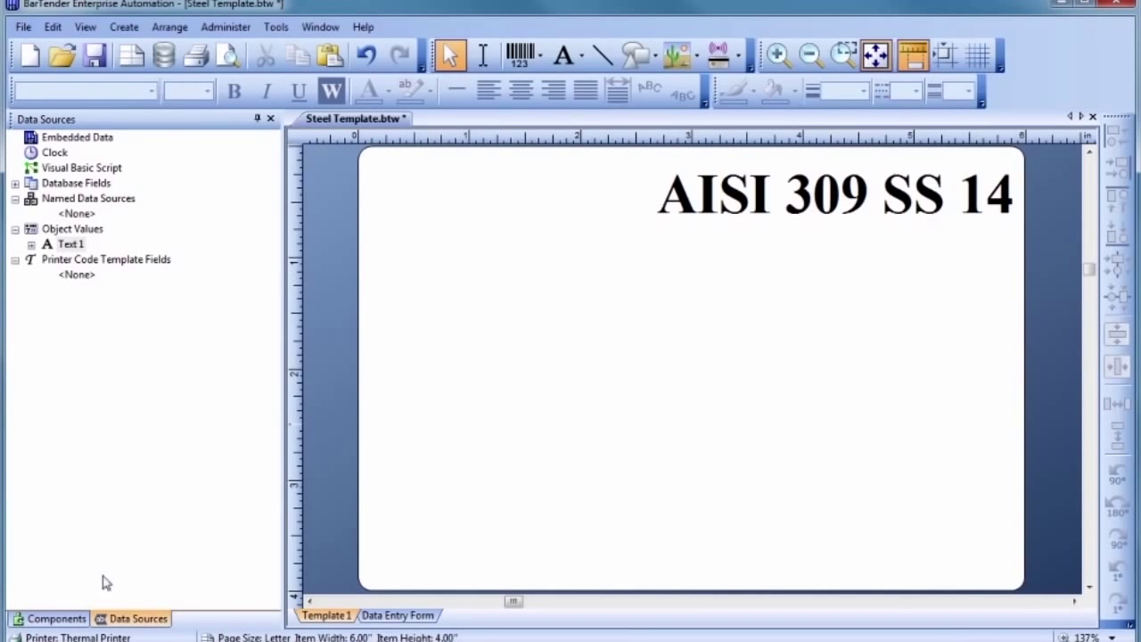
mouse_move(50, 622)
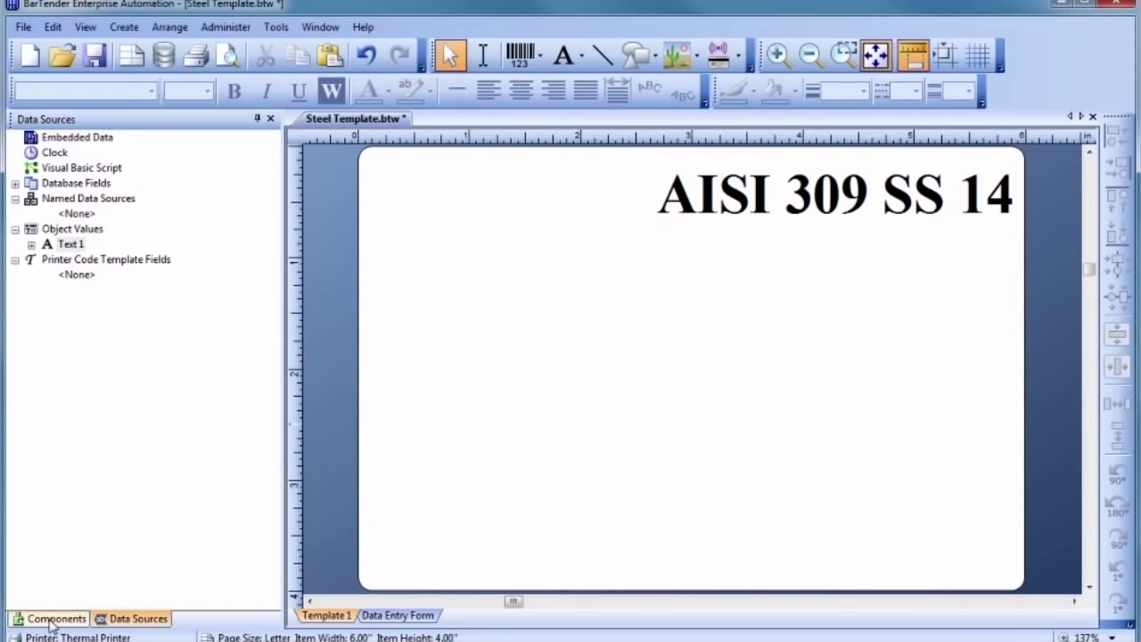
Browse the components library, return to data sources and narrow the side panel
click(55, 617)
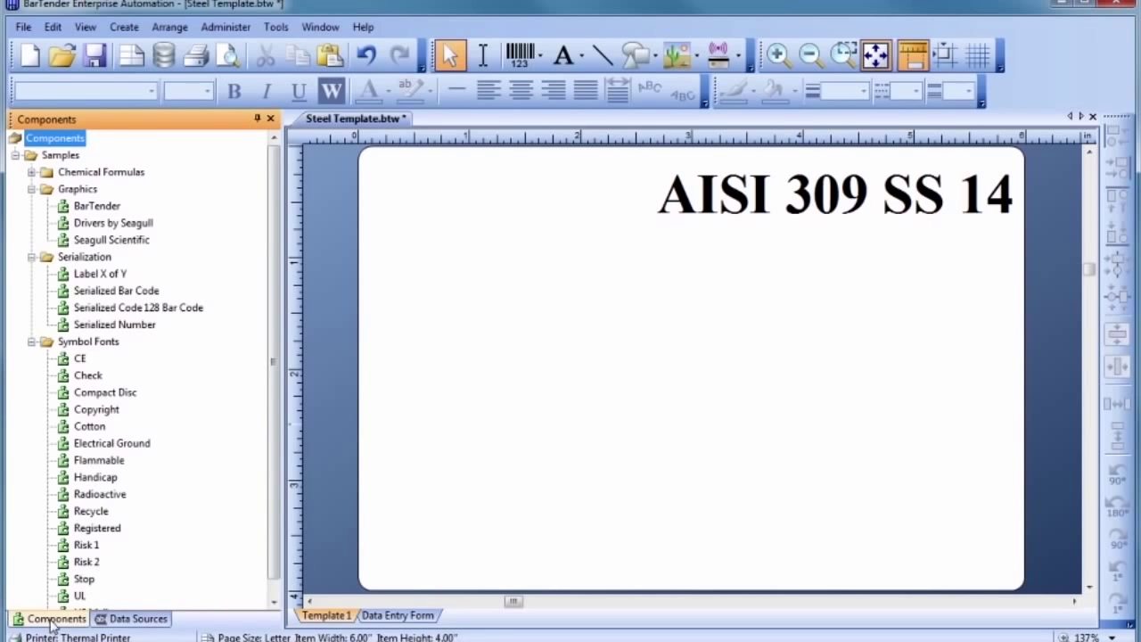
click(136, 617)
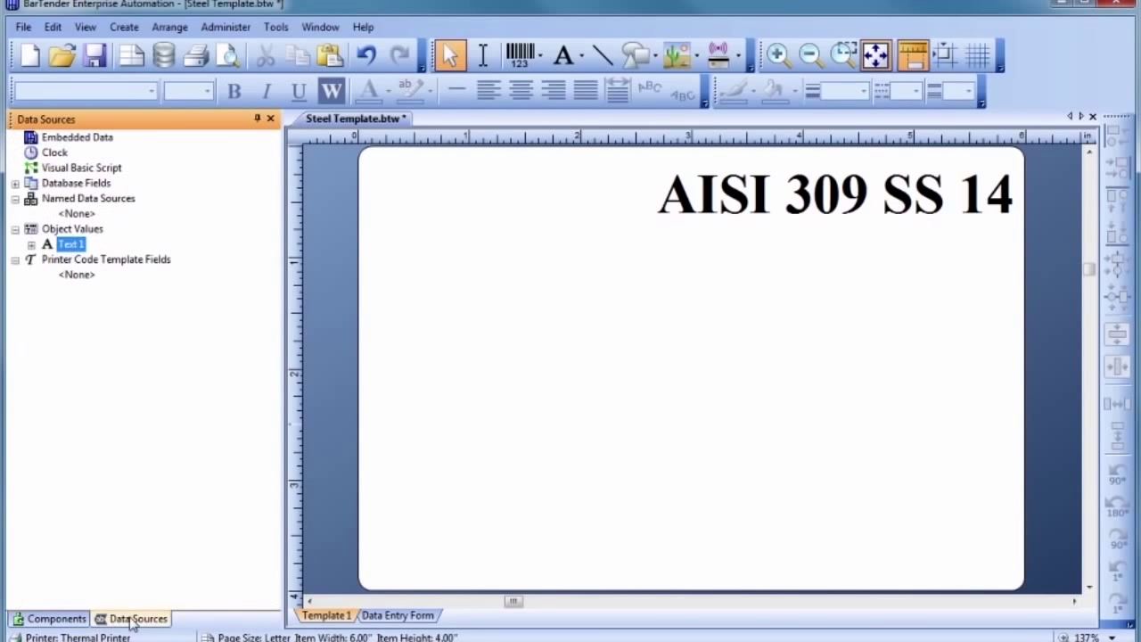
mouse_move(223, 470)
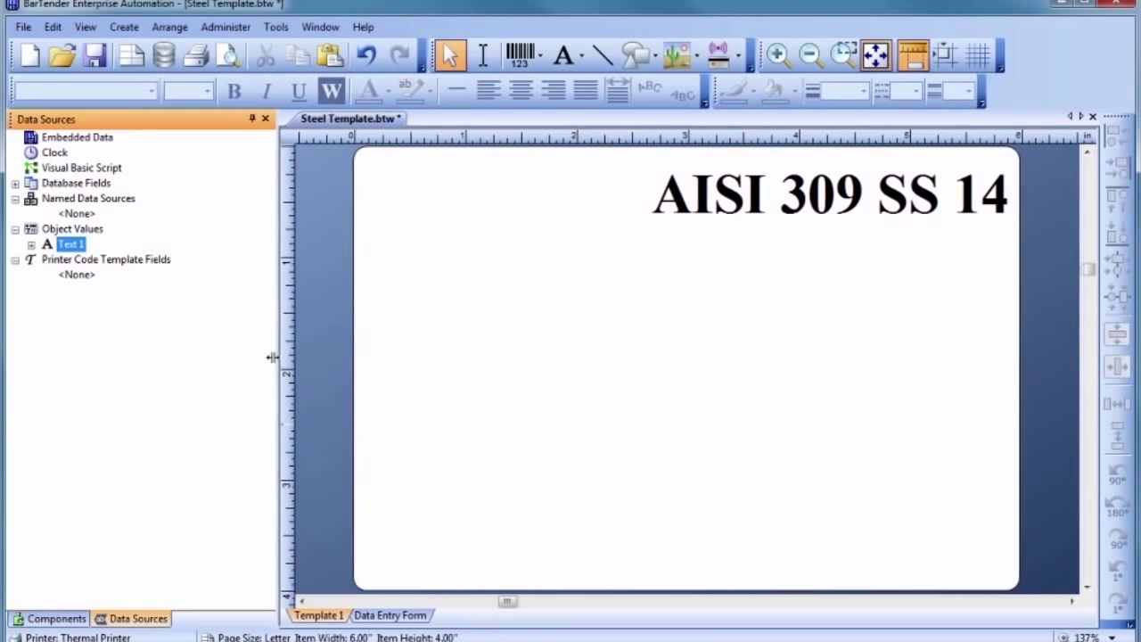
drag(274, 356, 210, 365)
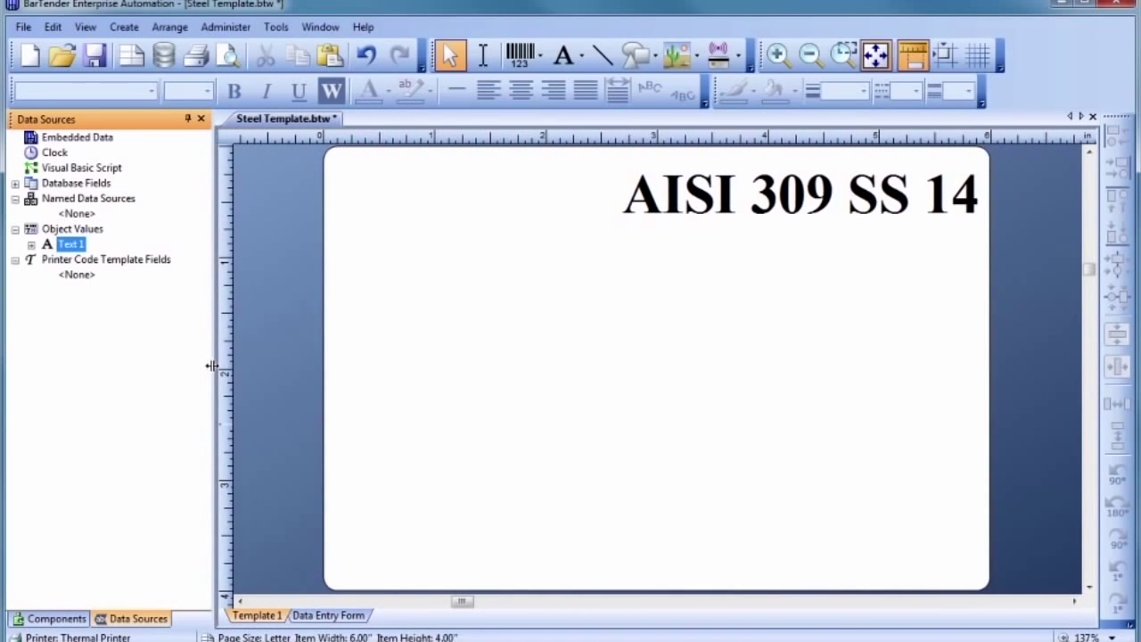
mouse_move(364, 334)
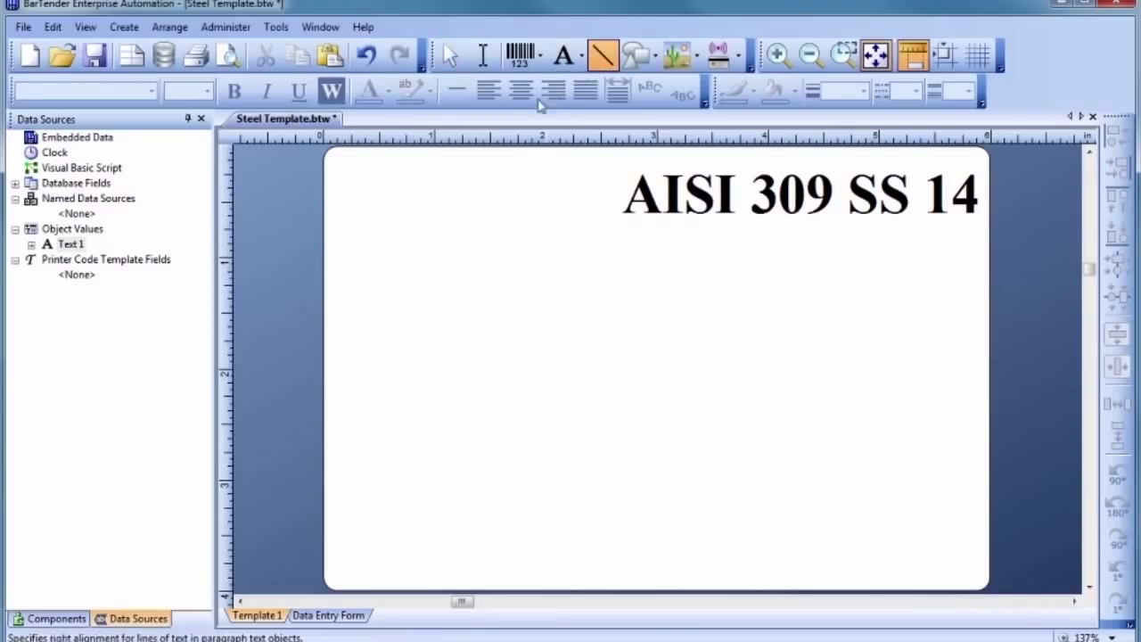
mouse_move(337, 242)
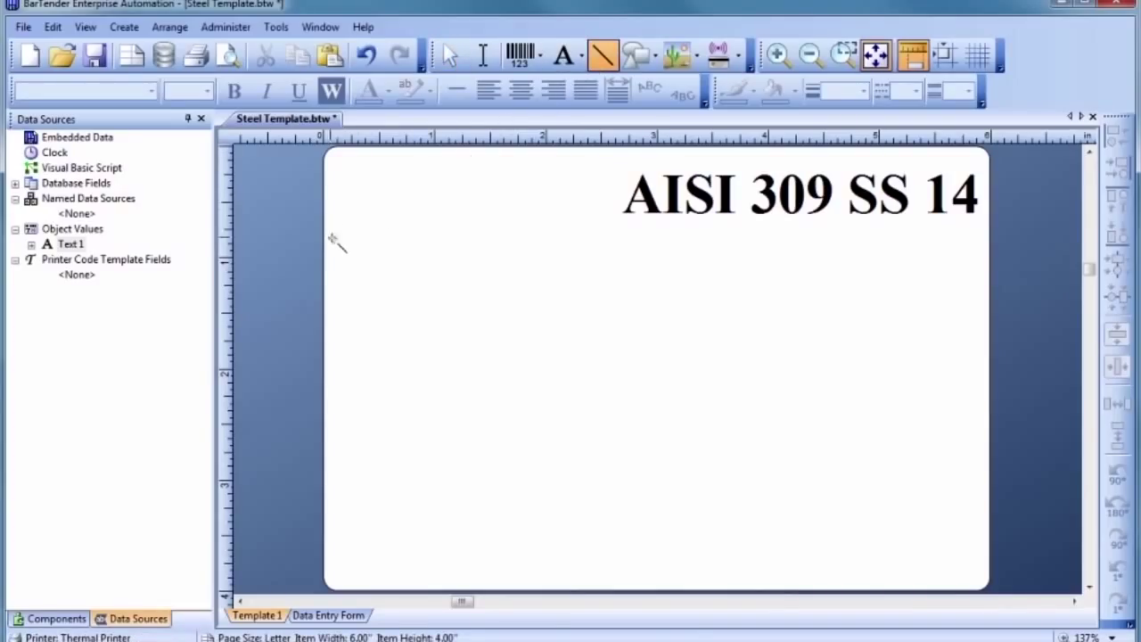
Draw two full-width horizontal divider lines, one under the heading and one lower
drag(330, 243, 472, 246)
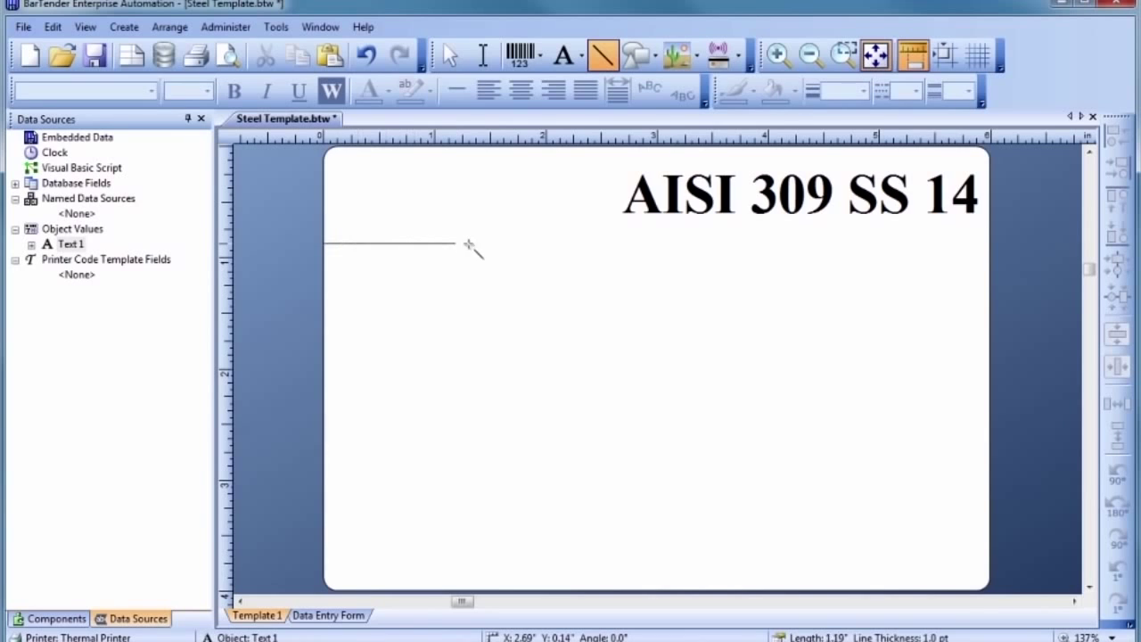
drag(467, 242, 987, 241)
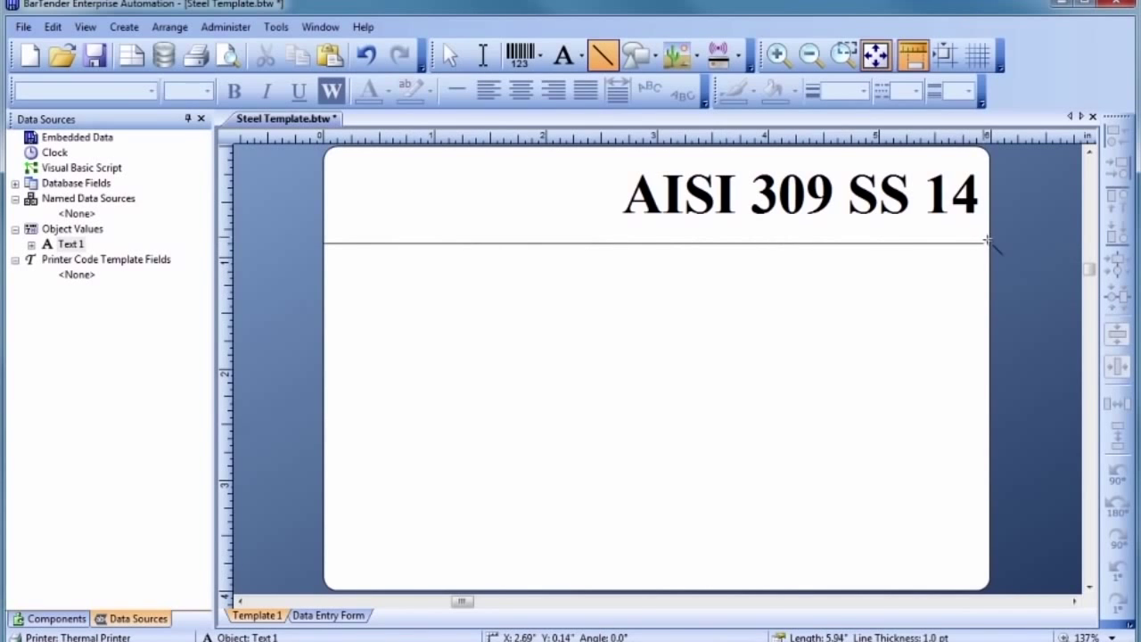
click(656, 243)
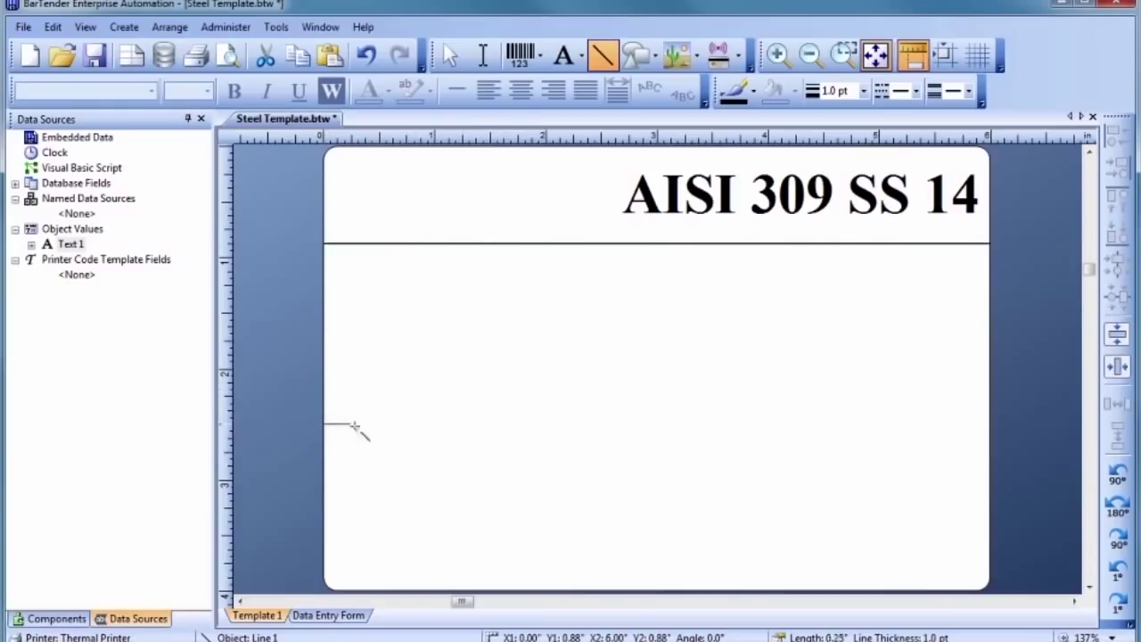
drag(355, 426, 931, 423)
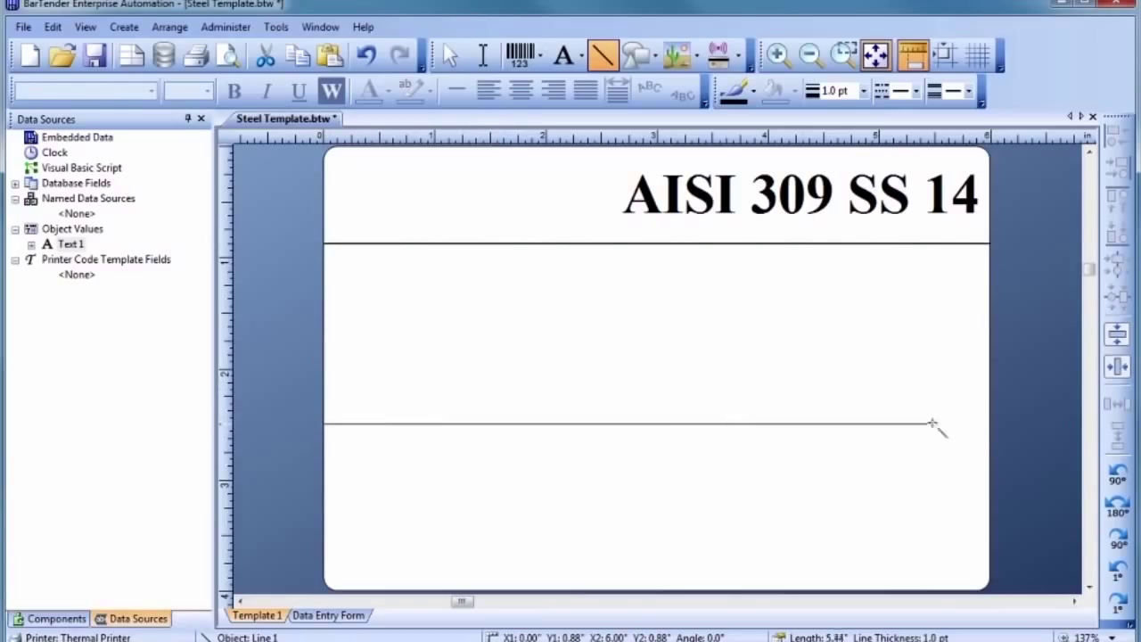
click(657, 424)
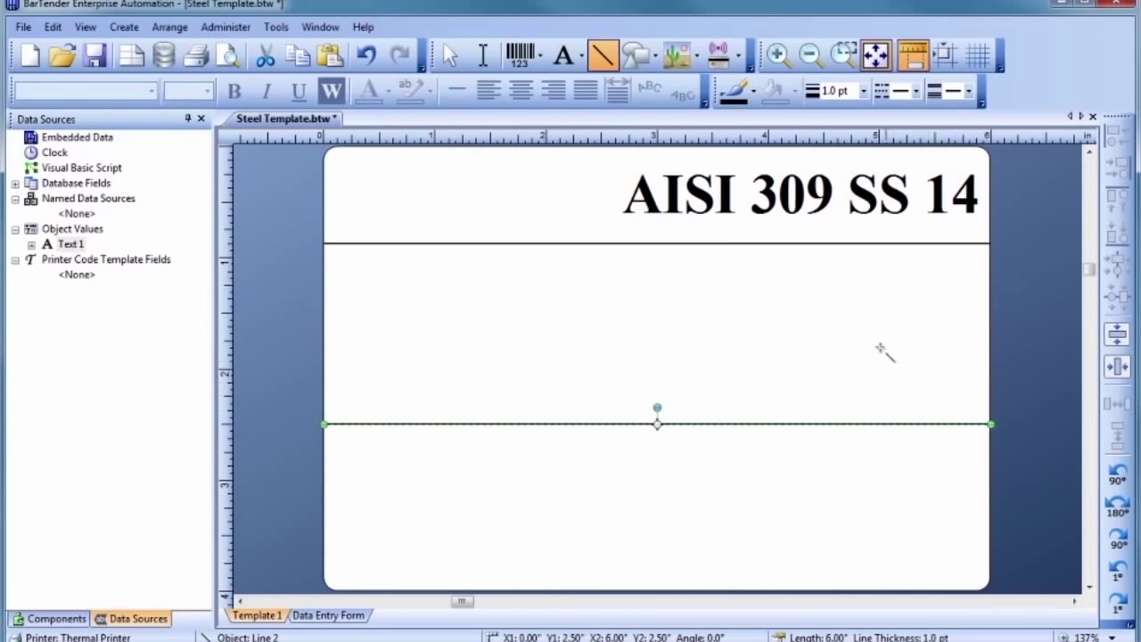
mouse_move(606, 152)
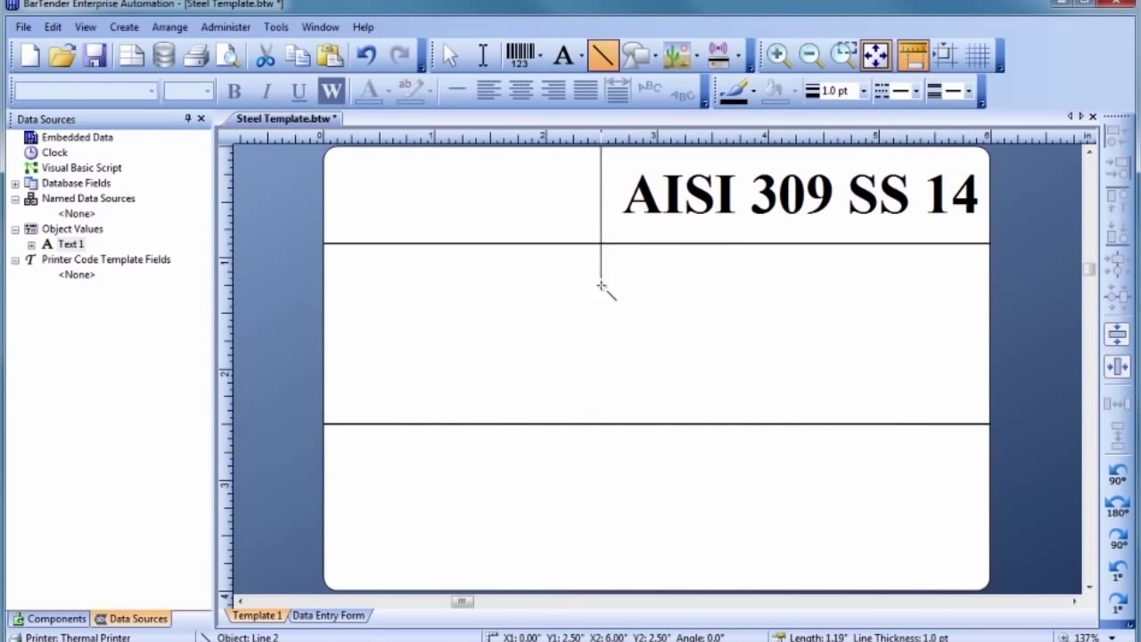
Draw a vertical divider line left of the heading between the rules
drag(602, 286, 602, 436)
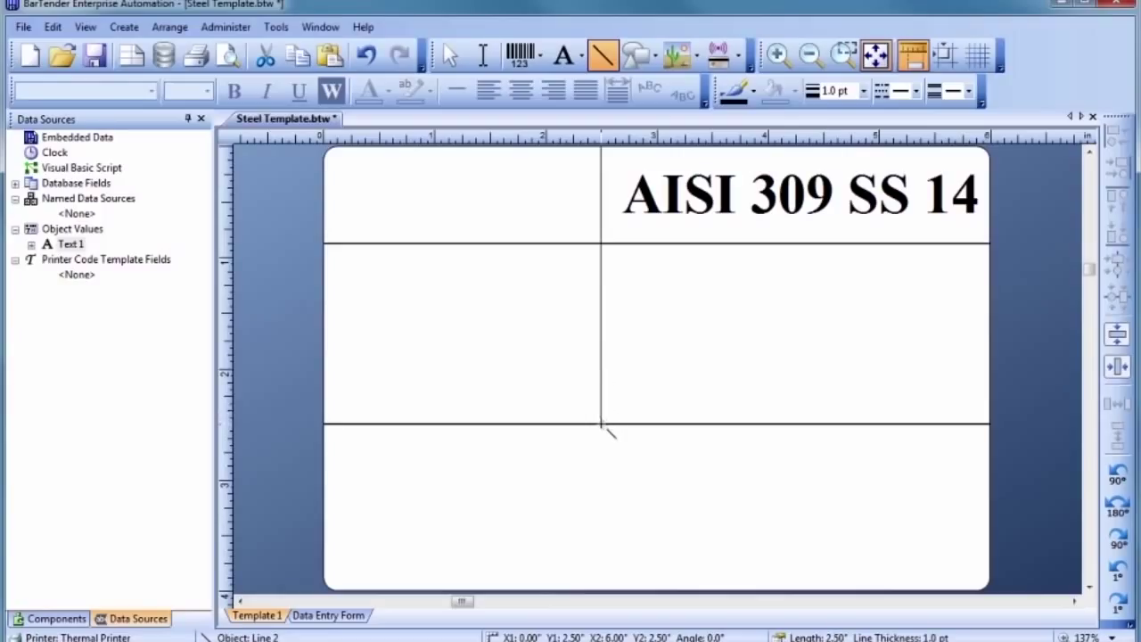
click(602, 286)
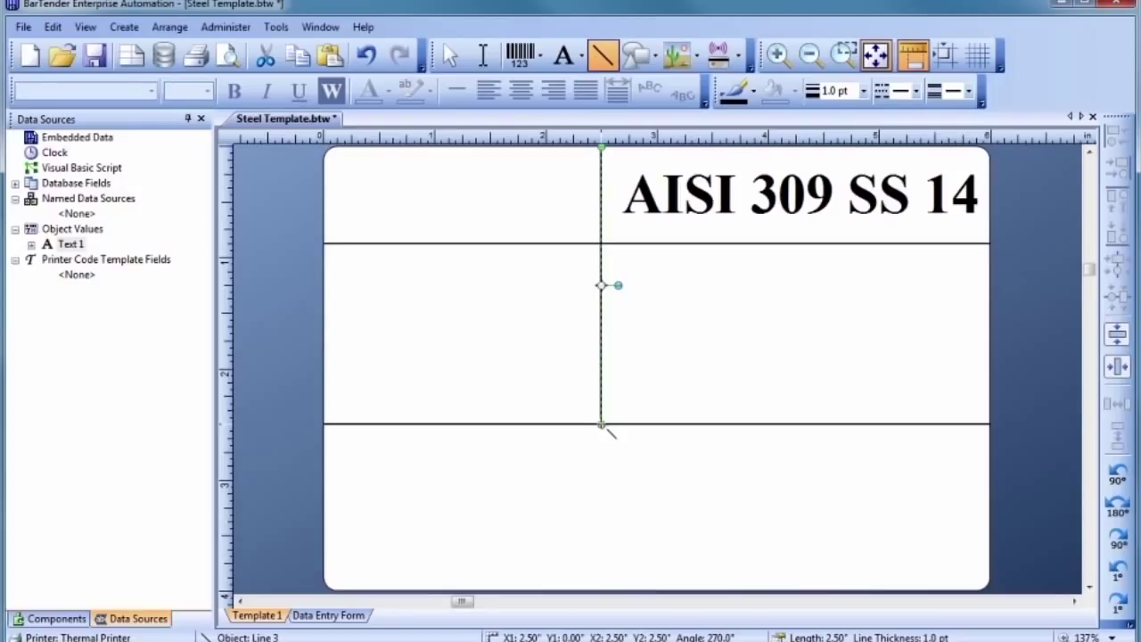
click(449, 56)
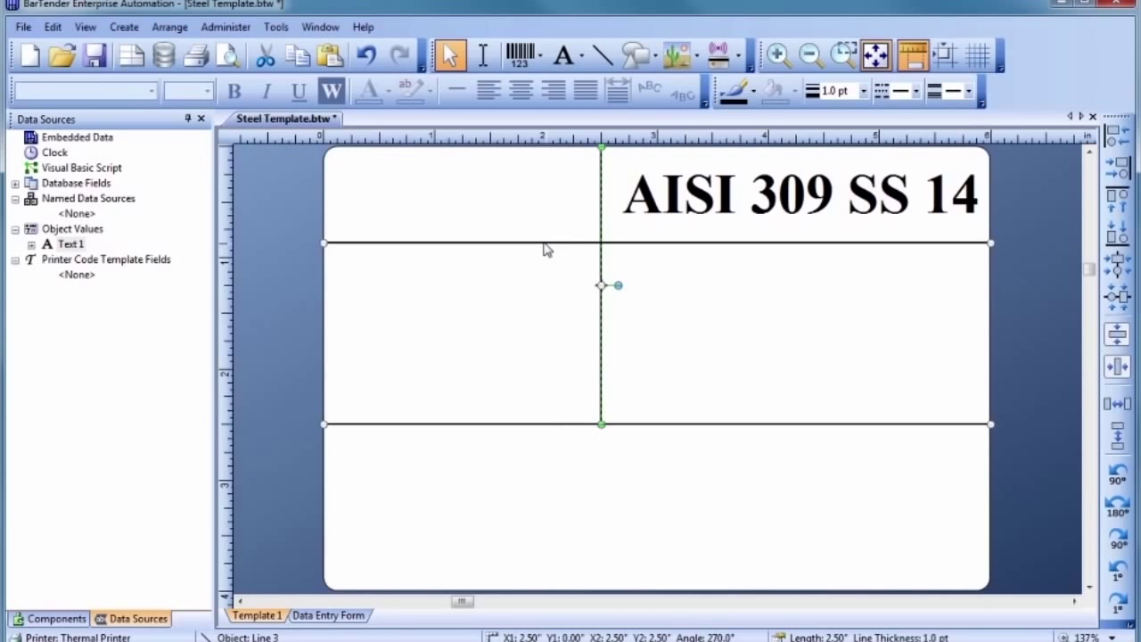
mouse_move(809, 120)
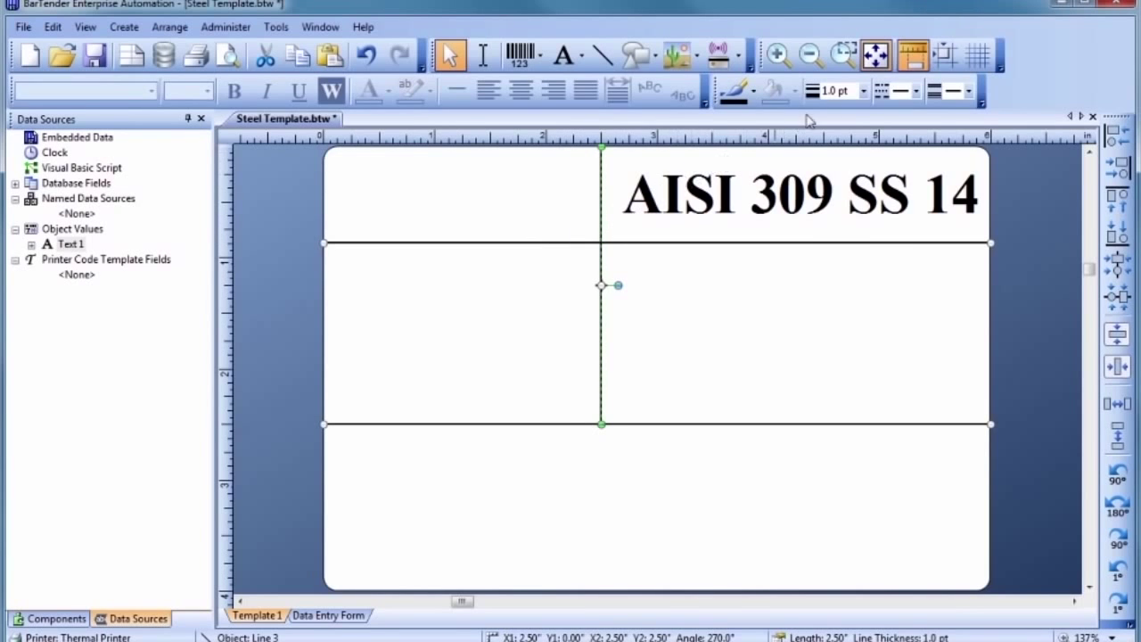
Give the vertical divider a heavier line thickness matching the other rules
click(861, 89)
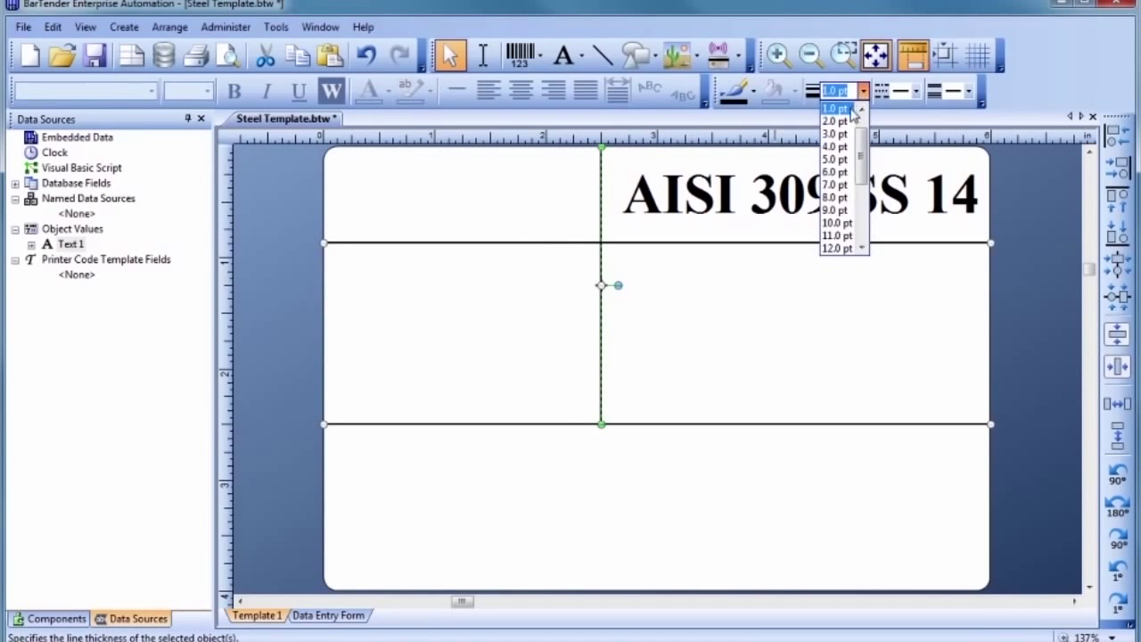
click(835, 121)
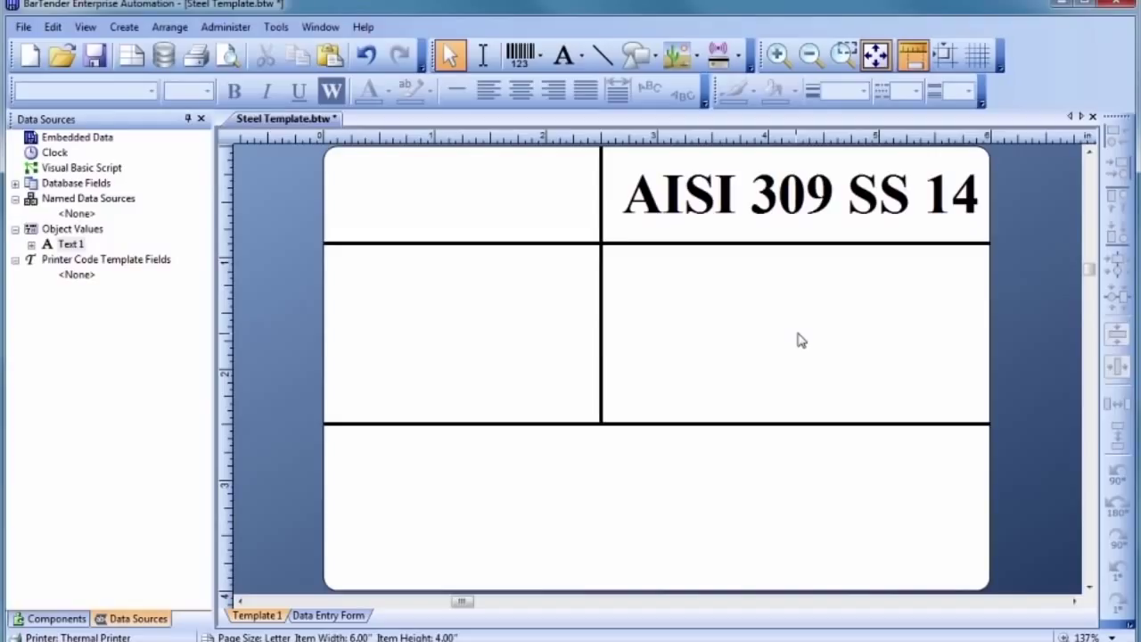
mouse_move(751, 289)
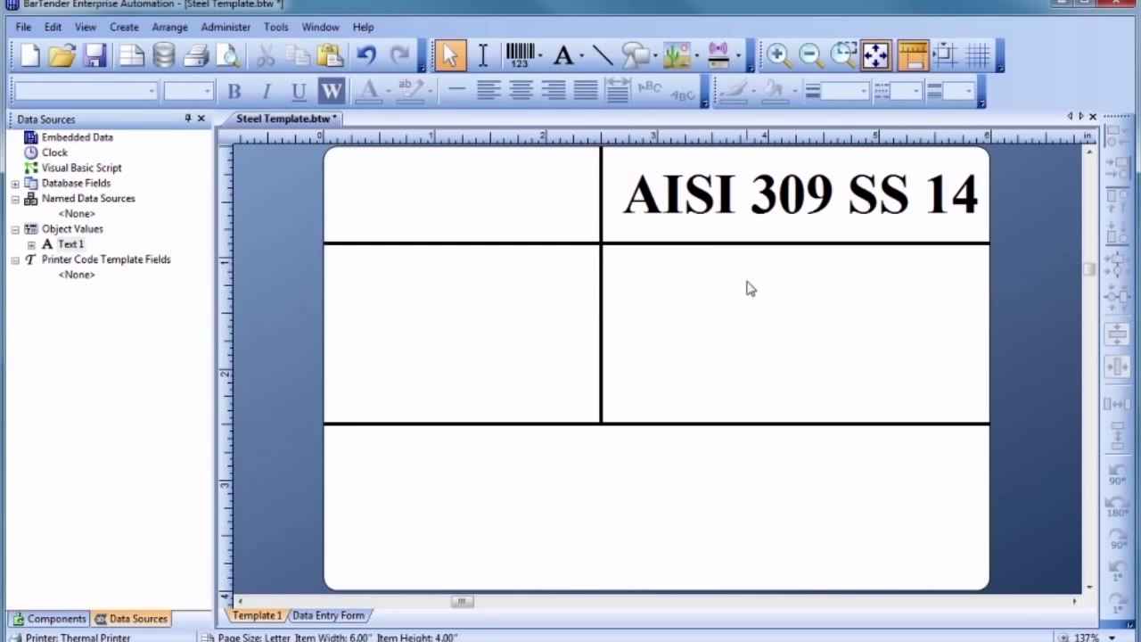
Browse the barcode picker to the GS1-128 variants under GS1 (by Symbology)
click(517, 55)
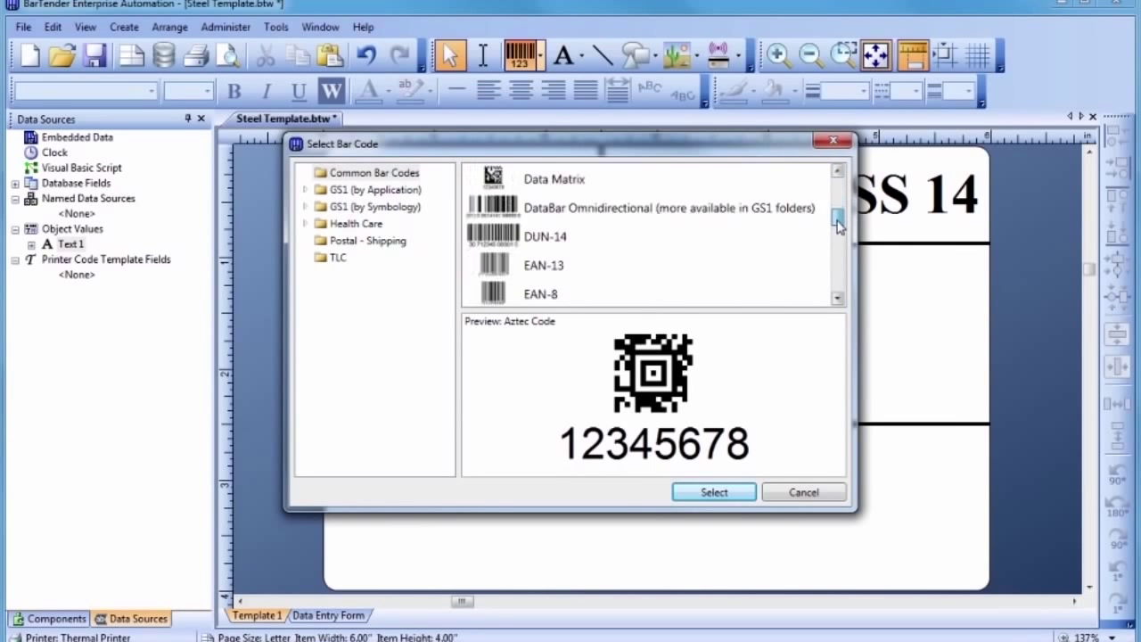
scroll(down, 3)
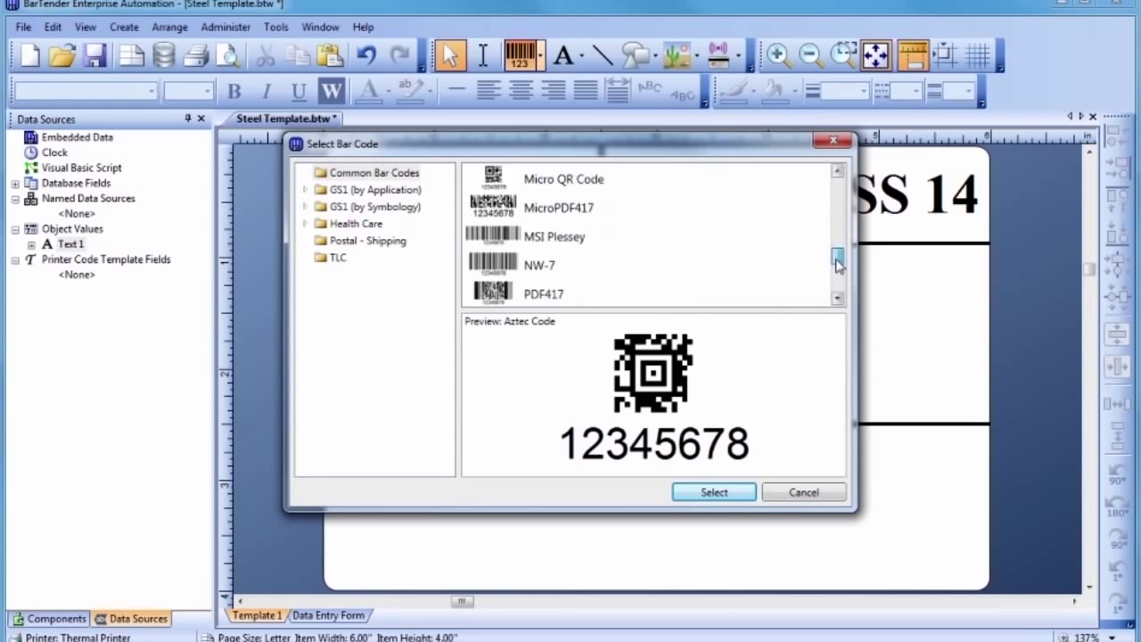
scroll(down, 3)
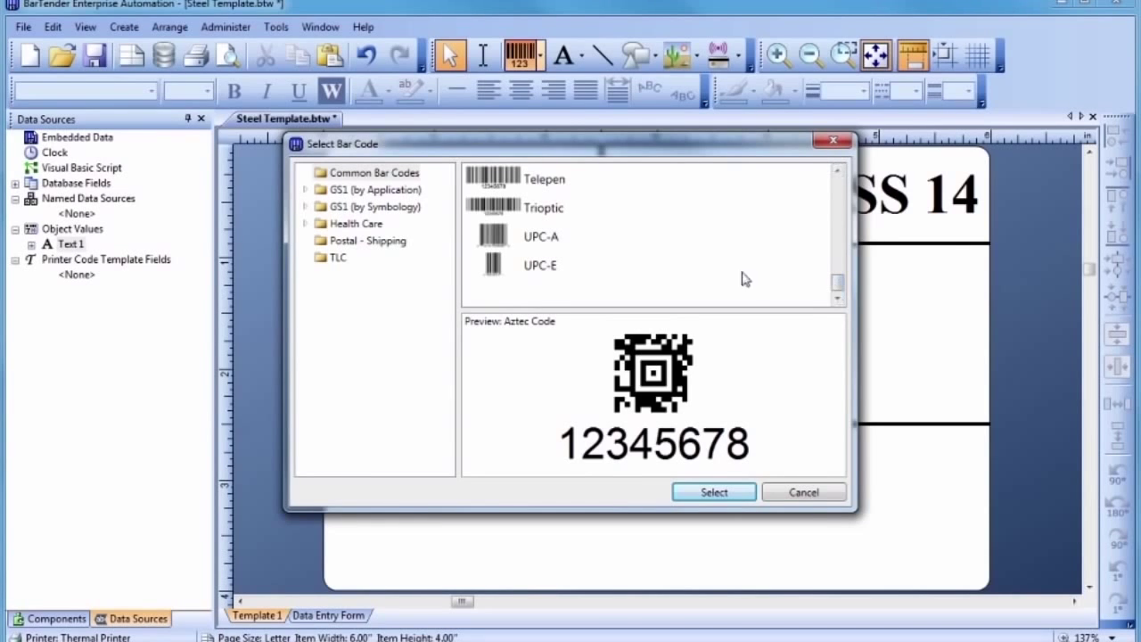
mouse_move(307, 212)
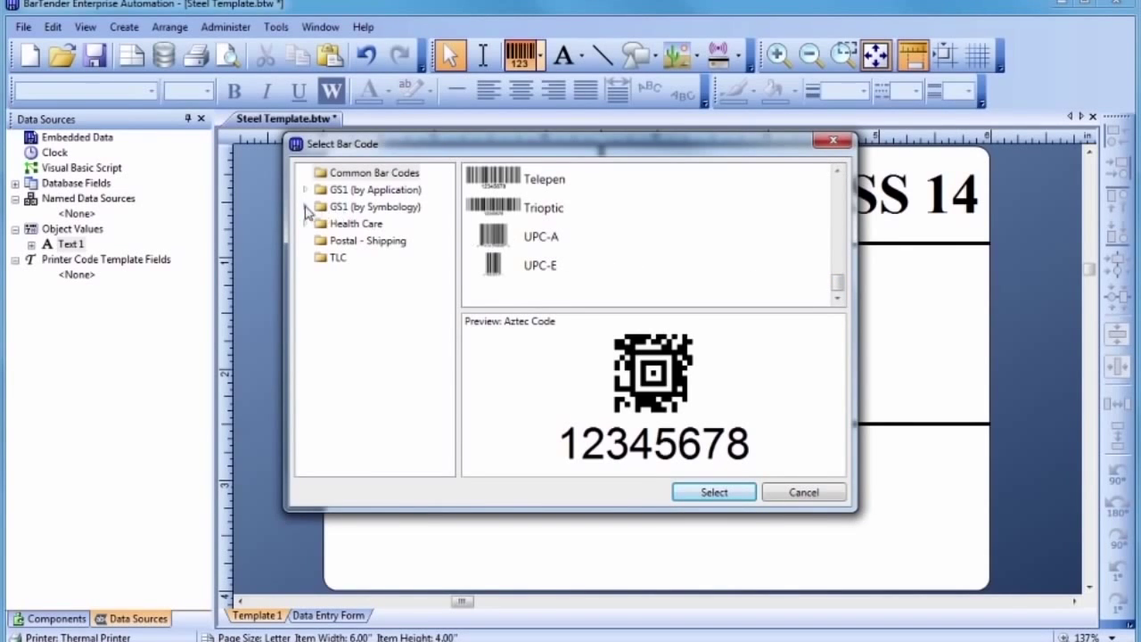
click(307, 207)
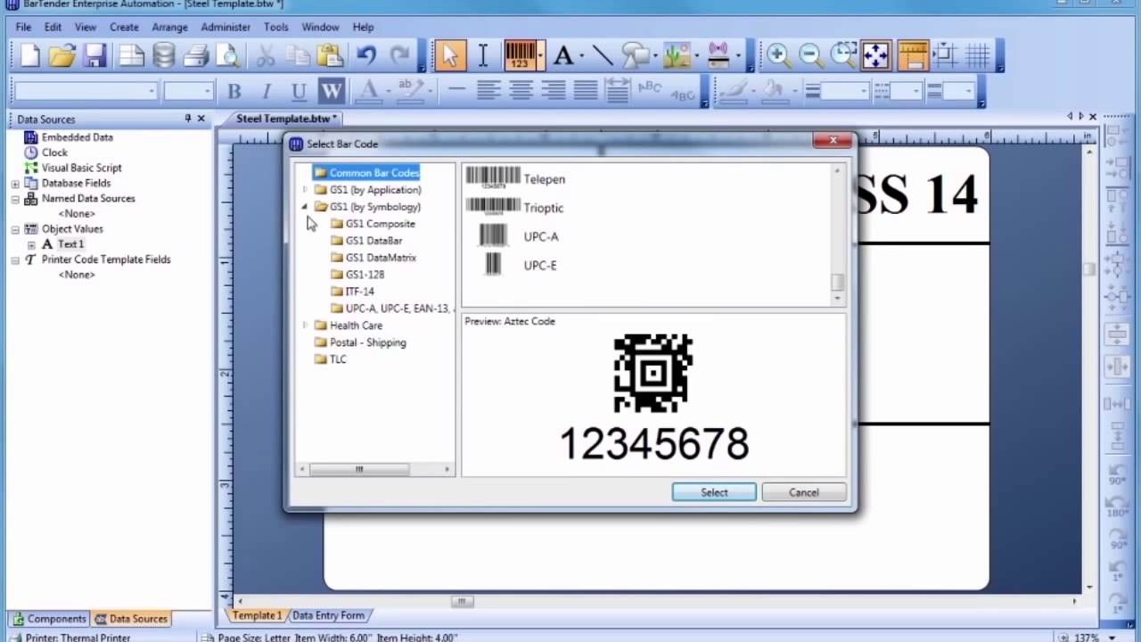
click(363, 275)
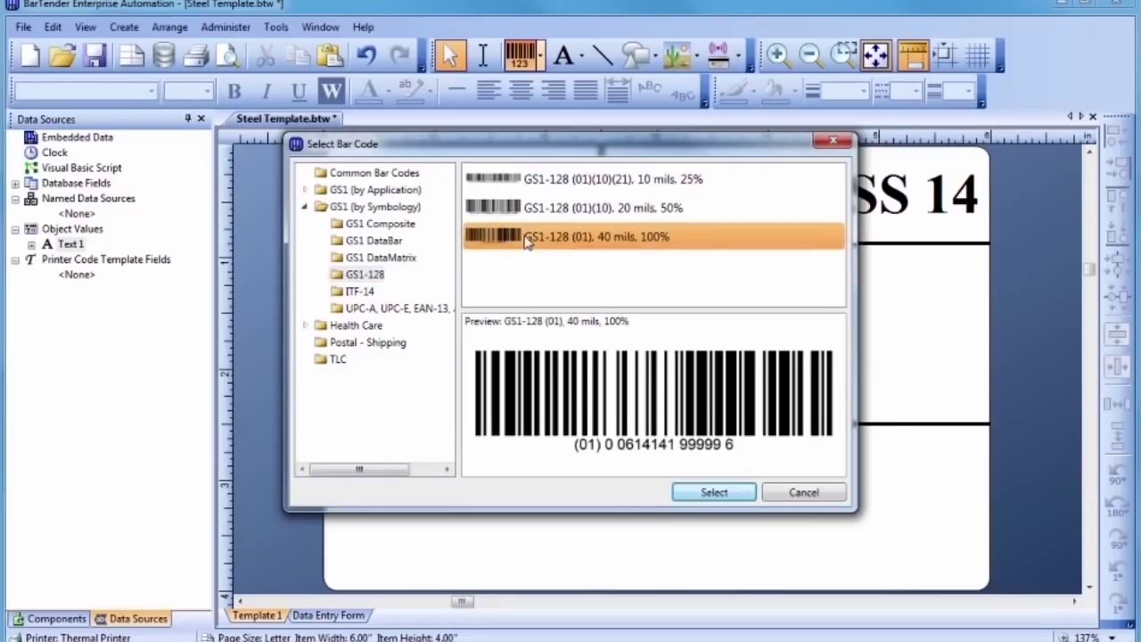
mouse_move(603, 343)
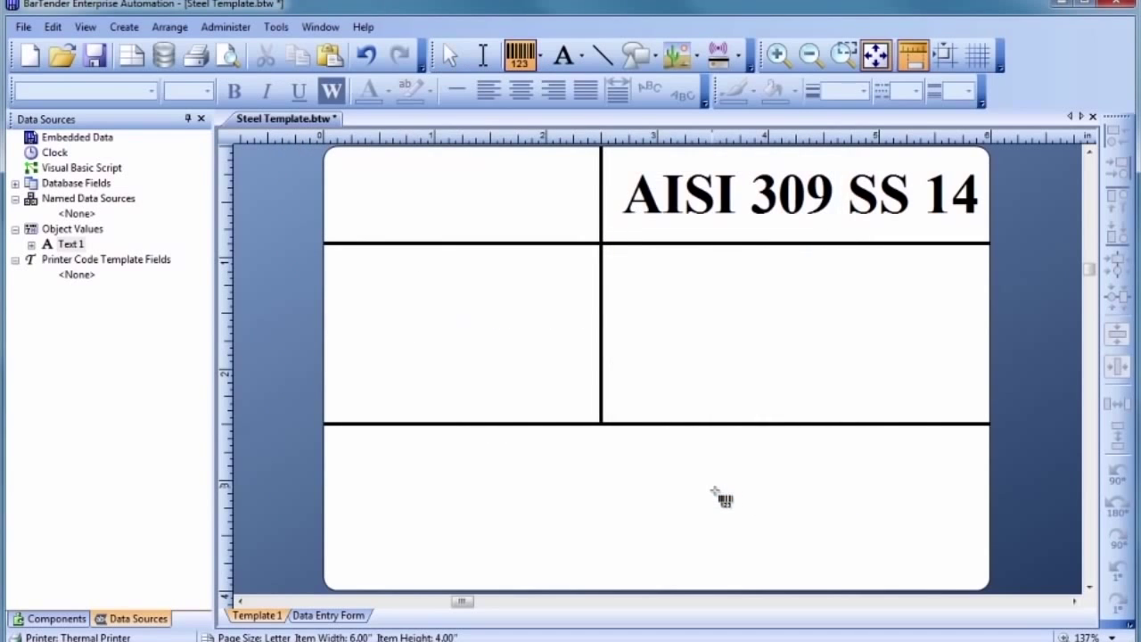
mouse_move(663, 490)
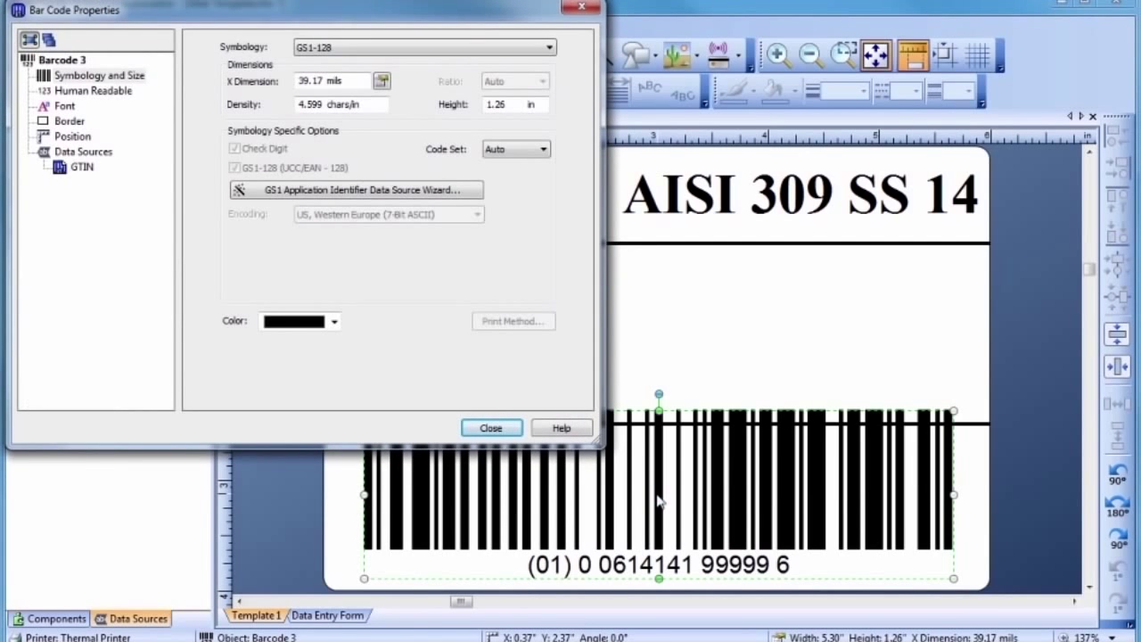
mouse_move(98, 192)
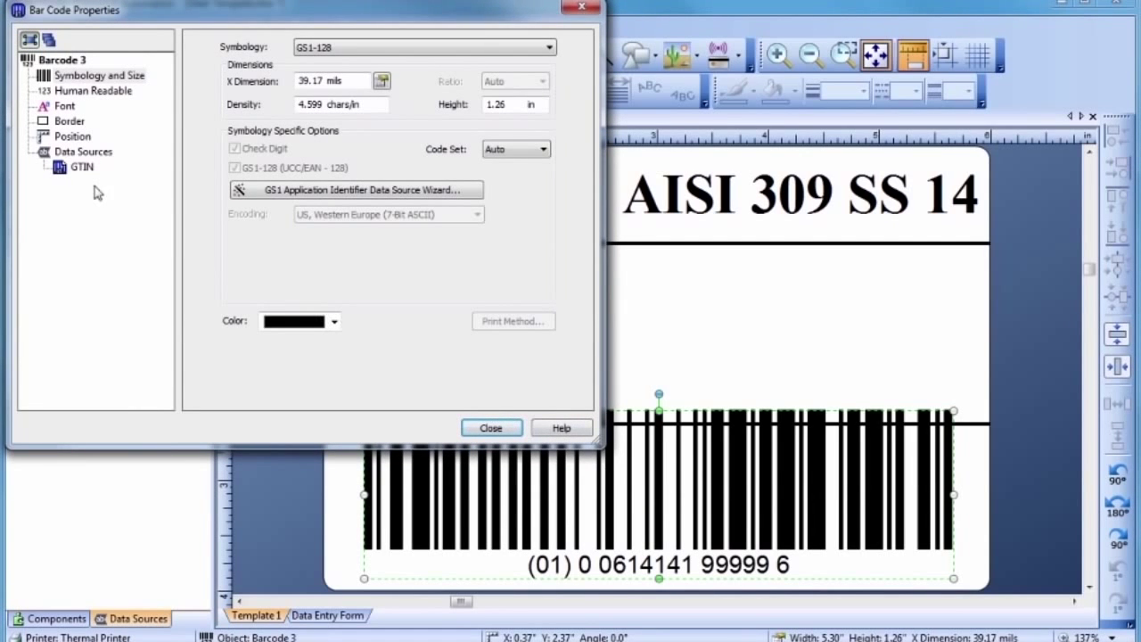
click(82, 168)
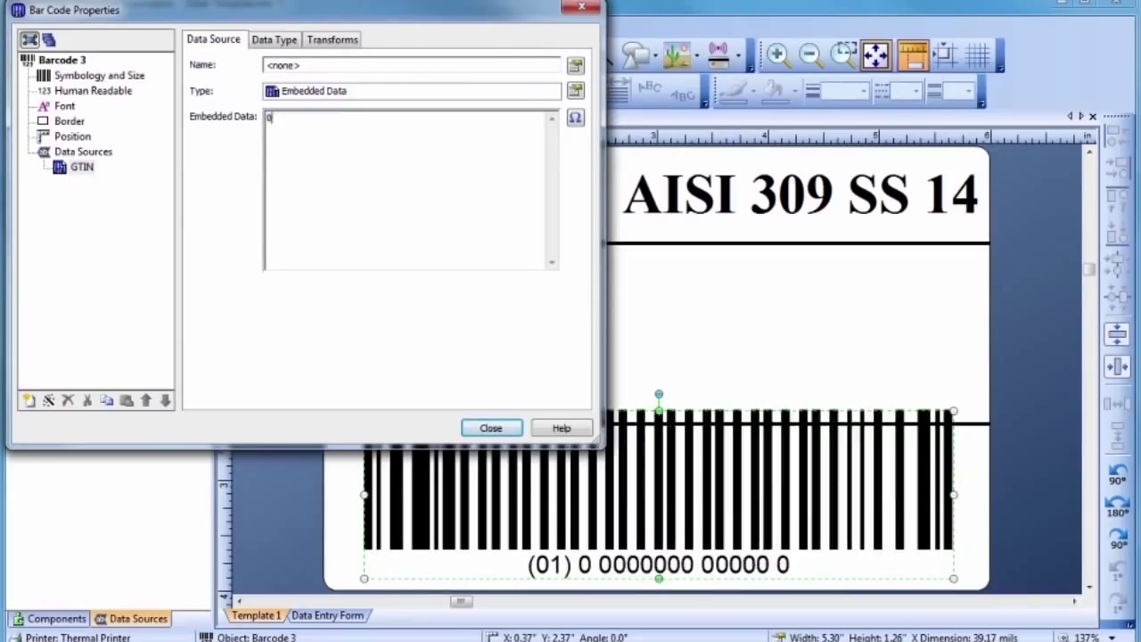
text(056116100)
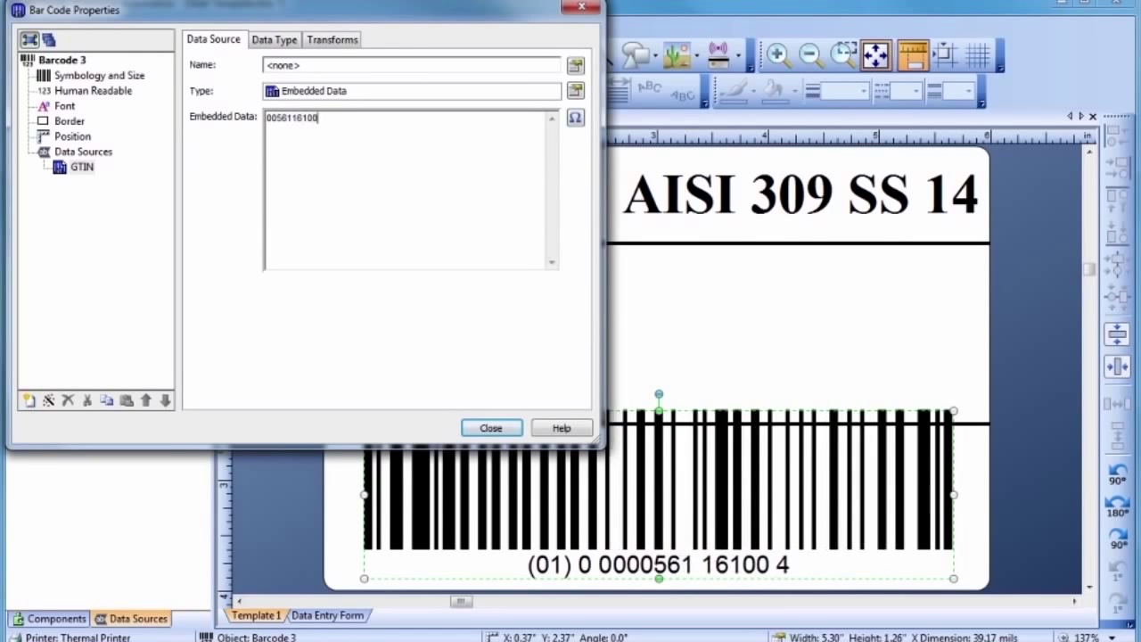
text(010)
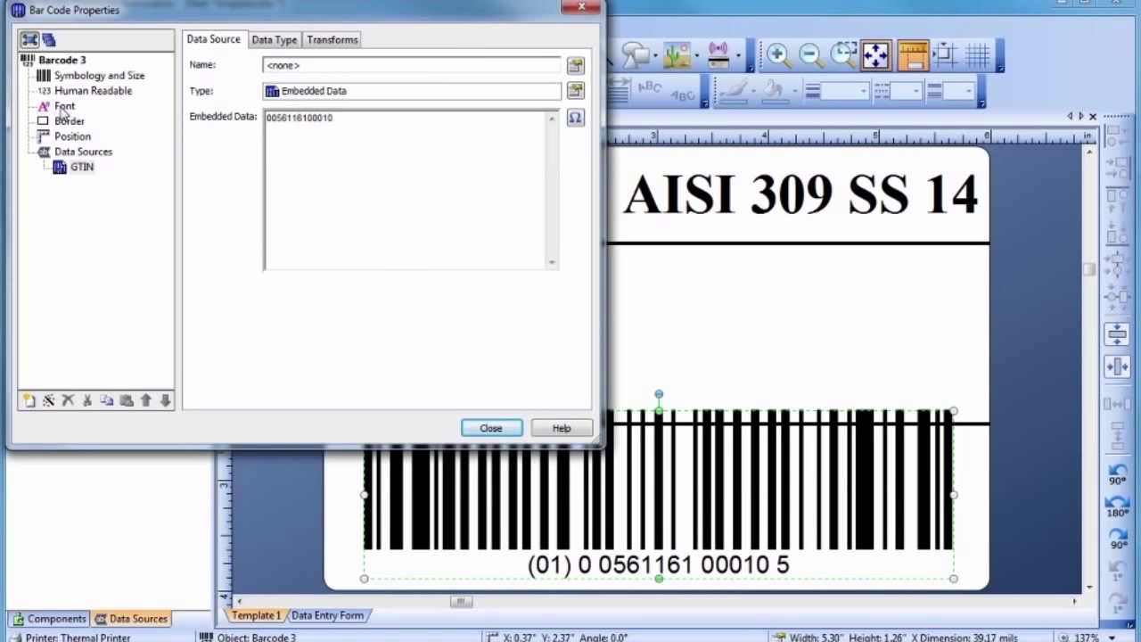
click(64, 105)
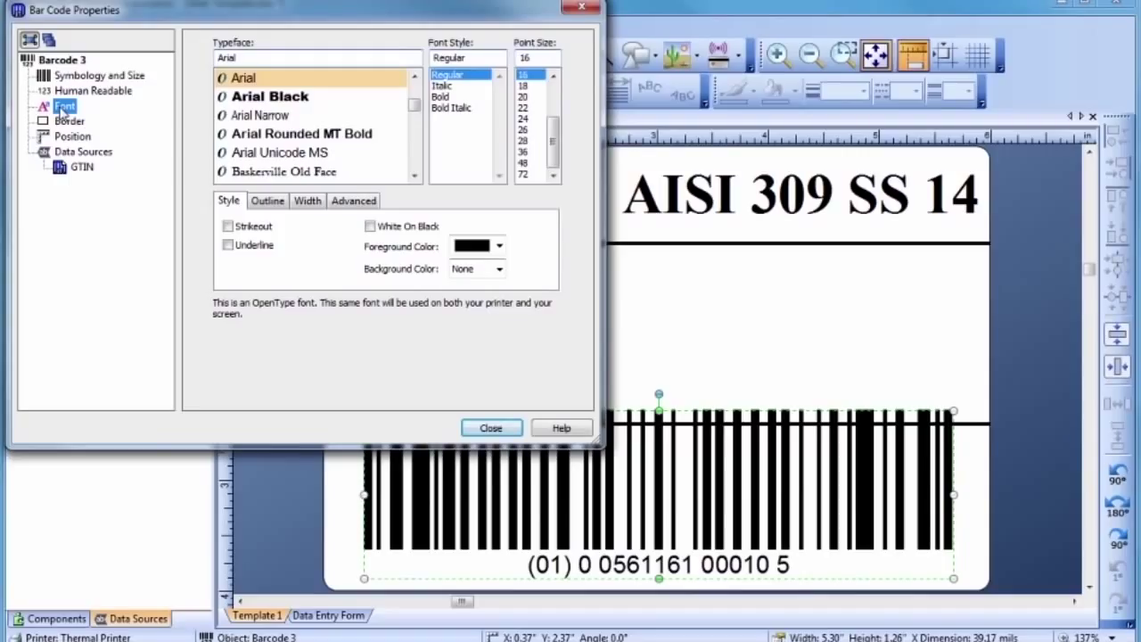
mouse_move(125, 109)
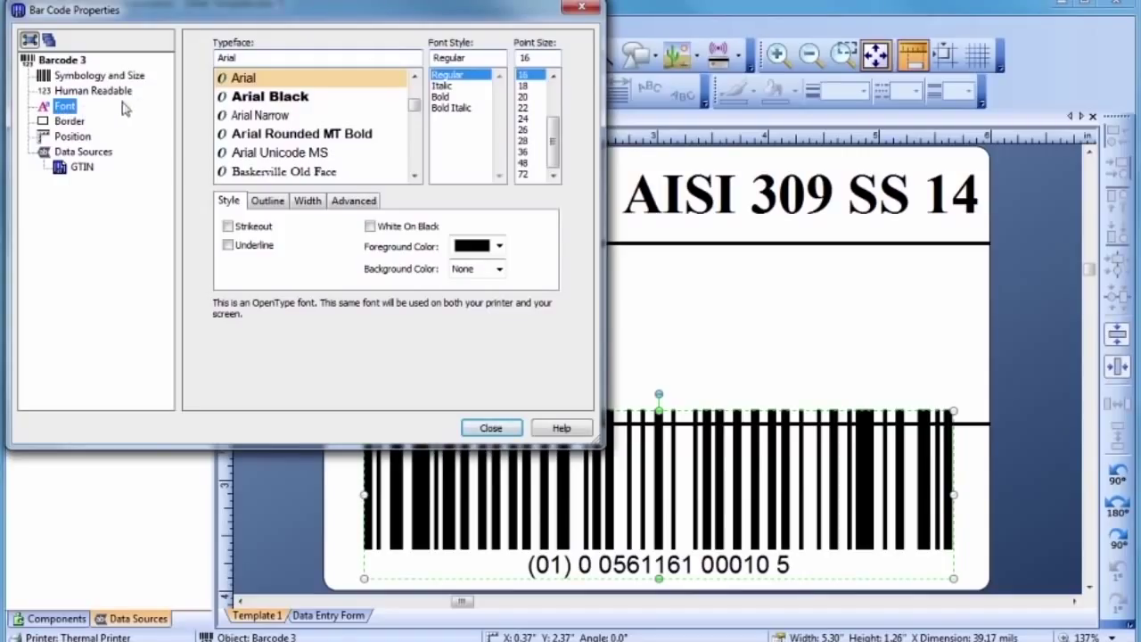
Show the barcode's readable digits in Arial Black placed above the bars
click(271, 96)
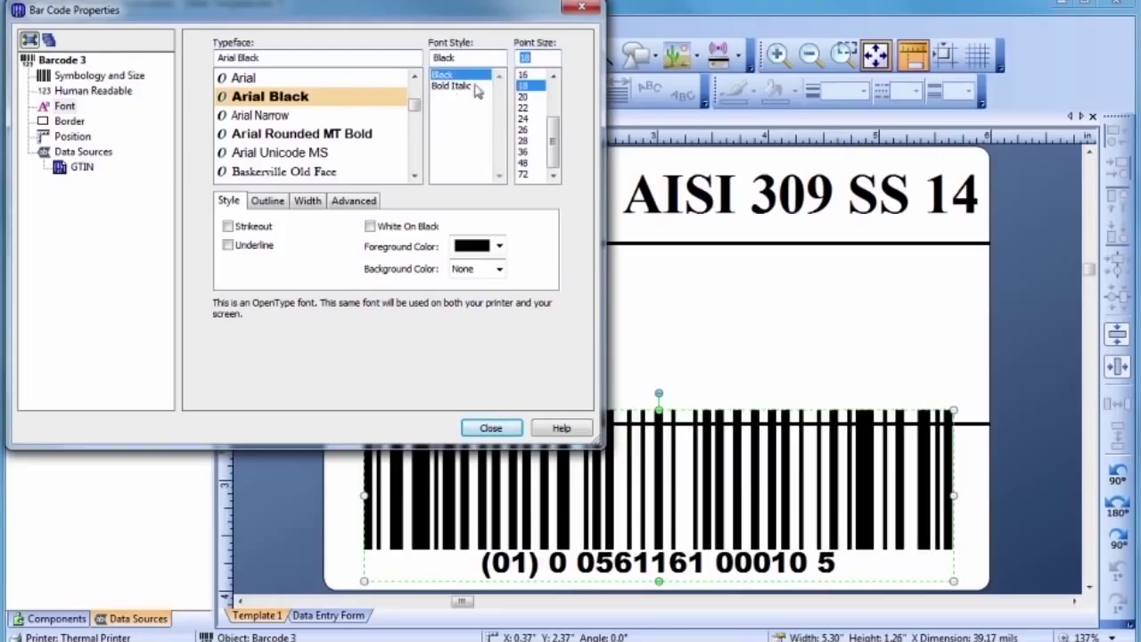
click(92, 89)
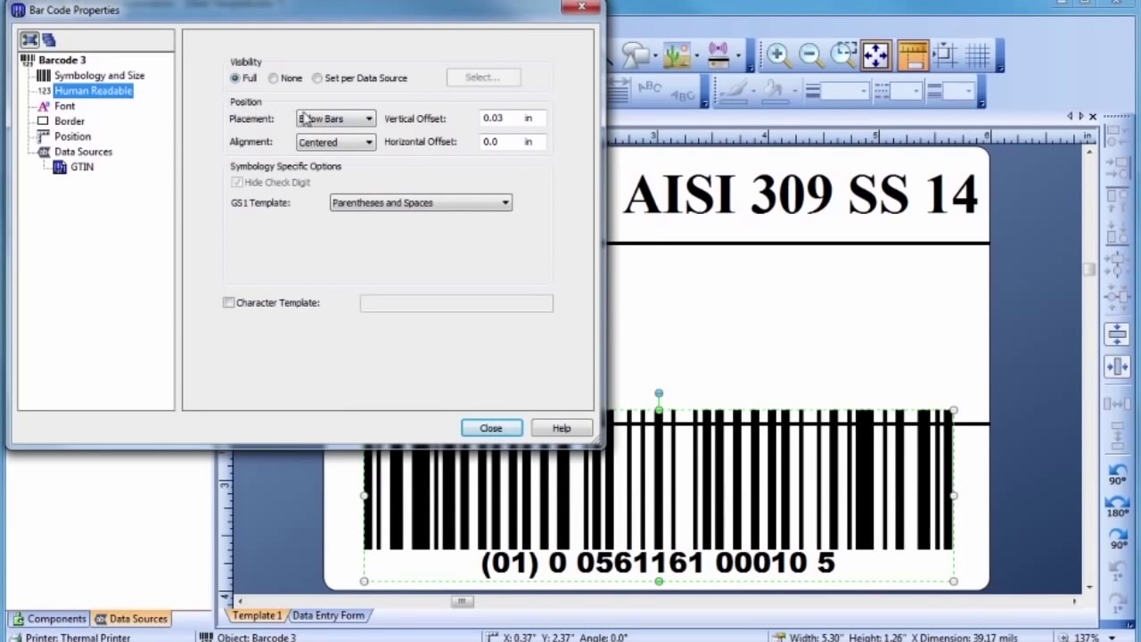
click(336, 117)
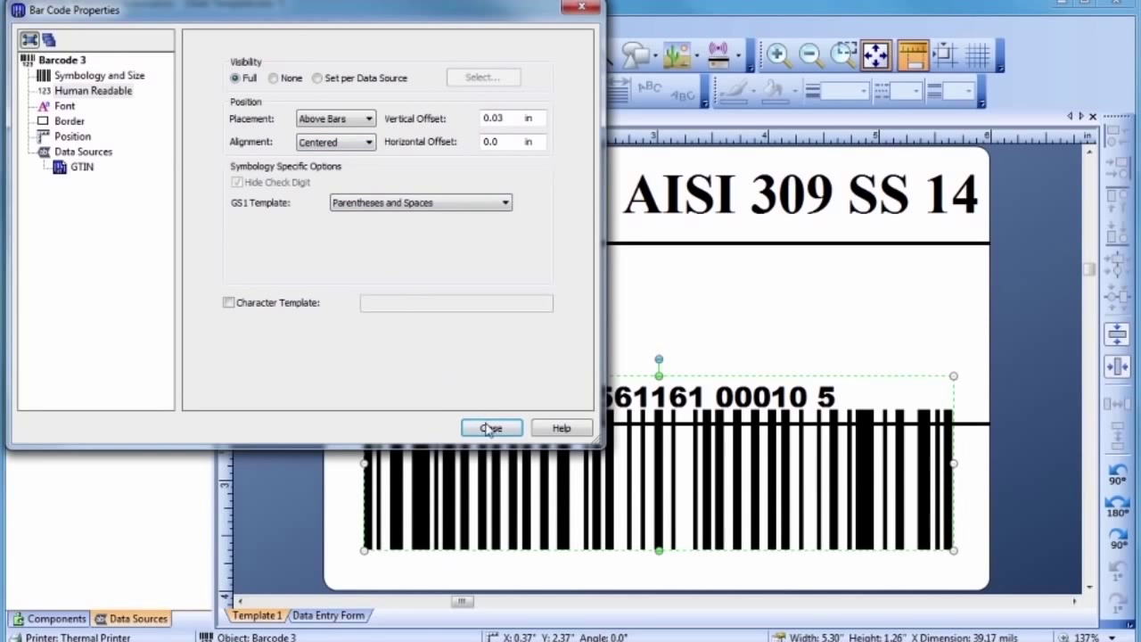
click(490, 428)
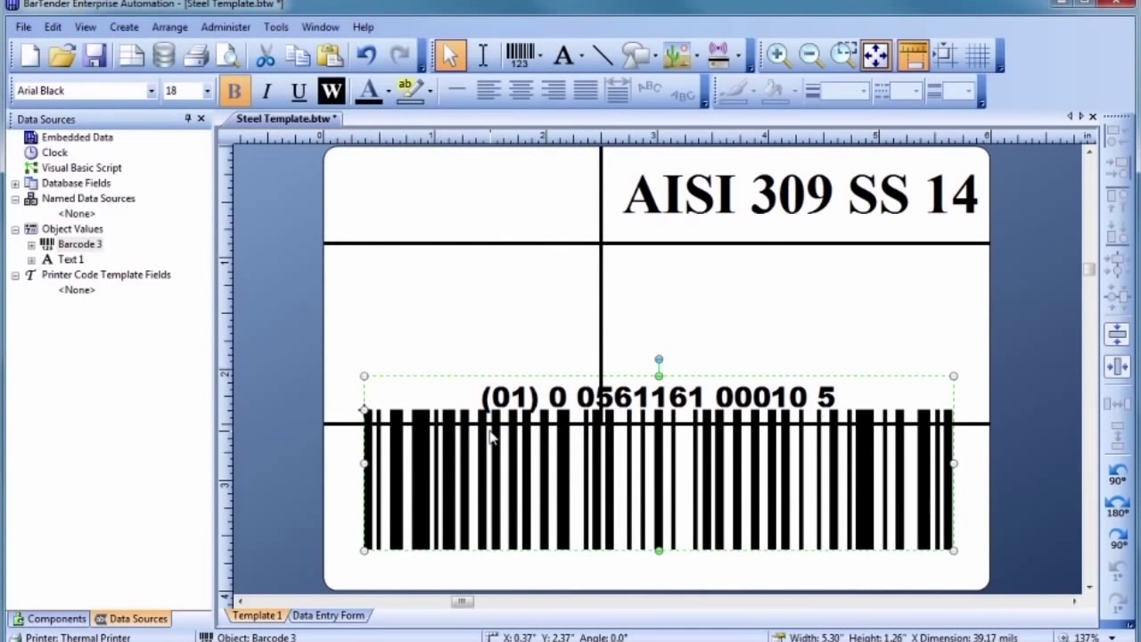
mouse_move(659, 485)
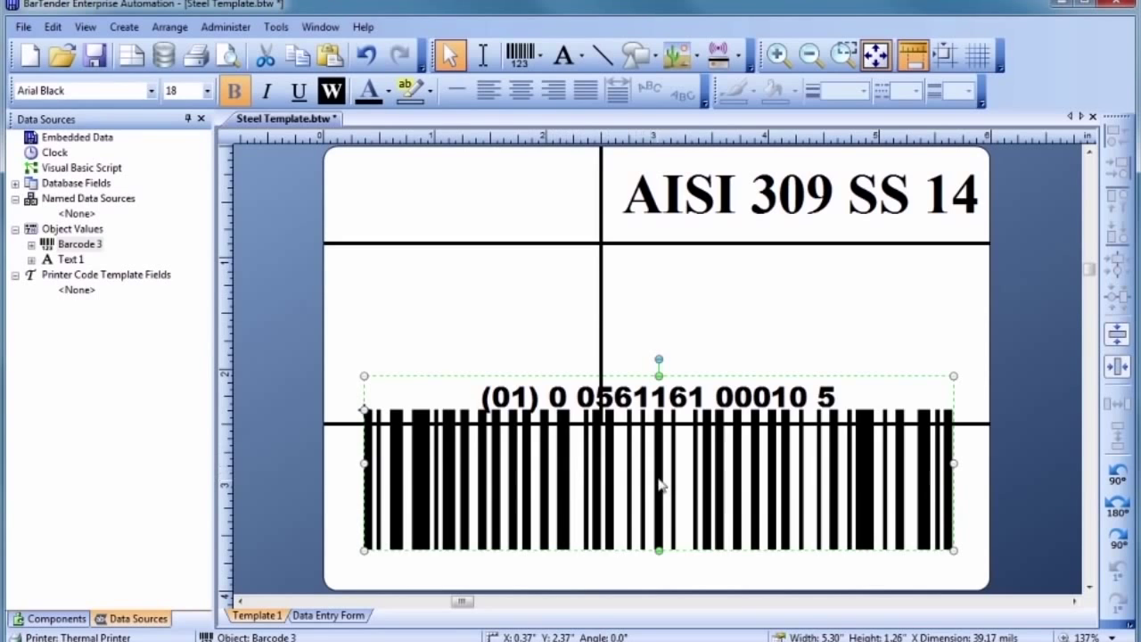
Move the barcode into the bottom section and shorten its bars to fit
drag(660, 454, 659, 485)
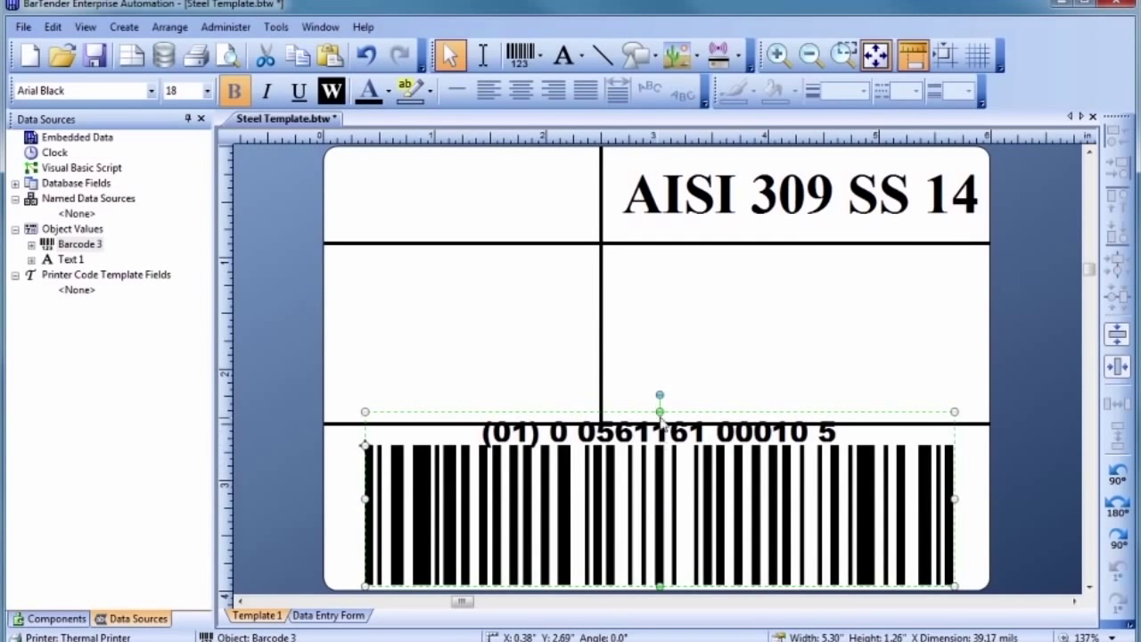
drag(660, 412, 660, 439)
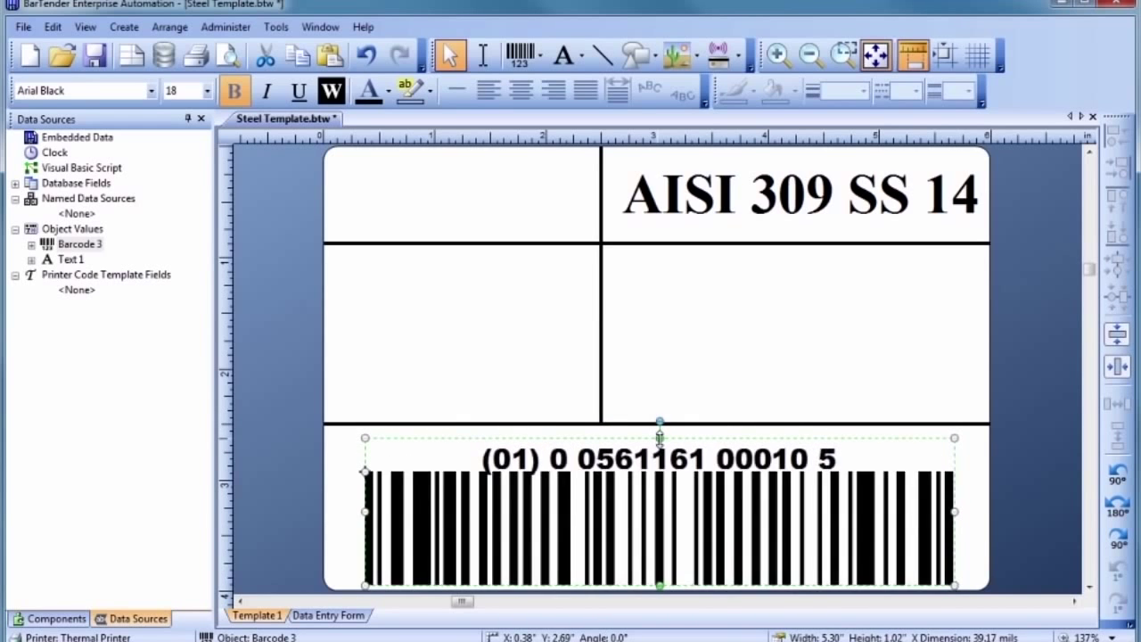
click(663, 405)
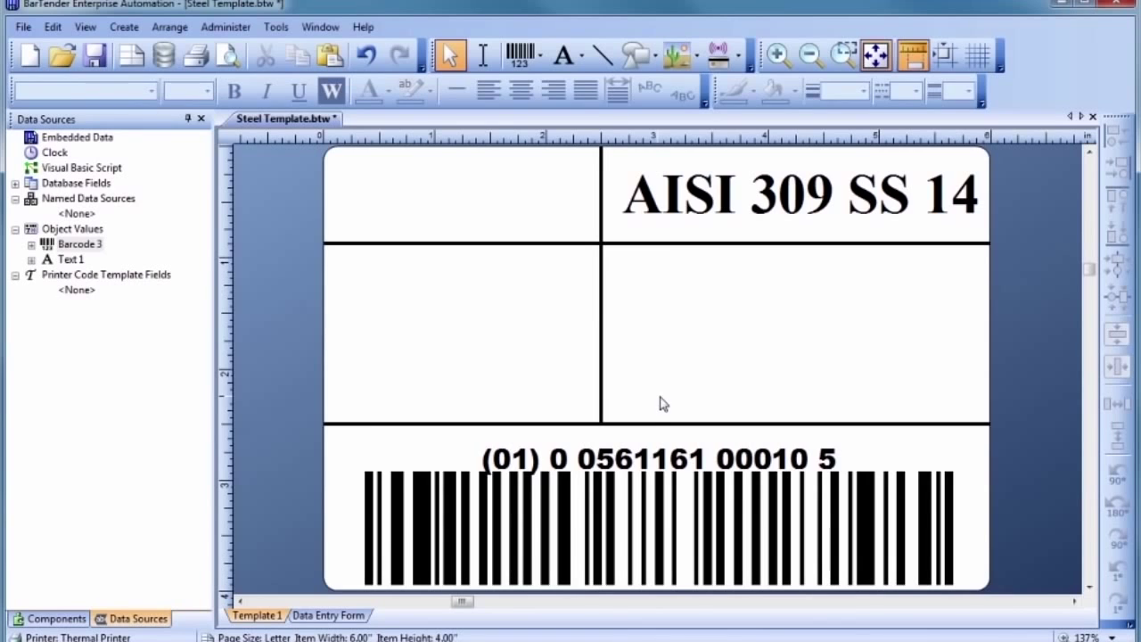
mouse_move(682, 55)
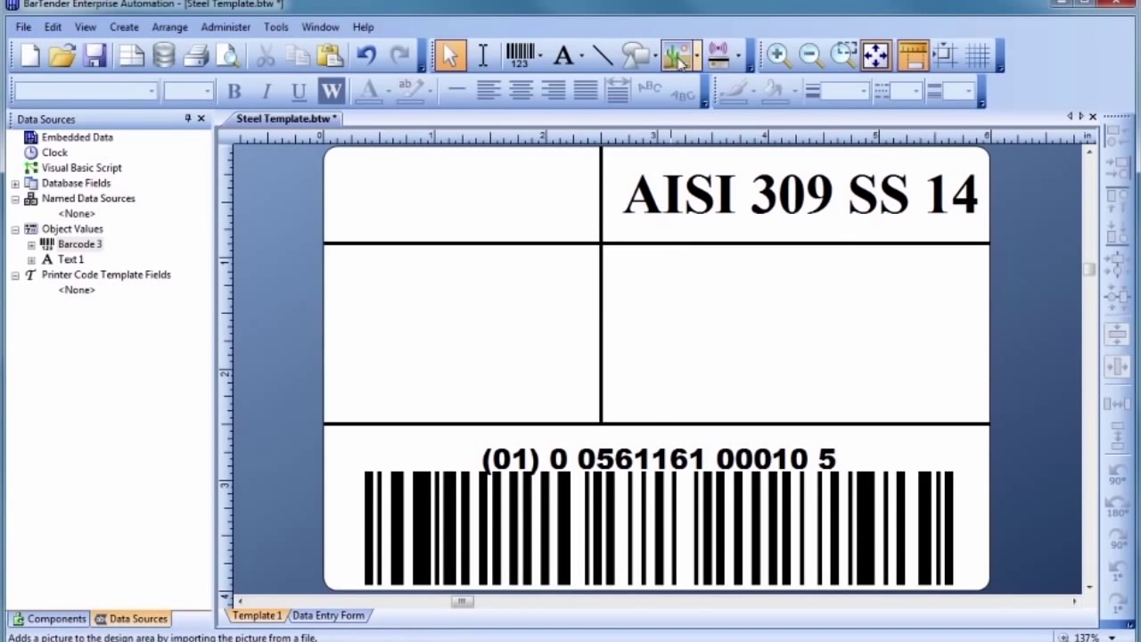
Start inserting a picture from file and browse the picture file types
click(675, 55)
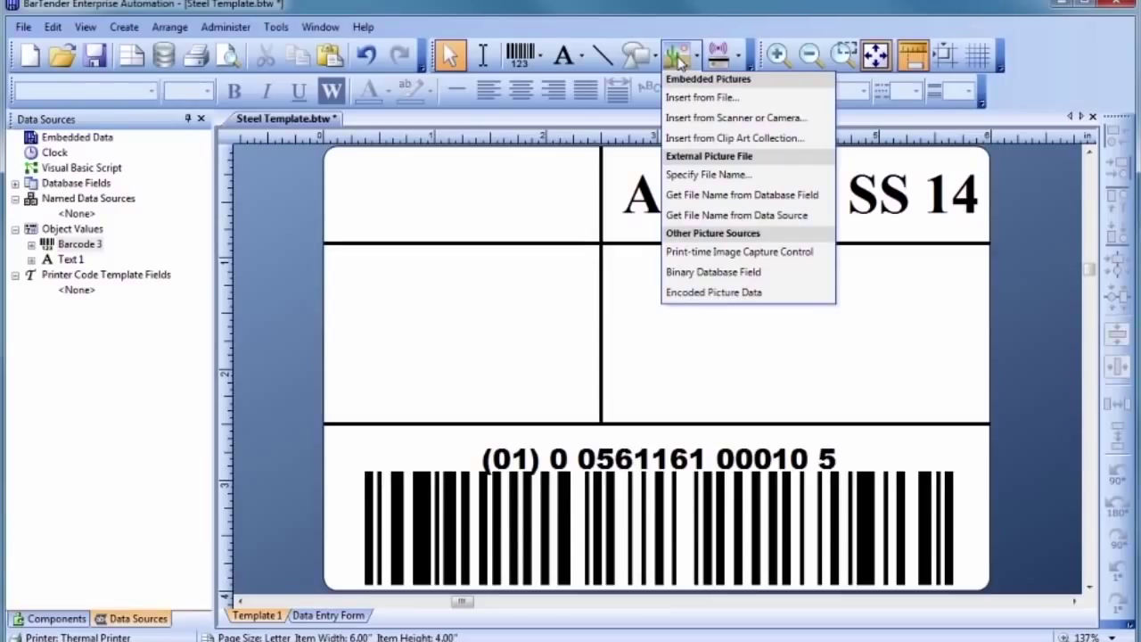
mouse_move(703, 96)
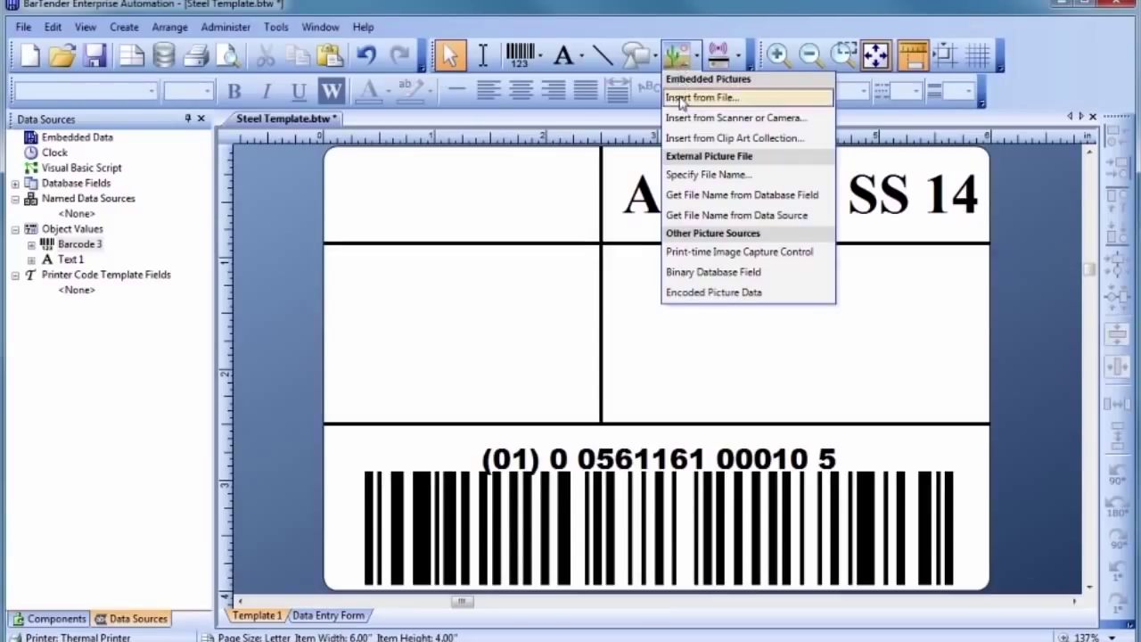
click(702, 96)
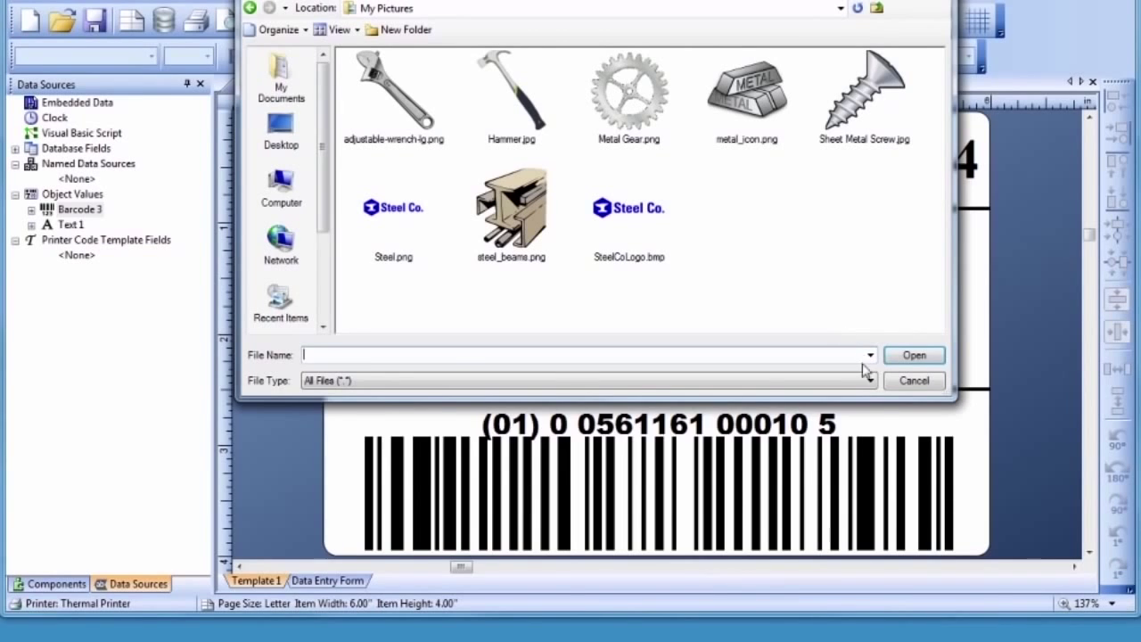
click(863, 381)
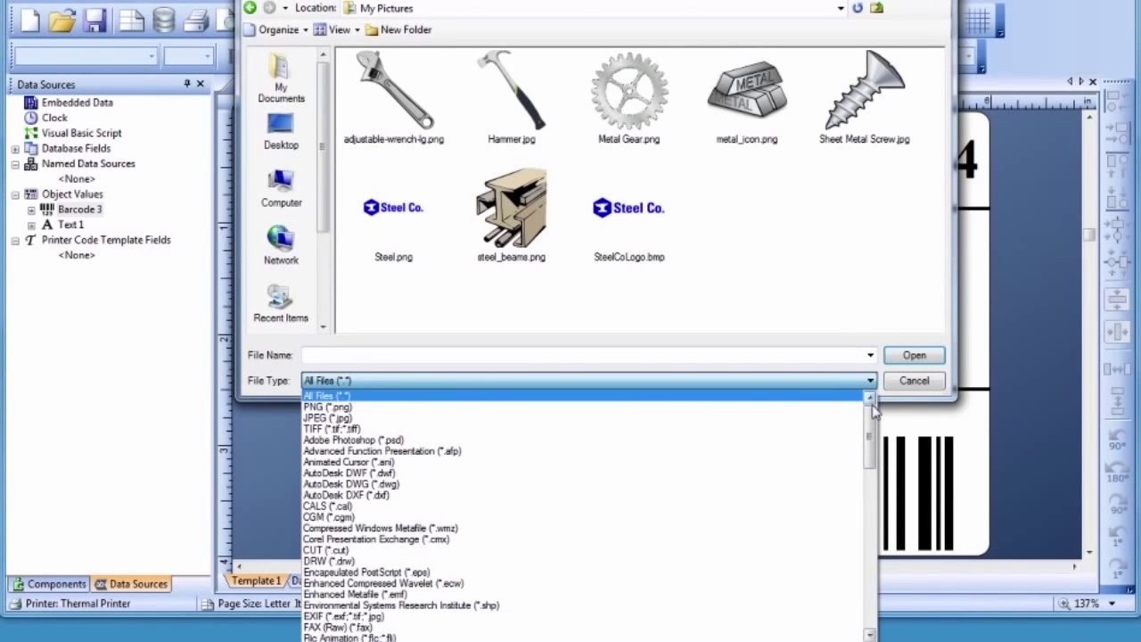
scroll(down, 3)
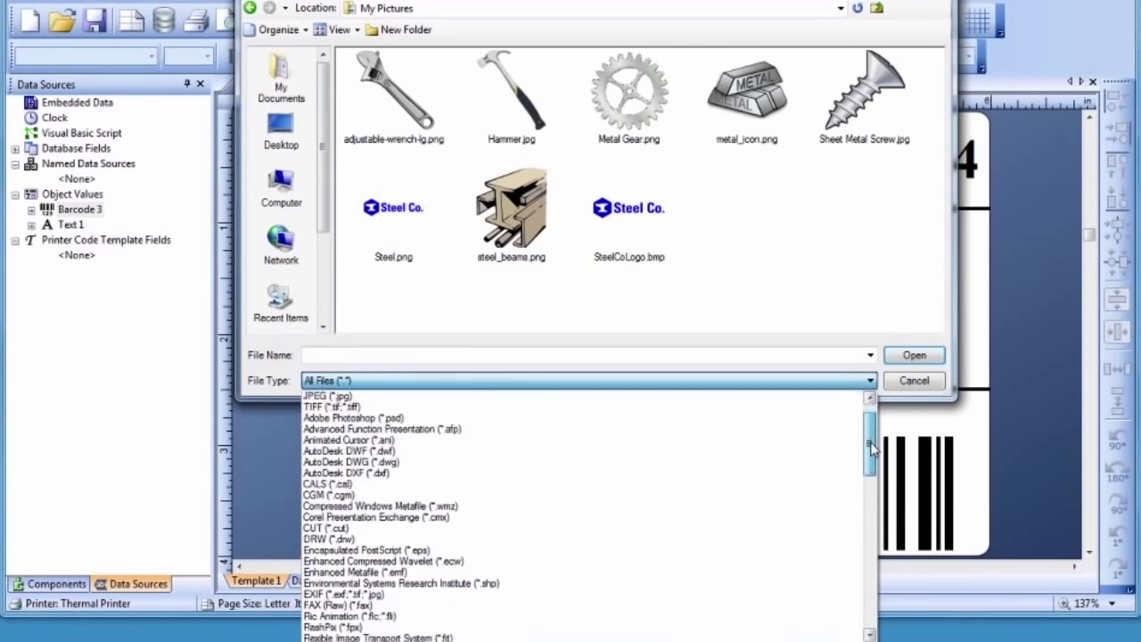
scroll(down, 3)
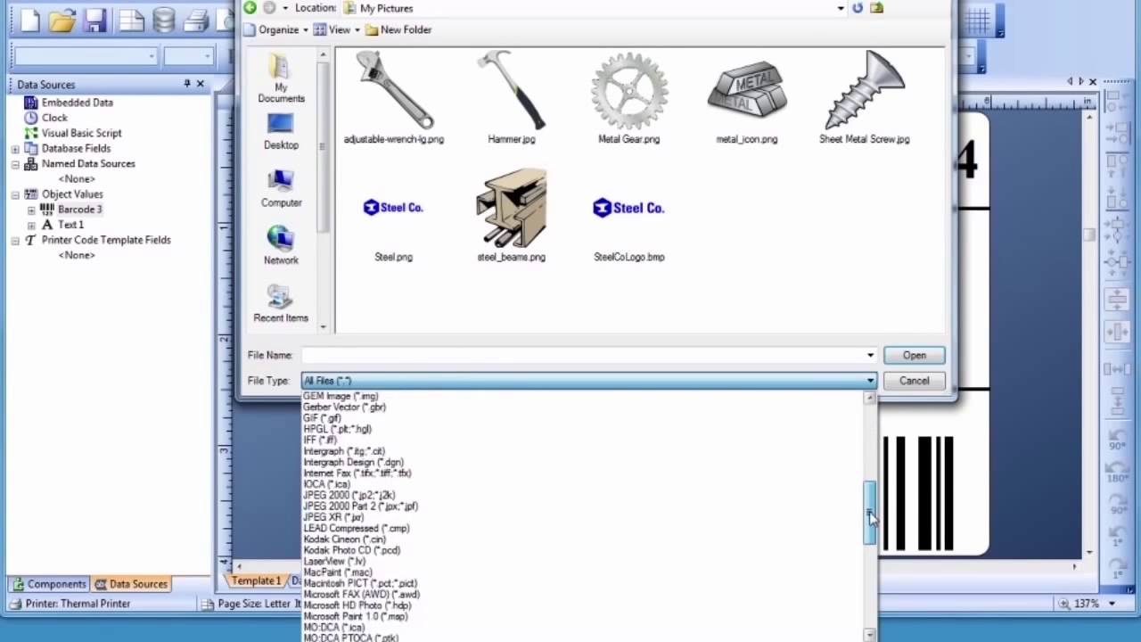
scroll(down, 3)
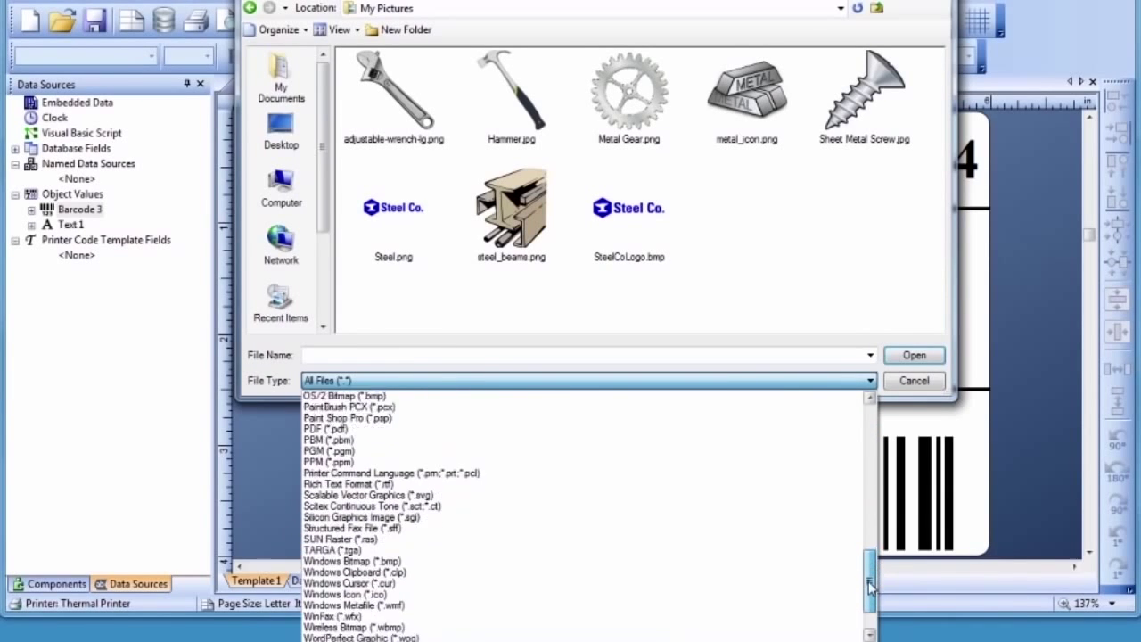
scroll(down, 3)
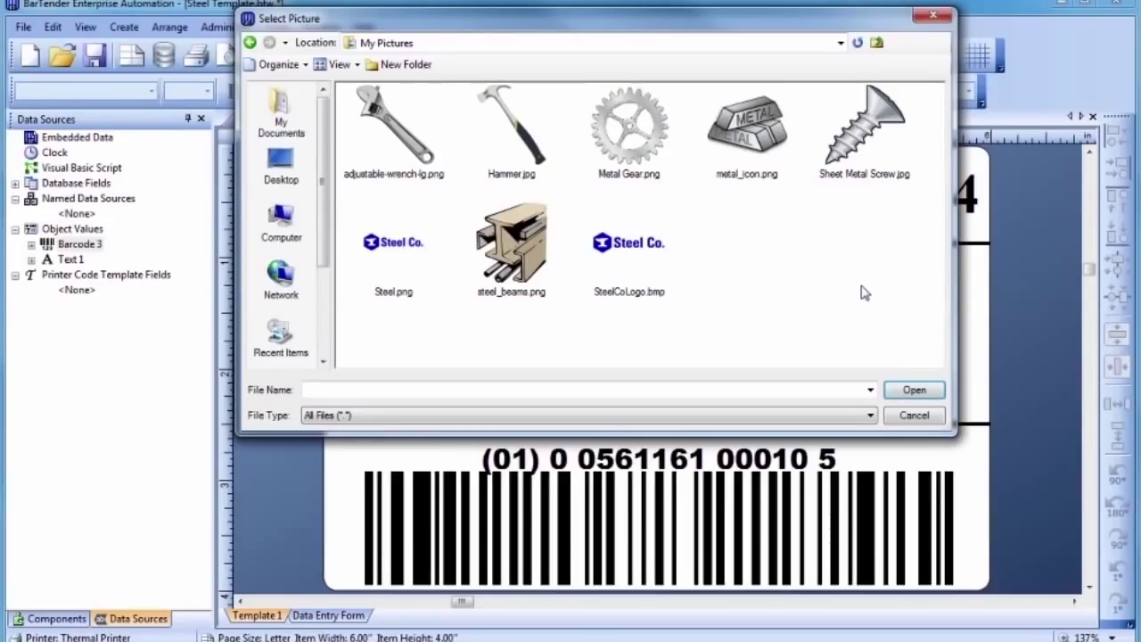
mouse_move(799, 283)
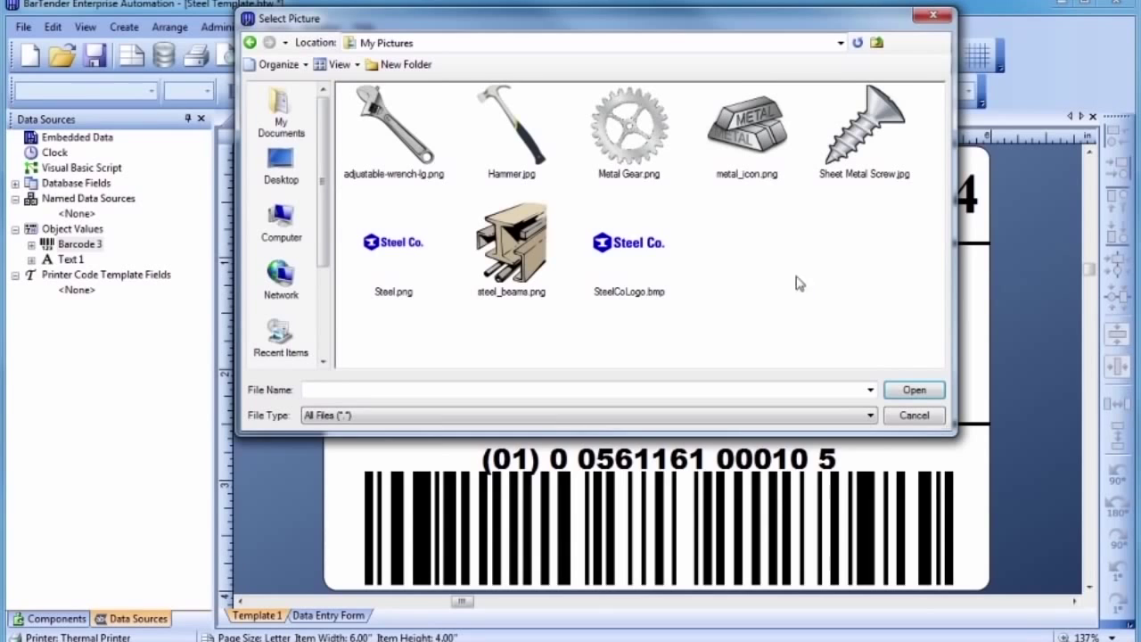
Choose SteelCoLogo.bmp from My Pictures as the label picture
click(628, 242)
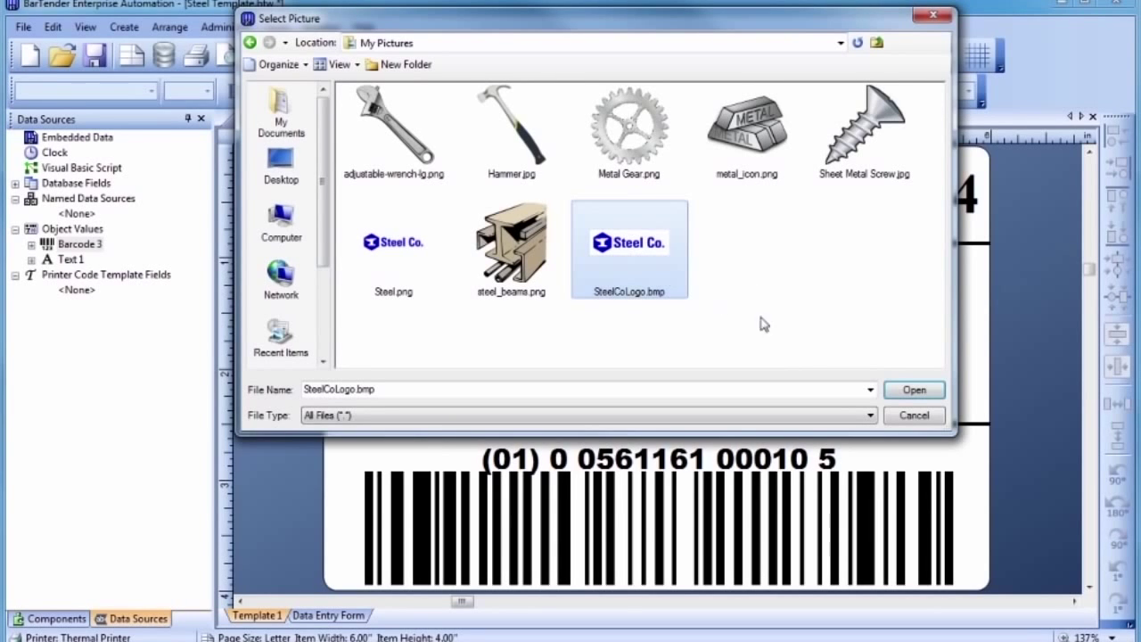
click(913, 389)
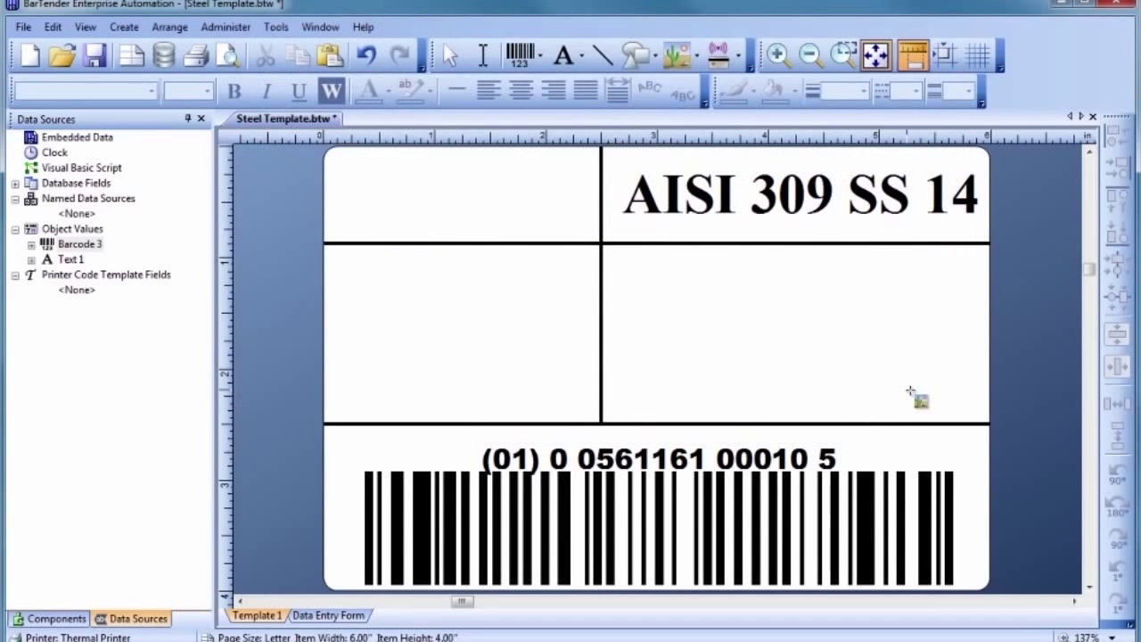
mouse_move(641, 269)
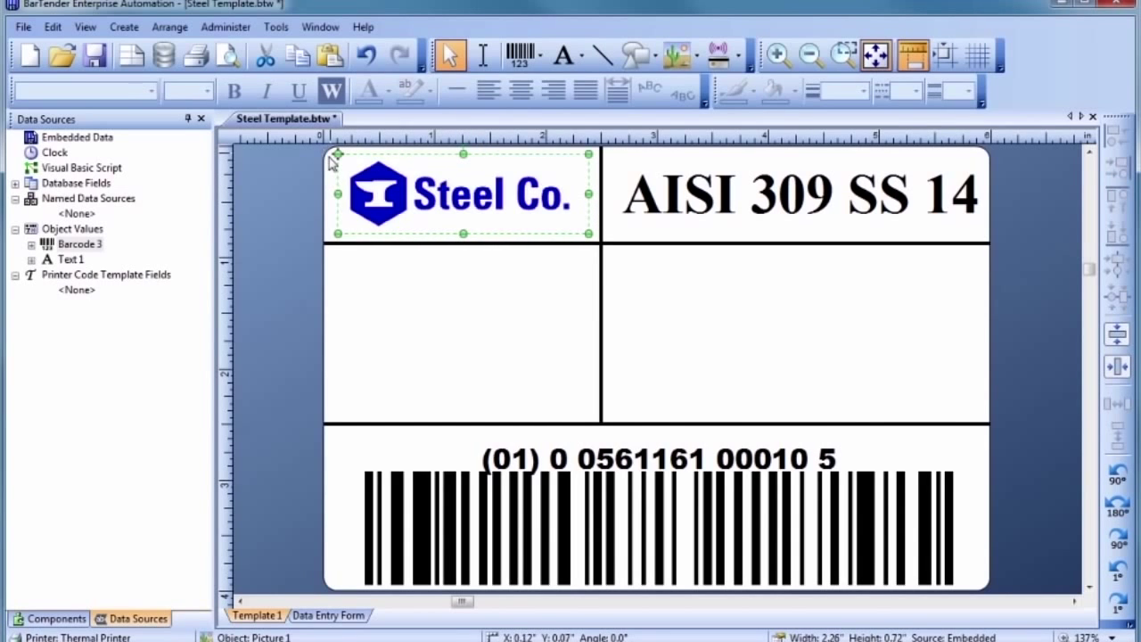
mouse_move(349, 278)
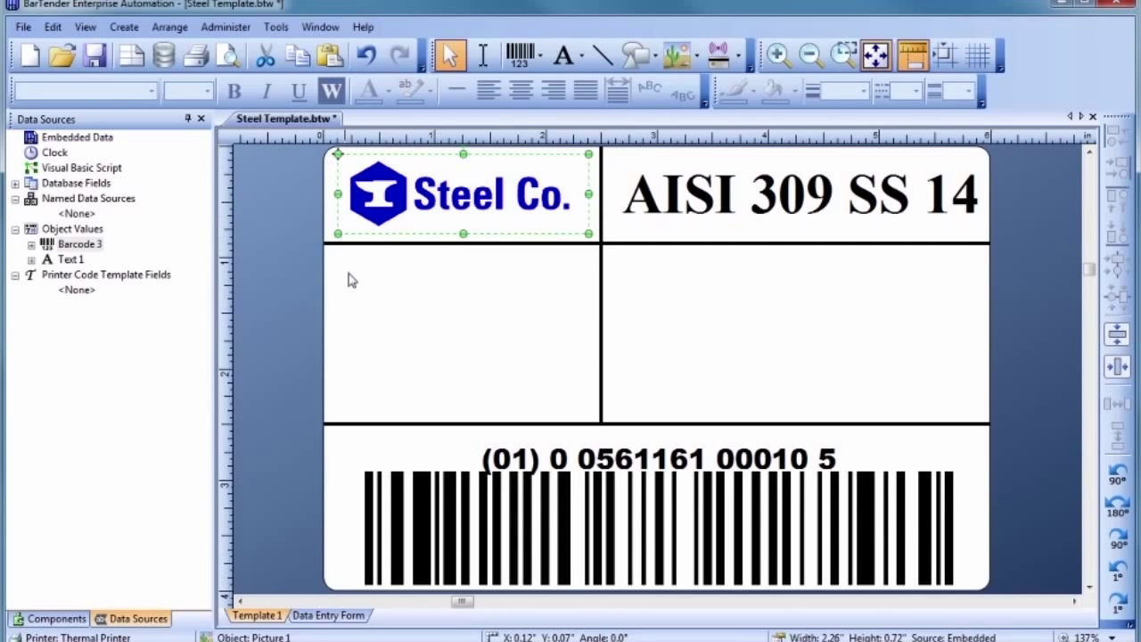
Drop the Steel Co. logo into the top-left cell beside the AISI 309 SS 14 heading
click(357, 321)
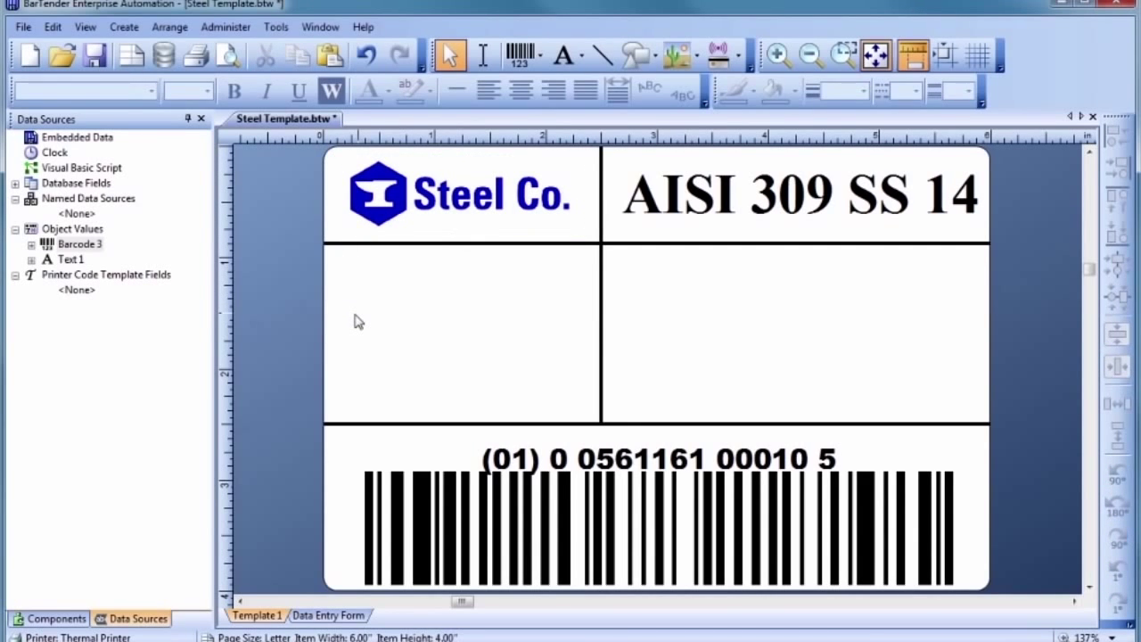
mouse_move(488, 114)
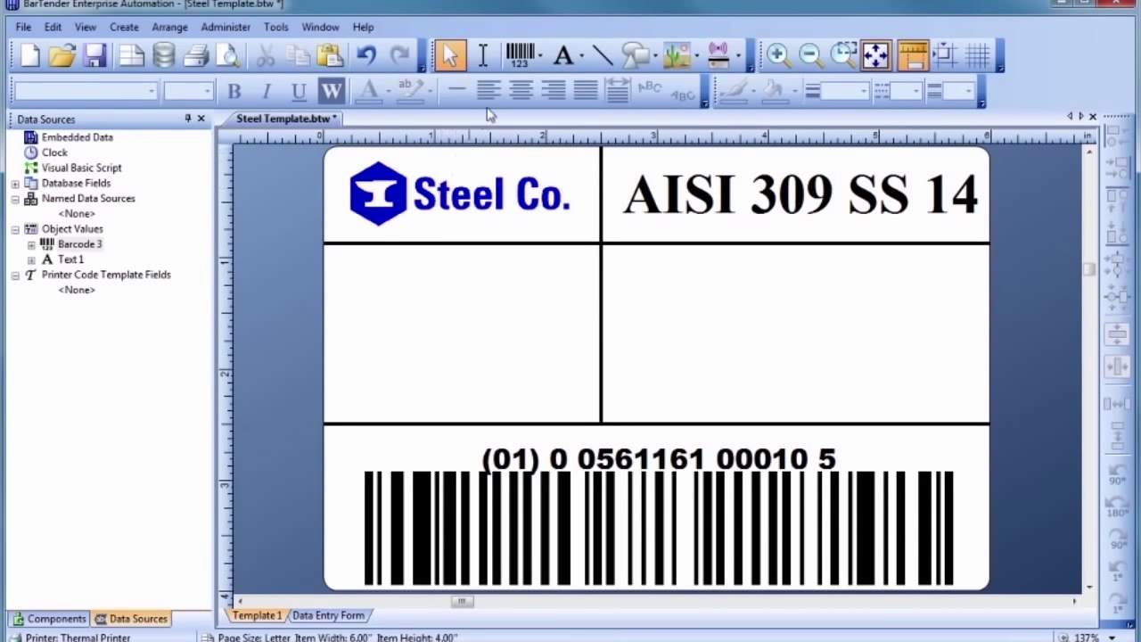
click(535, 56)
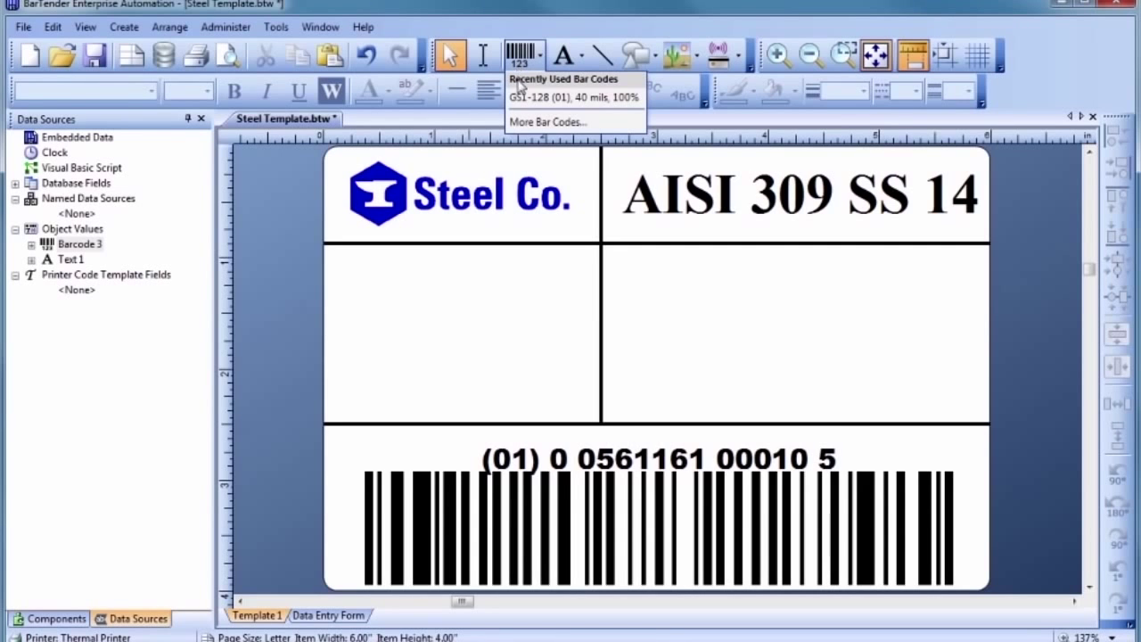
Choose Data Matrix from Common Bar Codes and place it in the middle-left cell
click(547, 121)
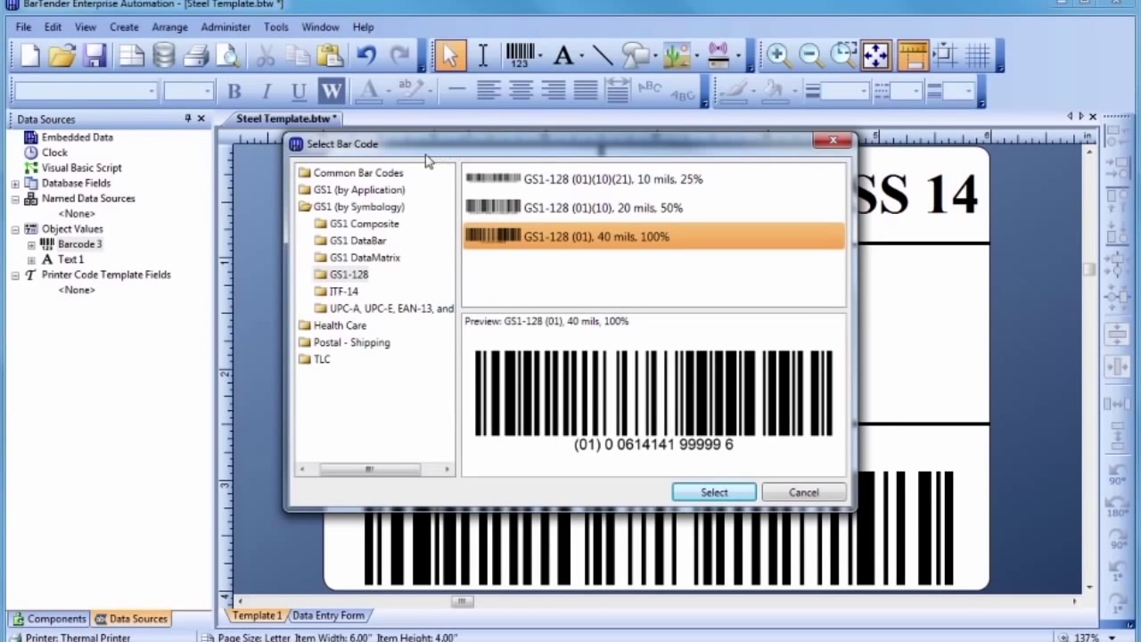
click(360, 171)
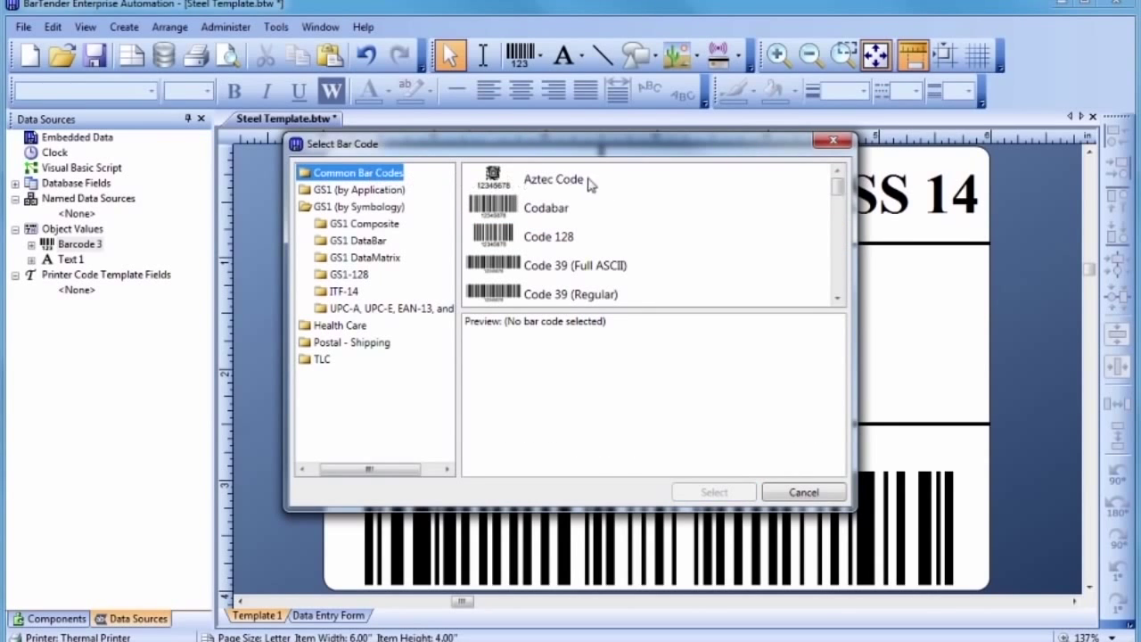
scroll(down, 3)
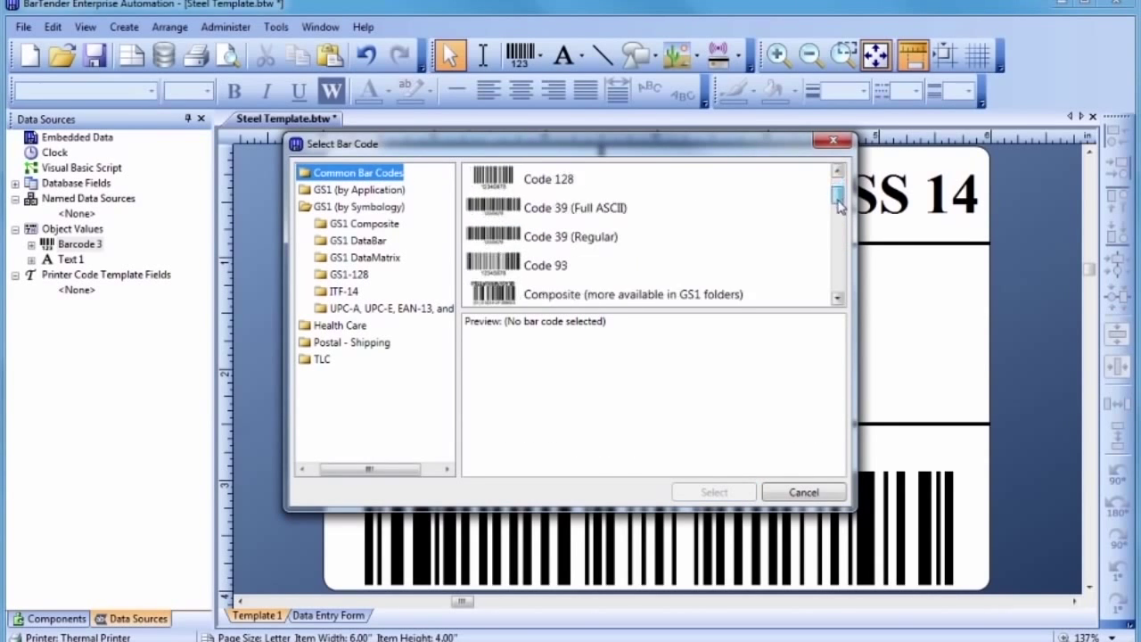
scroll(down, 3)
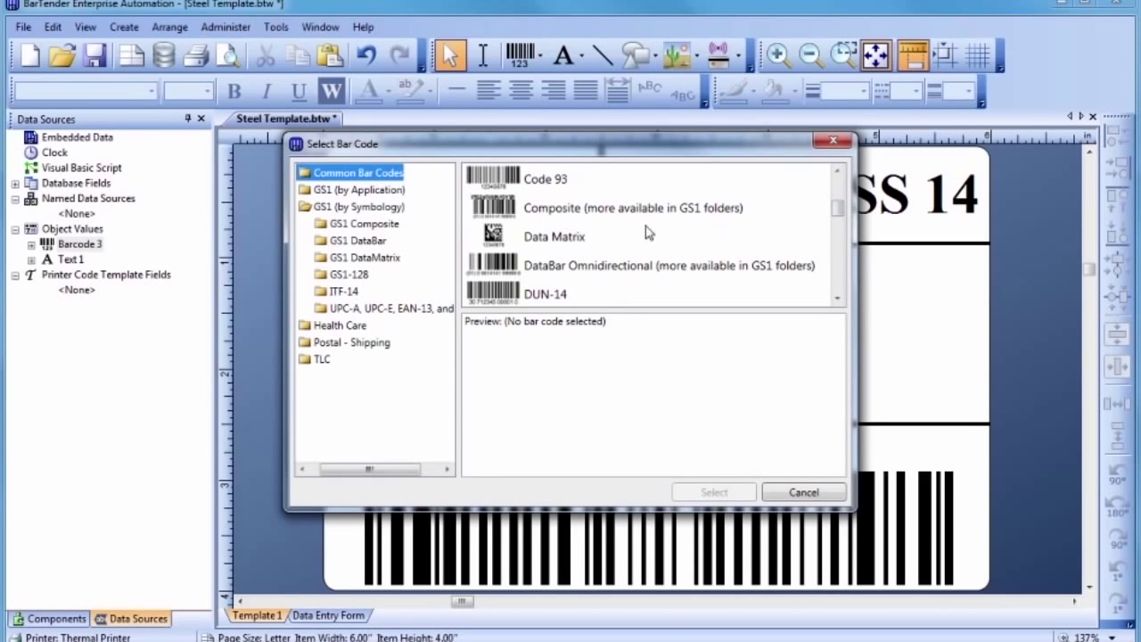
click(802, 492)
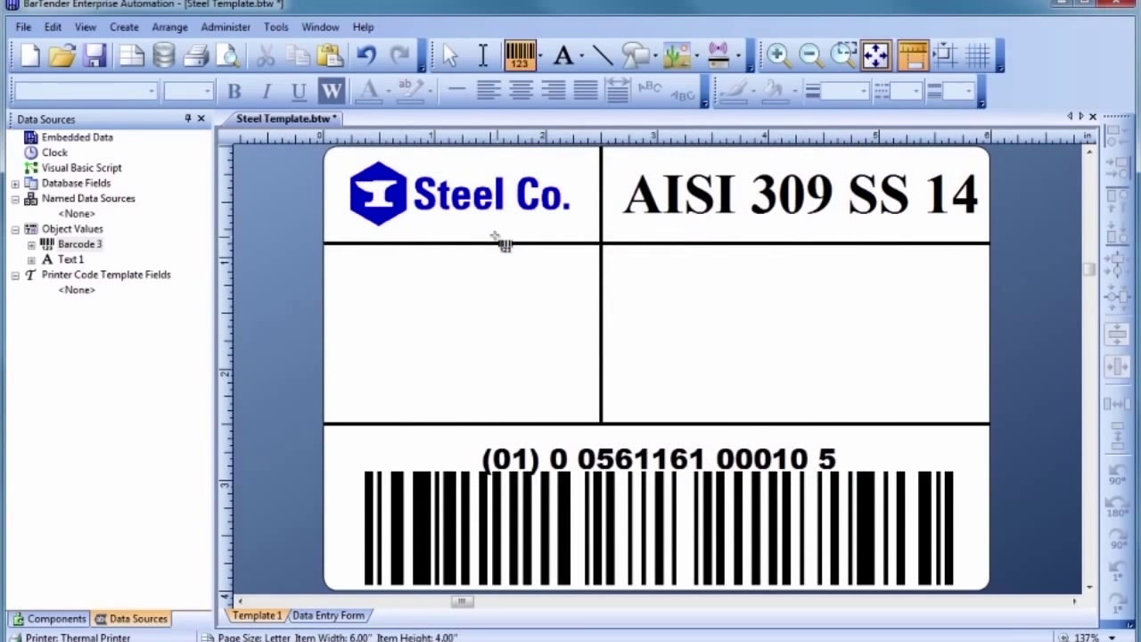
mouse_move(462, 310)
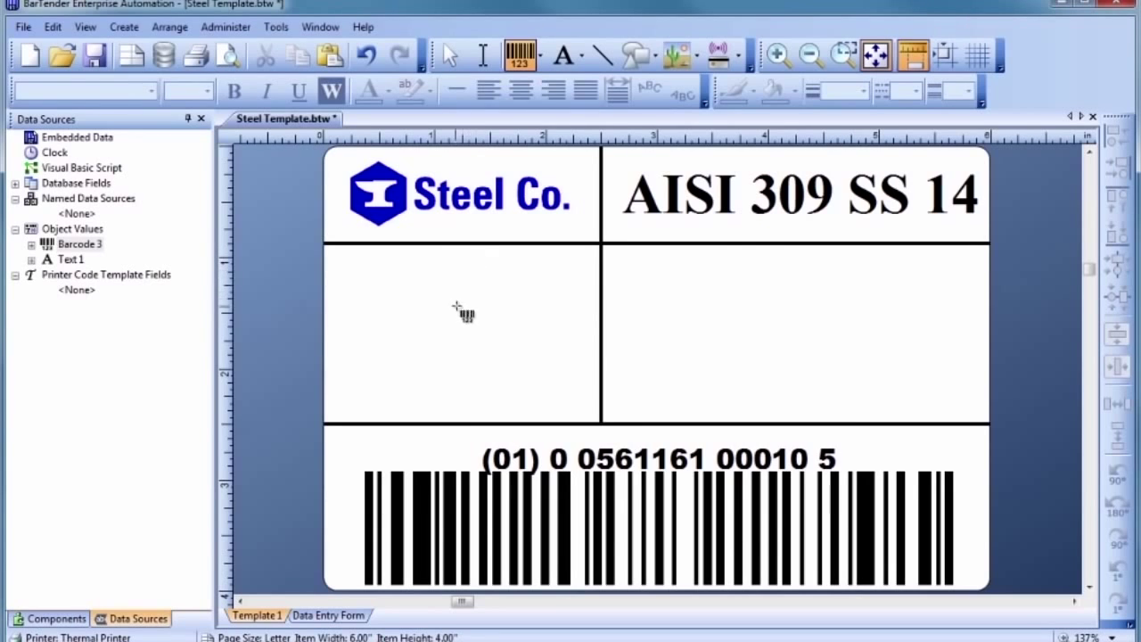
click(450, 317)
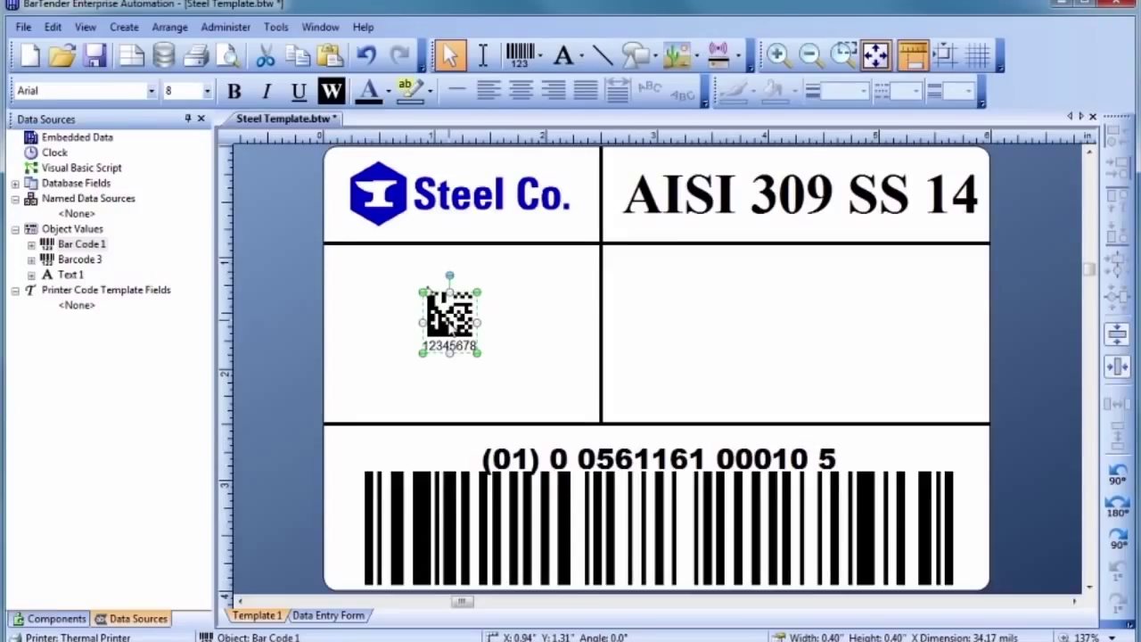
Set the Data Matrix's Human Readable visibility to None and its embedded data to AISI 309 SS 14
double_click(450, 321)
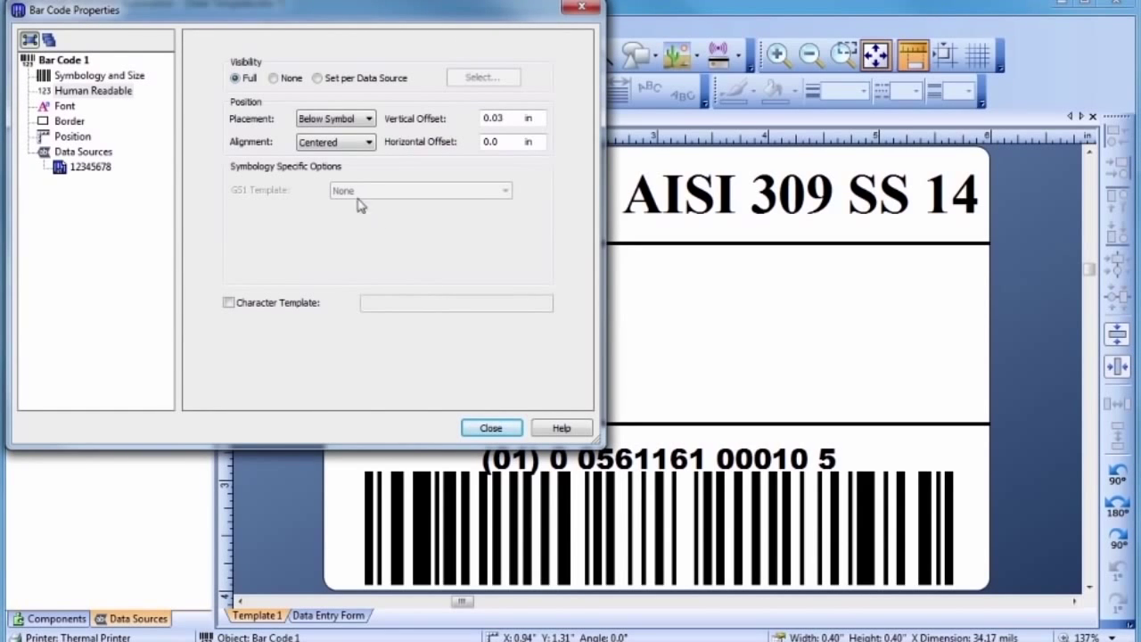
click(275, 79)
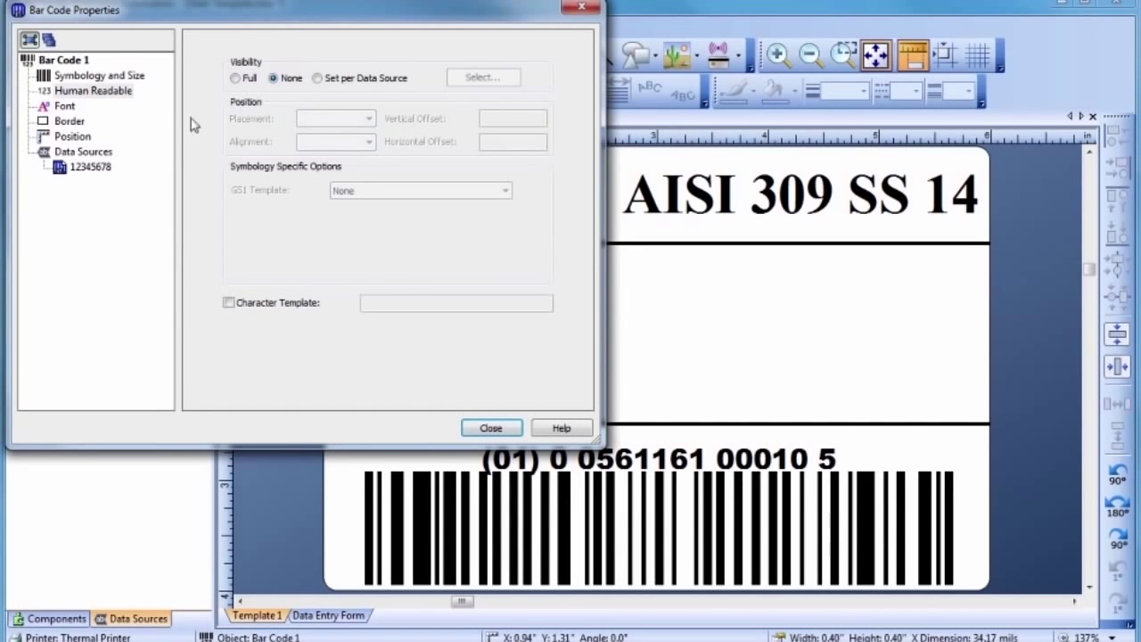
click(88, 168)
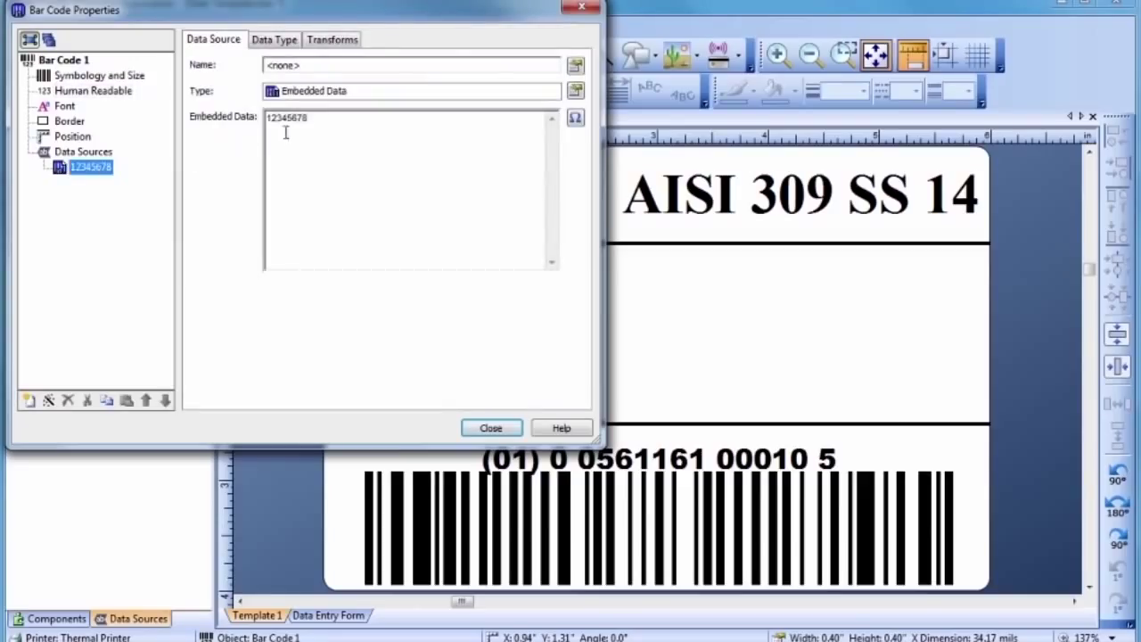
text(AI)
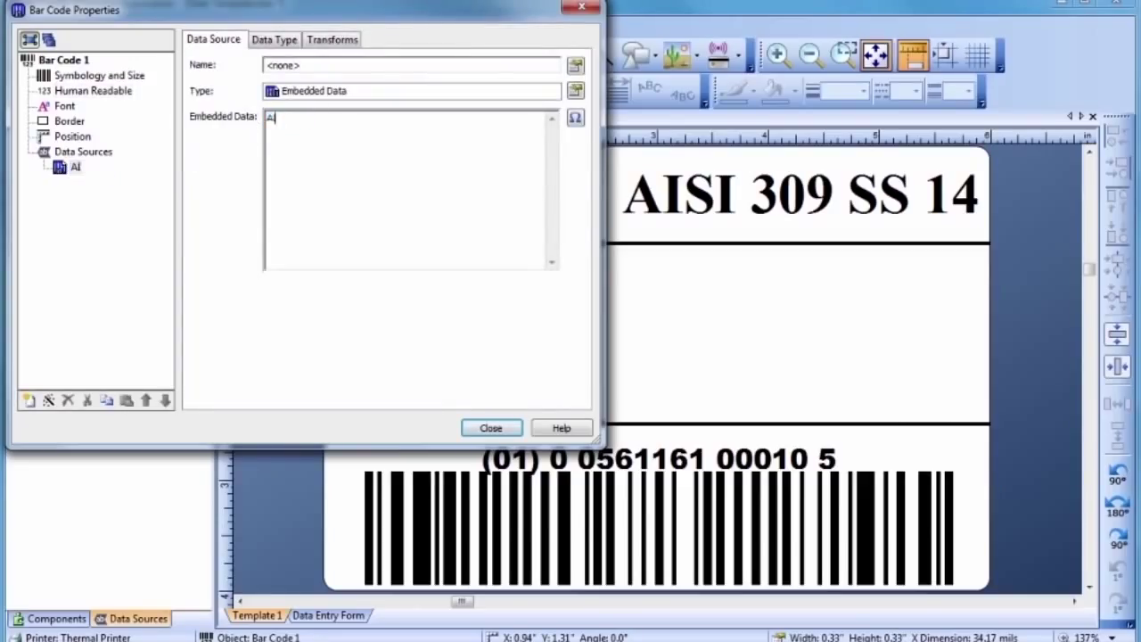
text(ISI 309 SS 1)
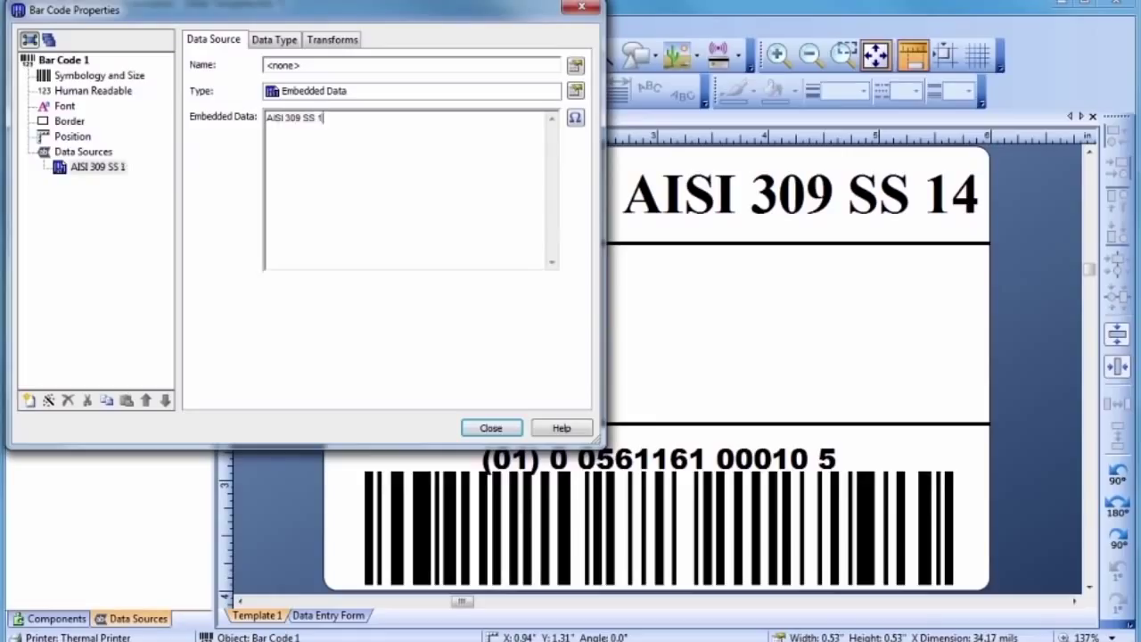
text(4)
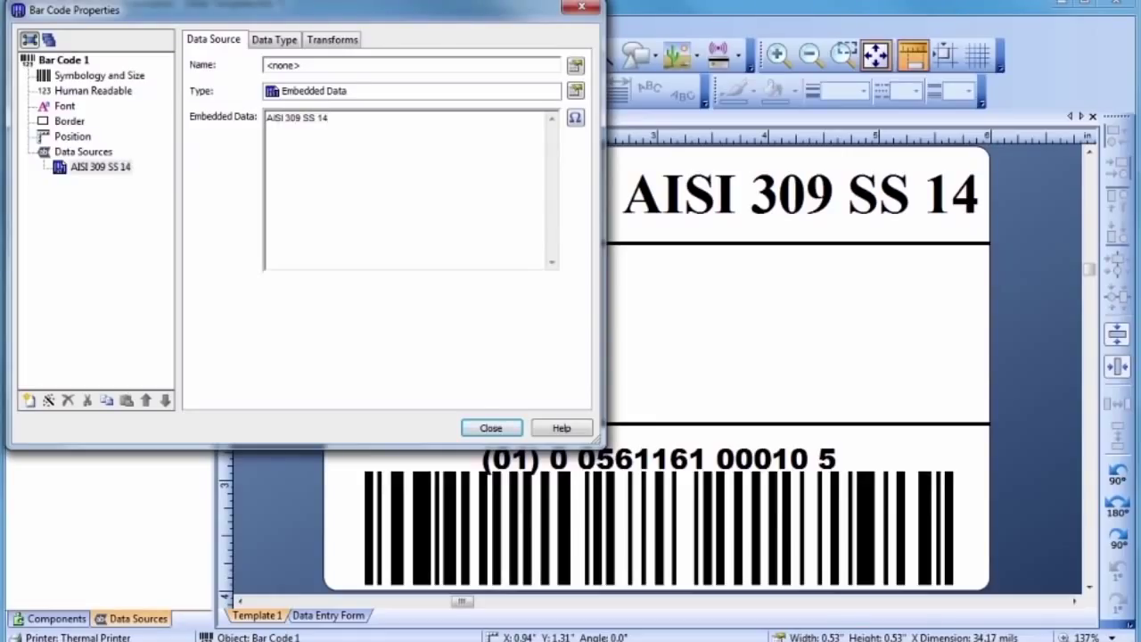
click(98, 75)
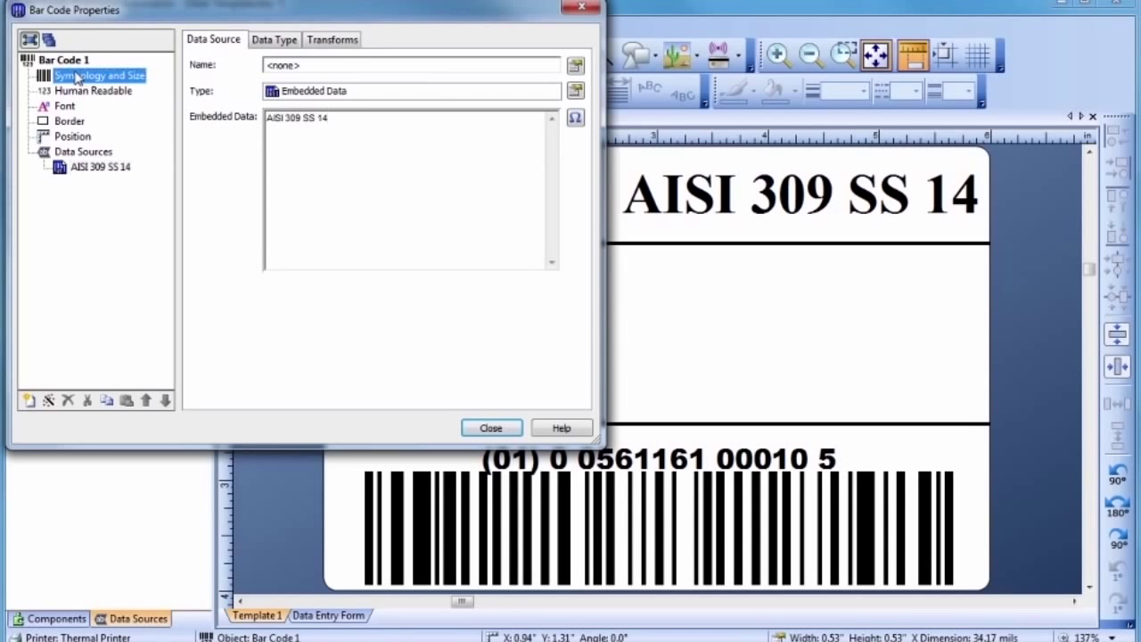
Enlarge the Data Matrix X dimension to 77.50 mils so it fills the middle-left section
click(98, 74)
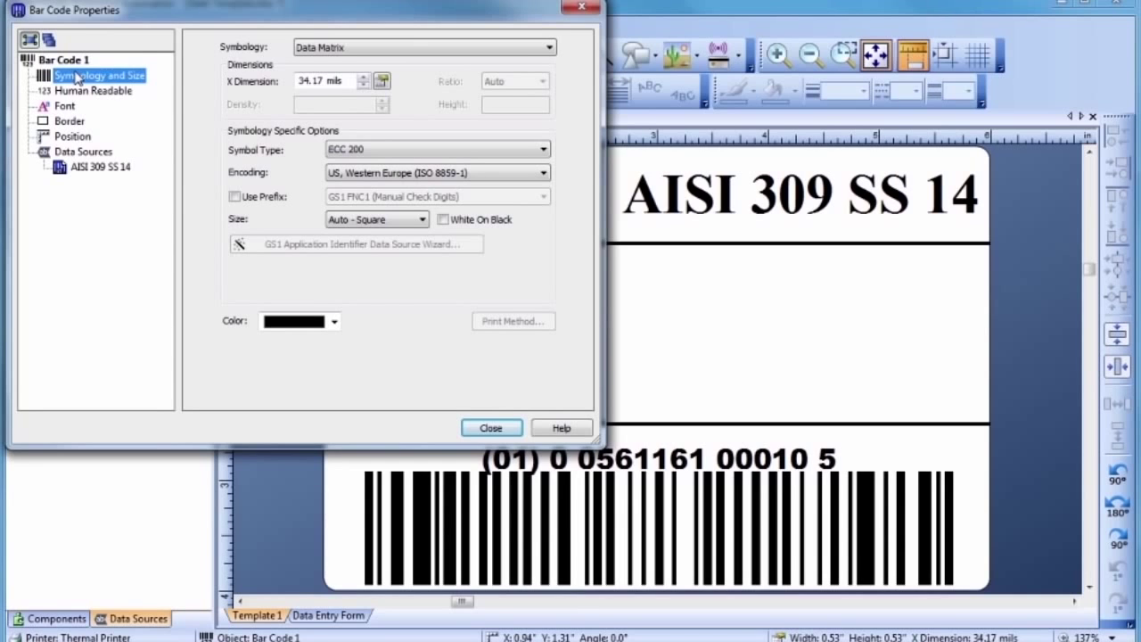
click(362, 80)
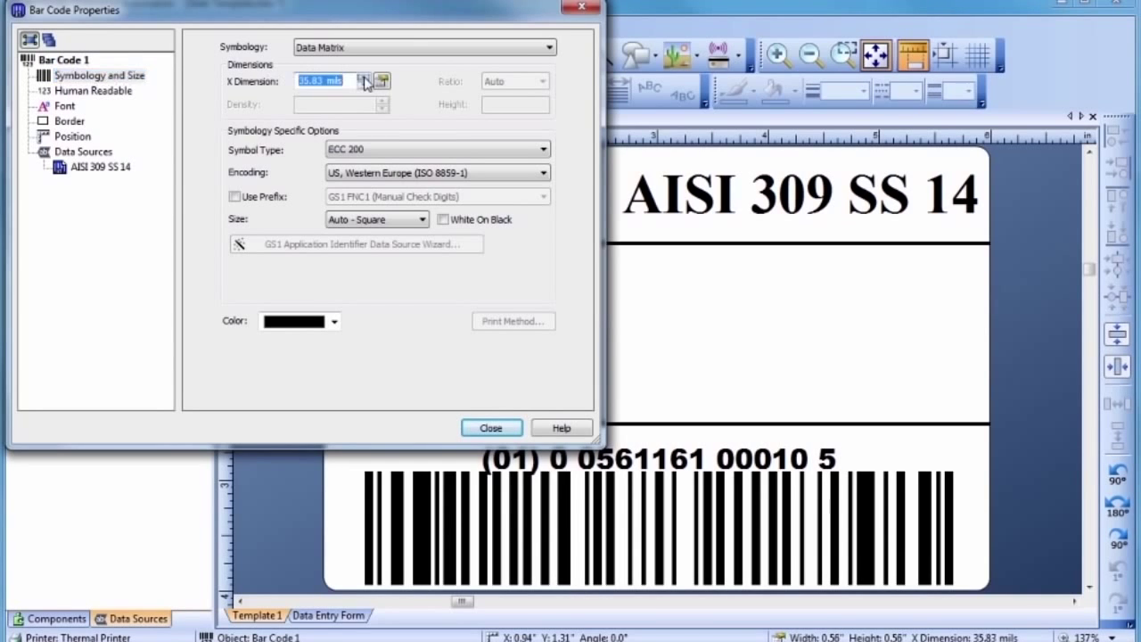
click(366, 77)
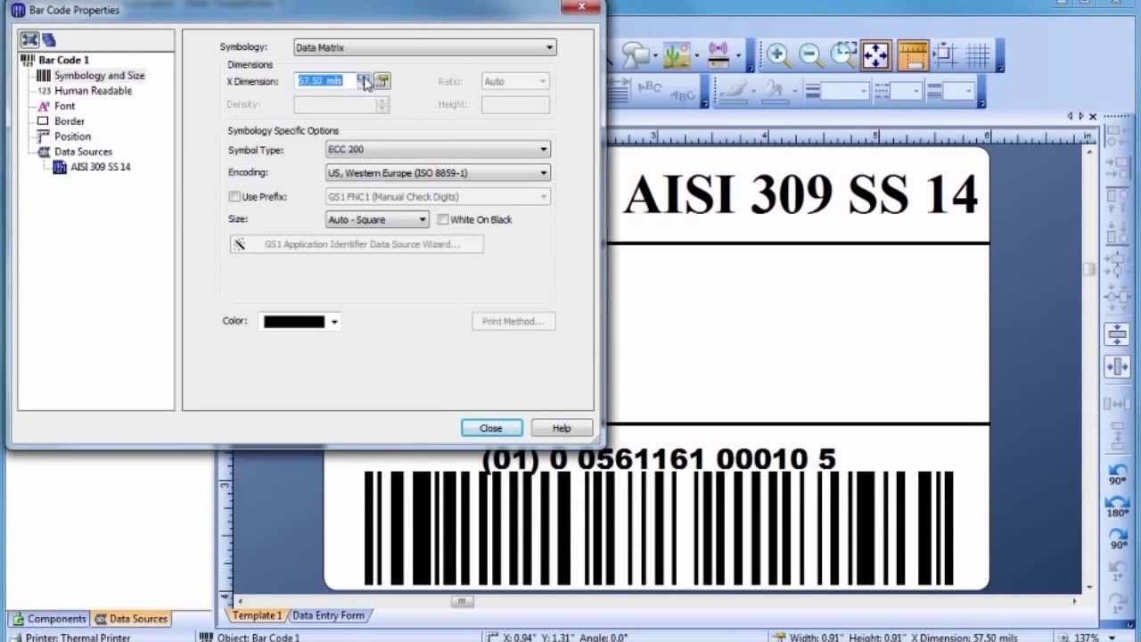
click(366, 75)
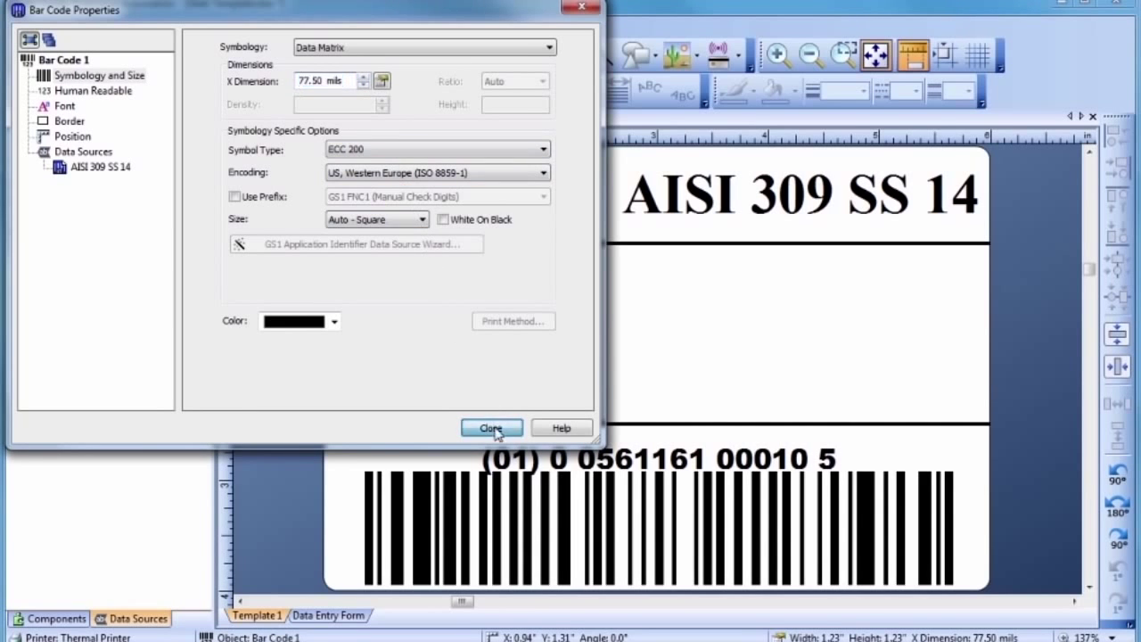
click(492, 428)
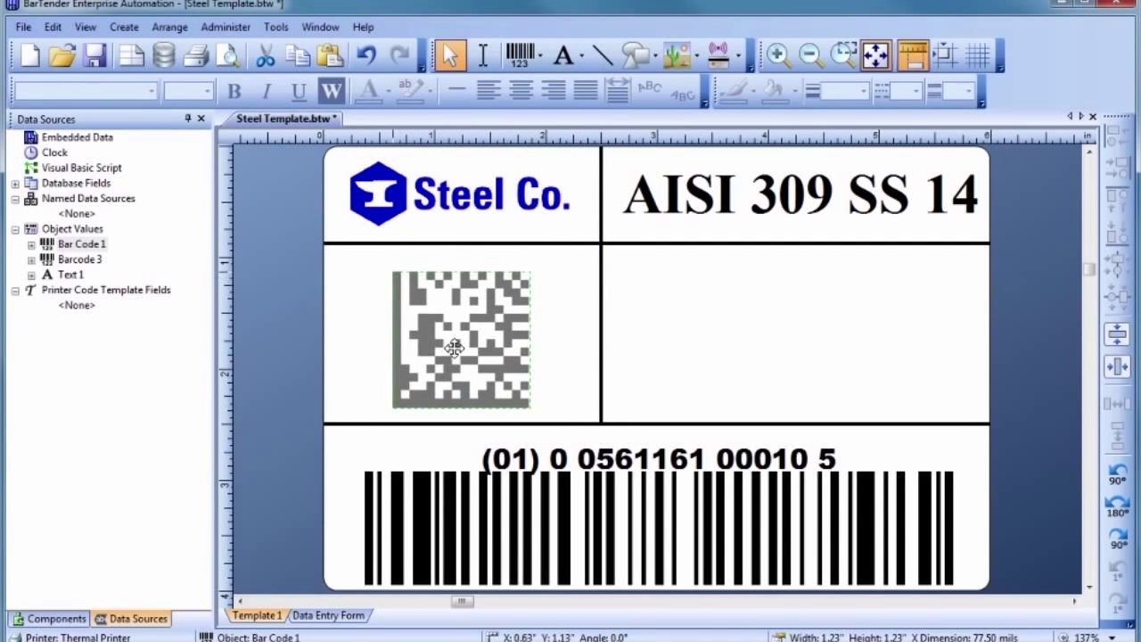
Deselect the enlarged Data Matrix and switch to the Text tool
click(460, 338)
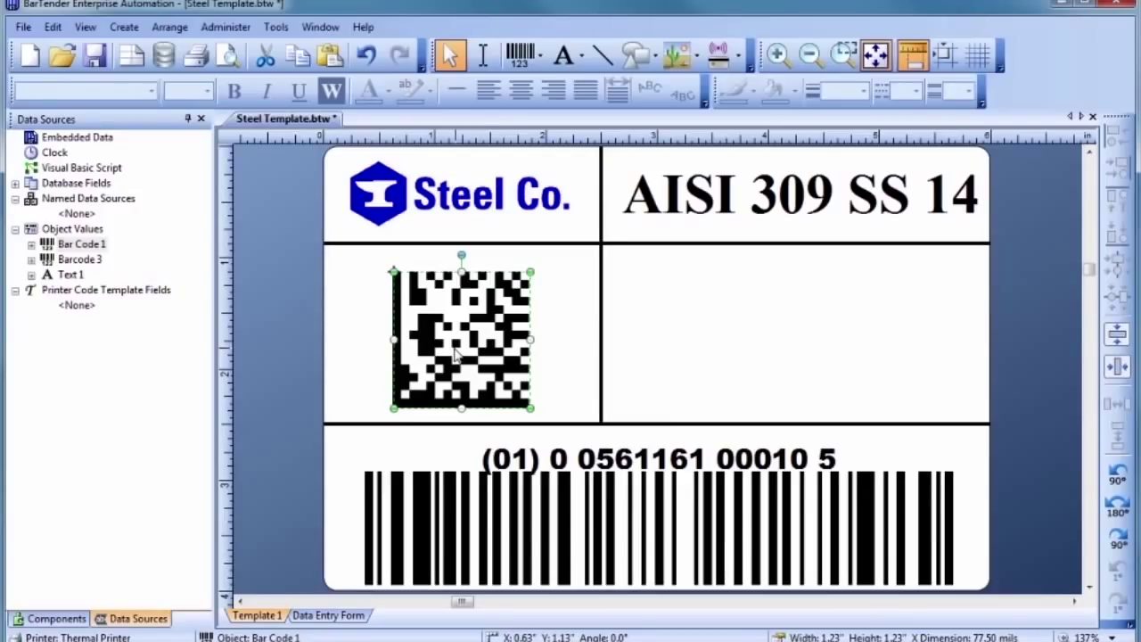
mouse_move(561, 347)
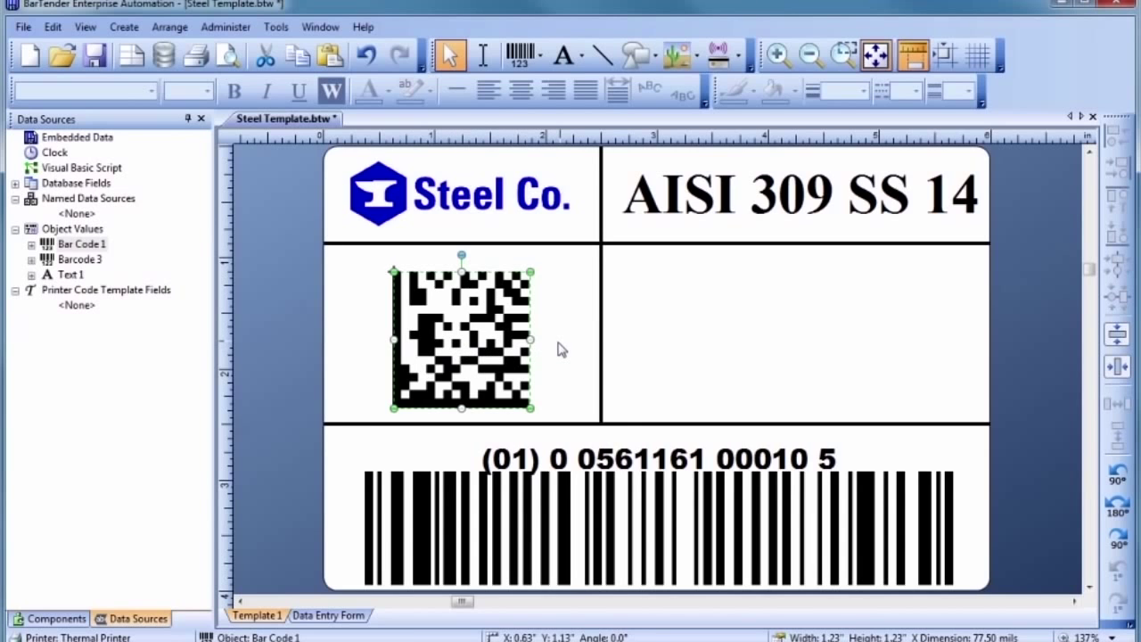
click(562, 350)
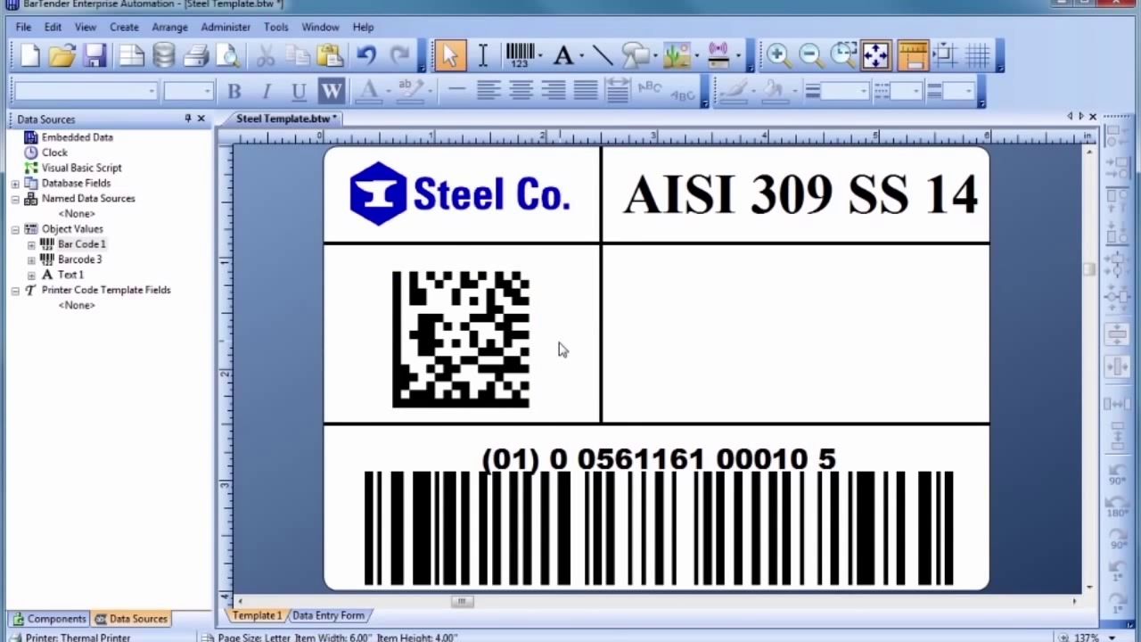
mouse_move(564, 321)
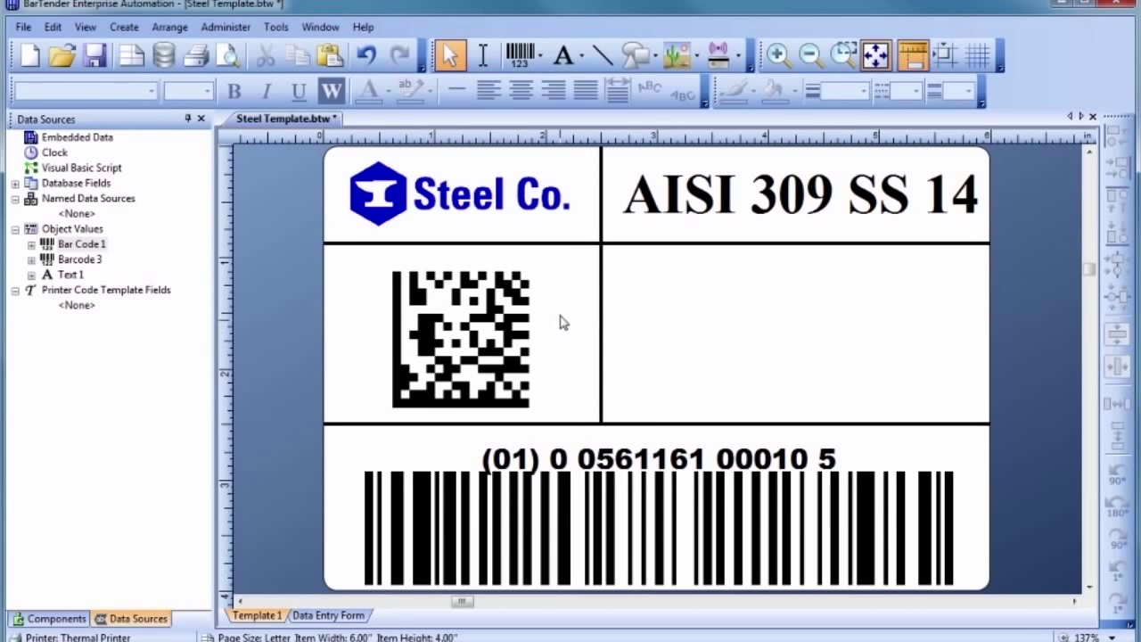
click(578, 55)
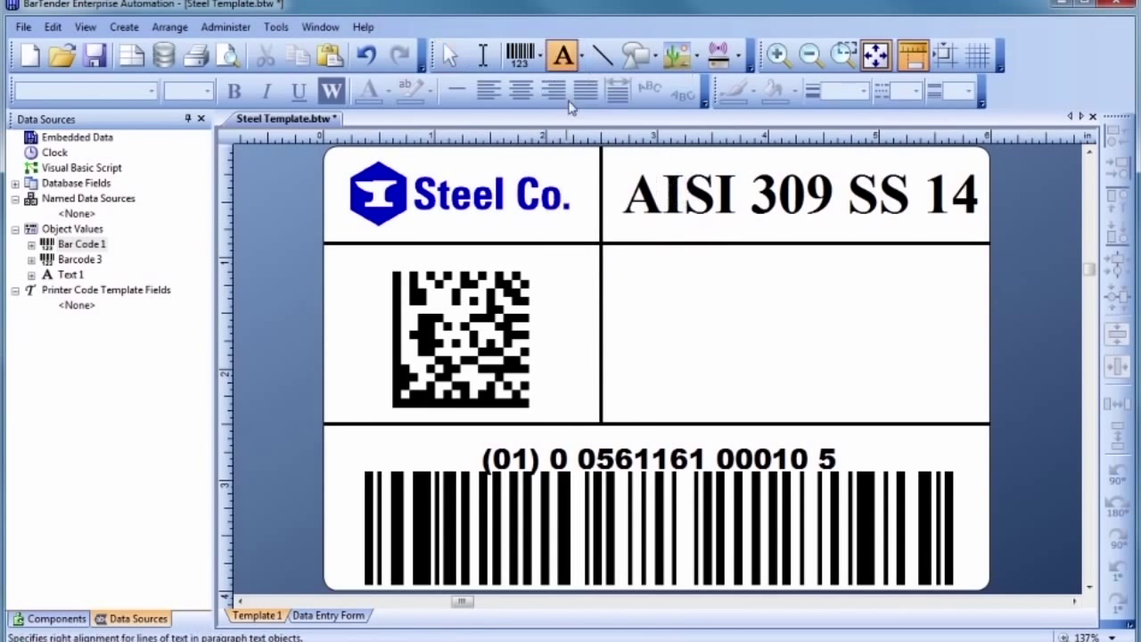
click(681, 288)
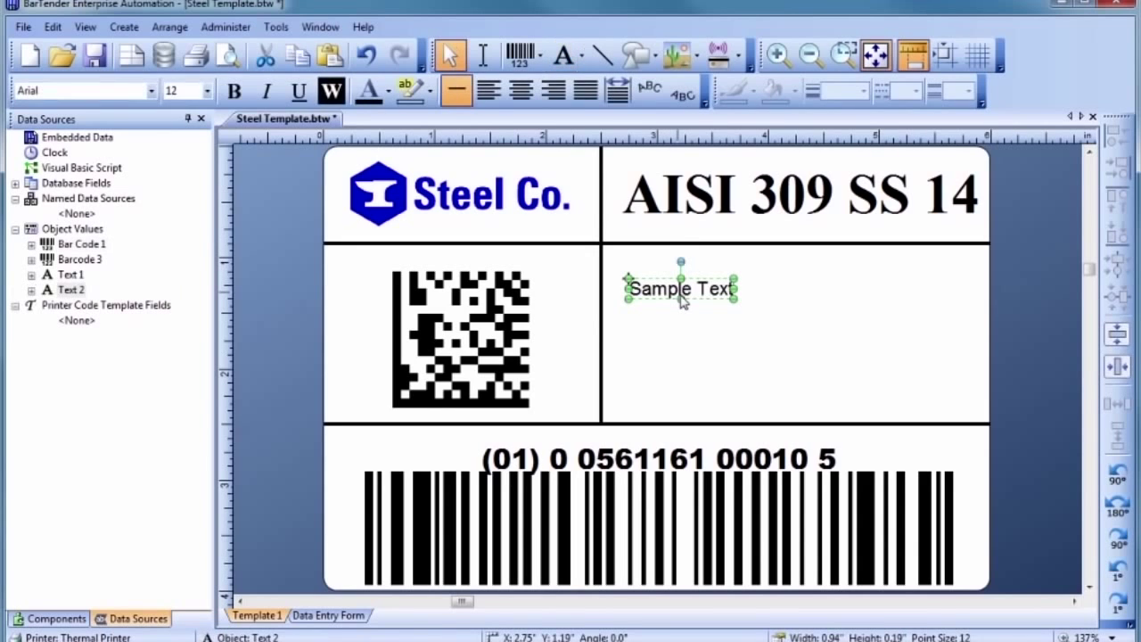
double_click(681, 289)
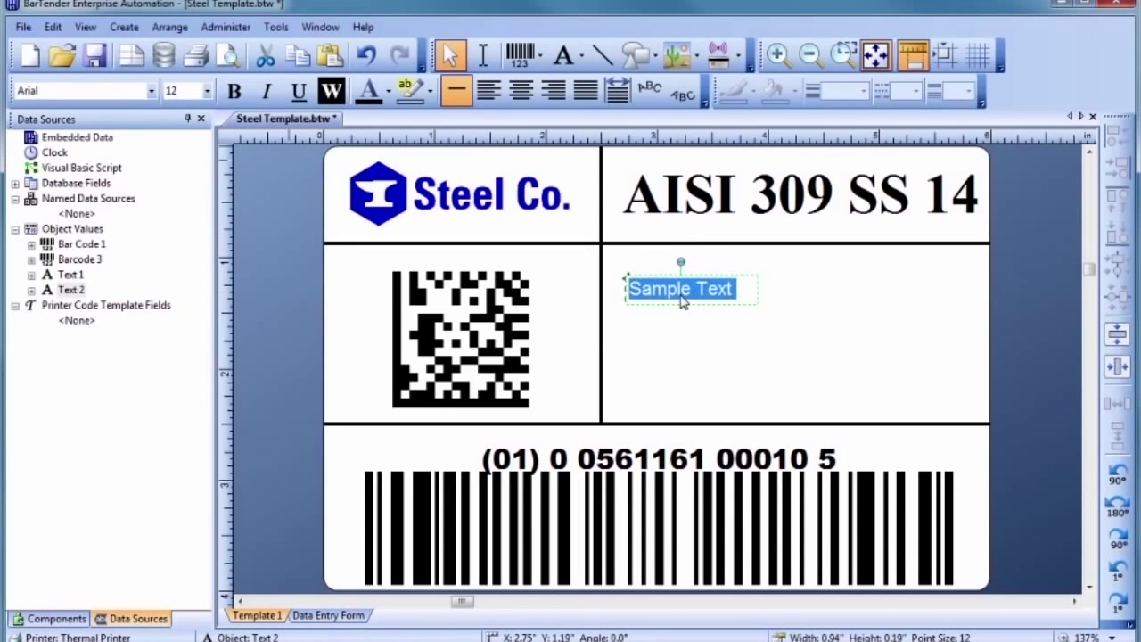
text(PO:)
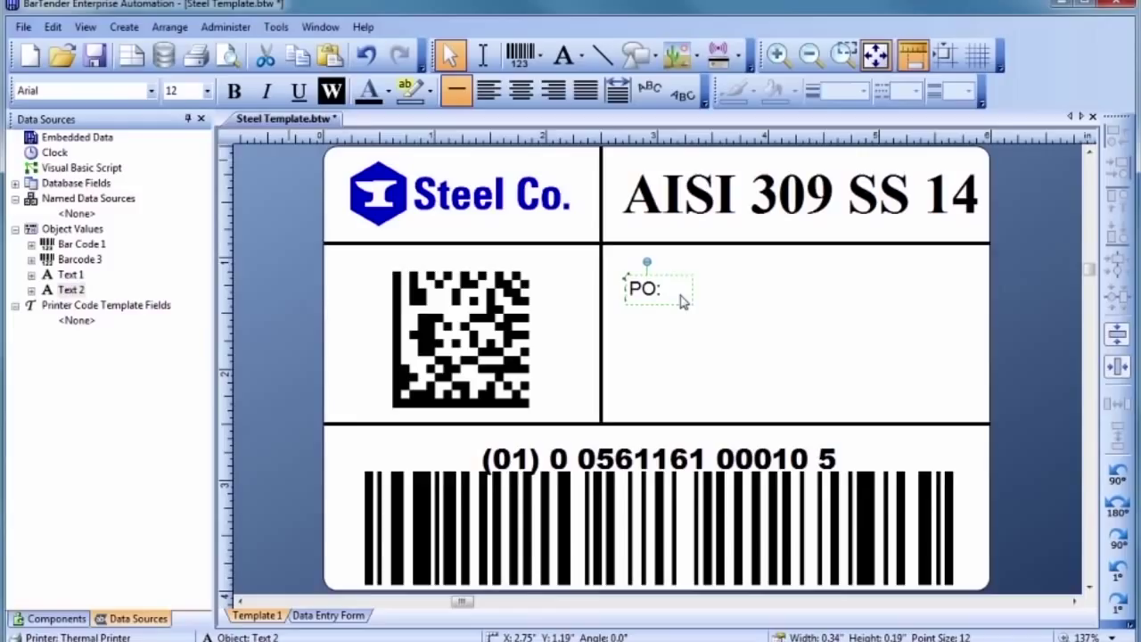
text(043312)
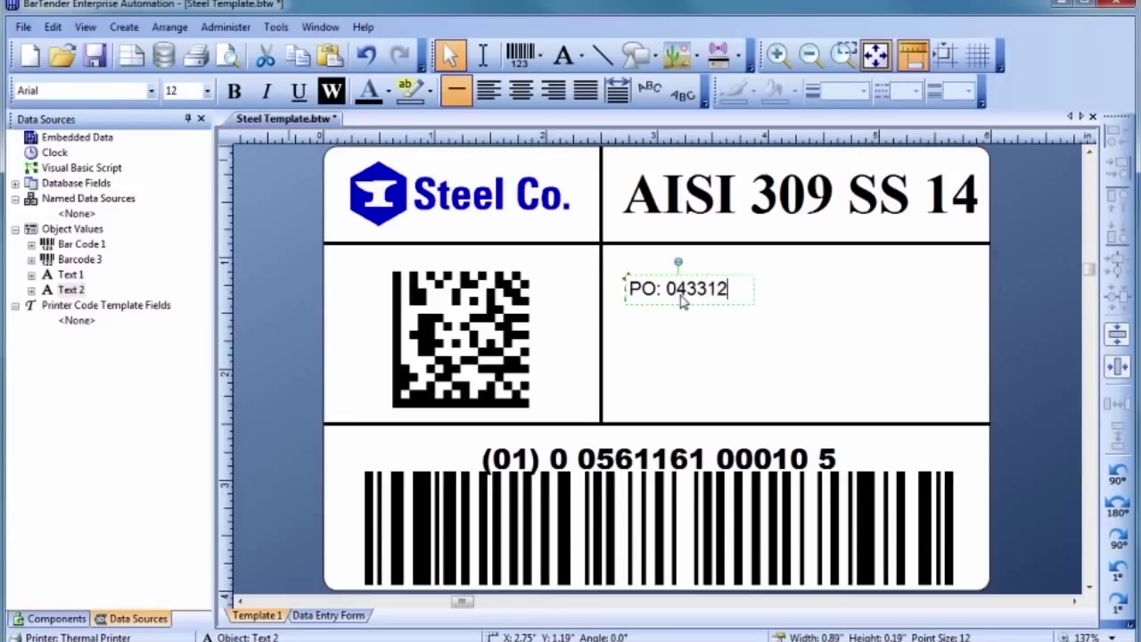
text(4568)
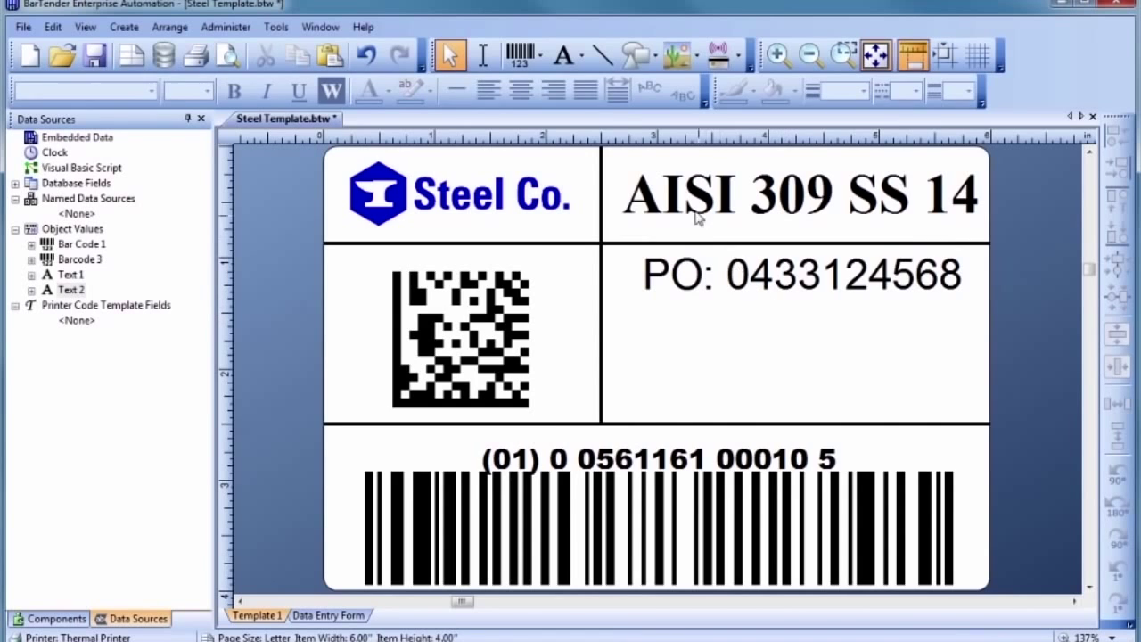
click(561, 55)
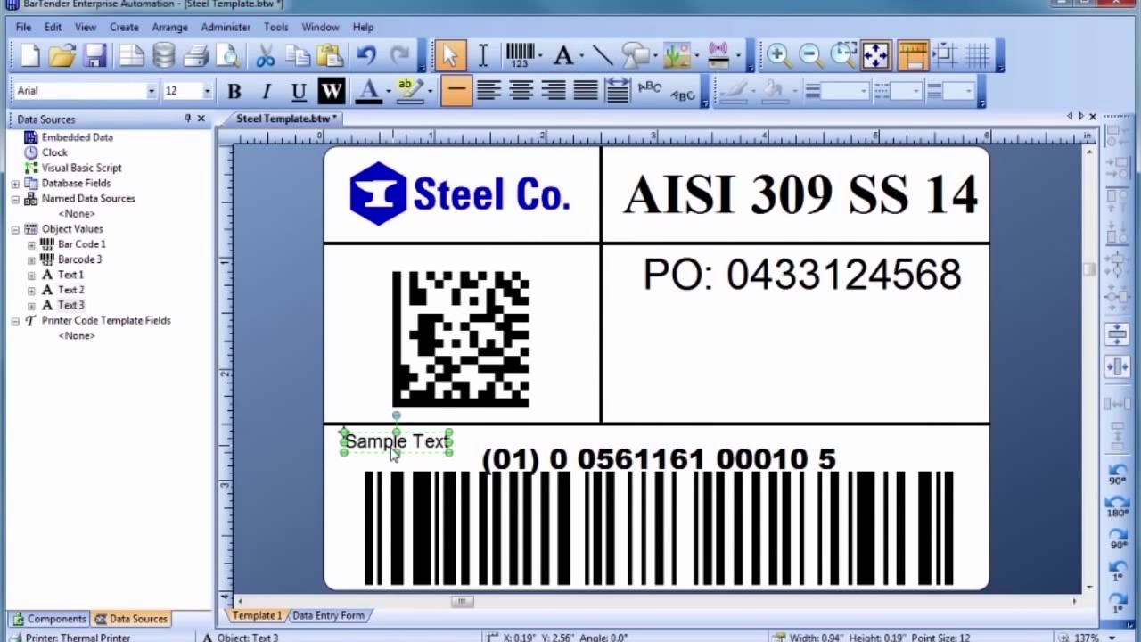
Replace the Sample Text with GTIN and select it for repositioning at the left edge
double_click(396, 442)
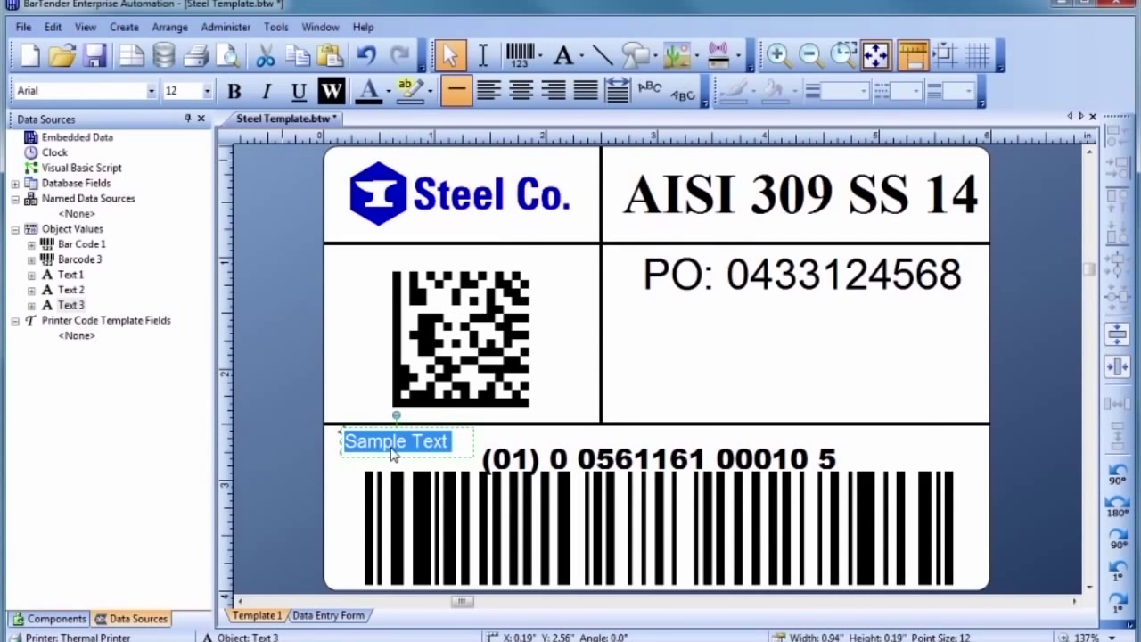
text(GTIN)
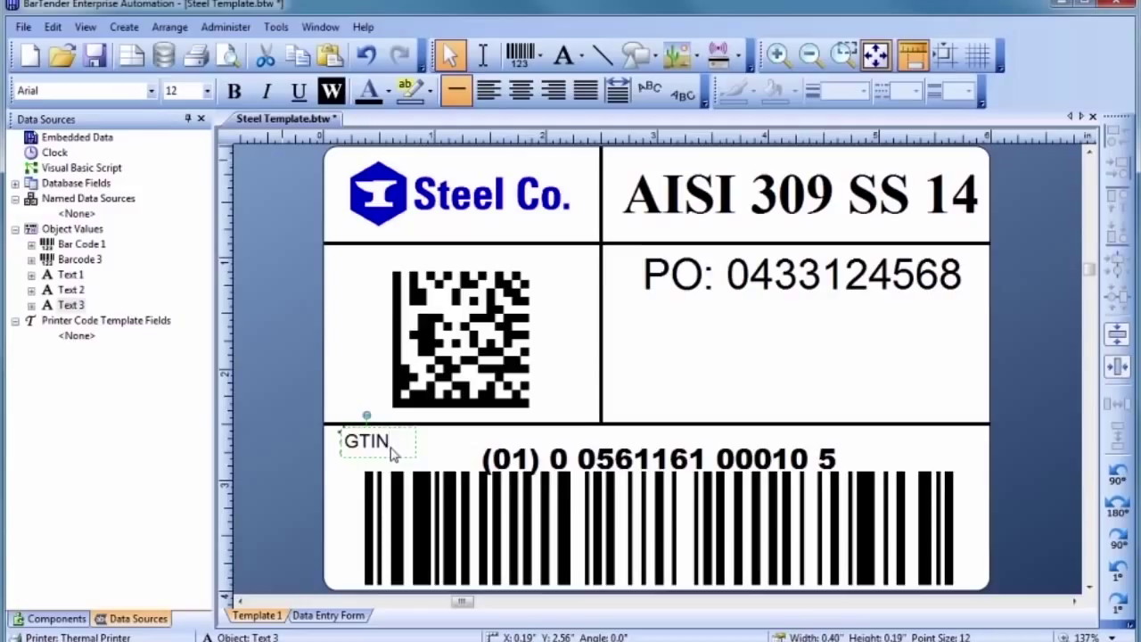
click(365, 442)
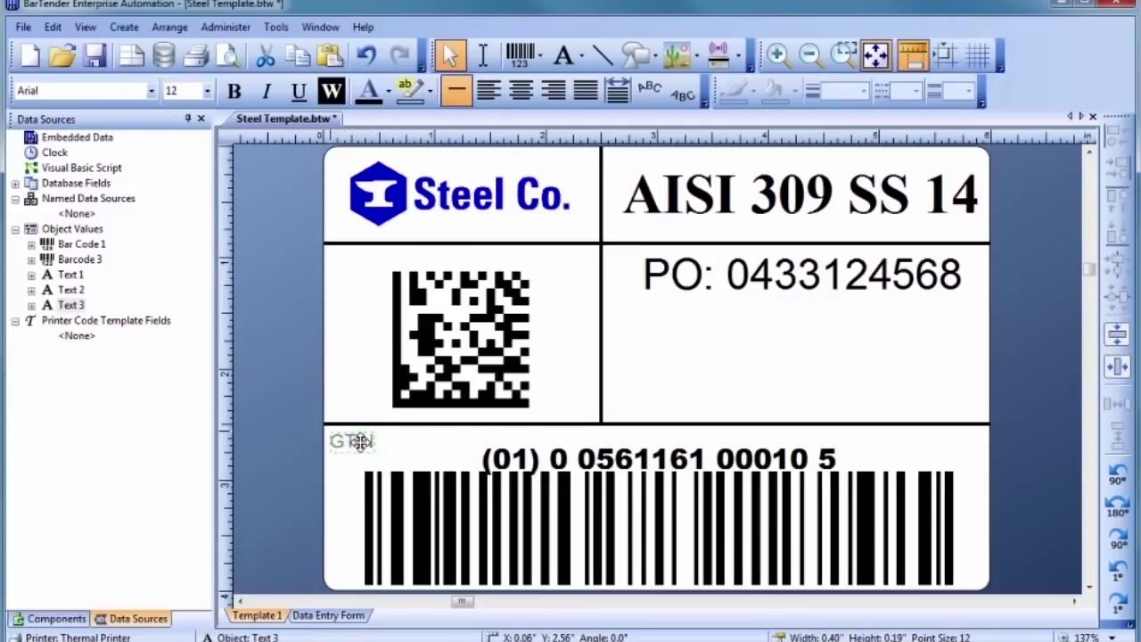
click(353, 442)
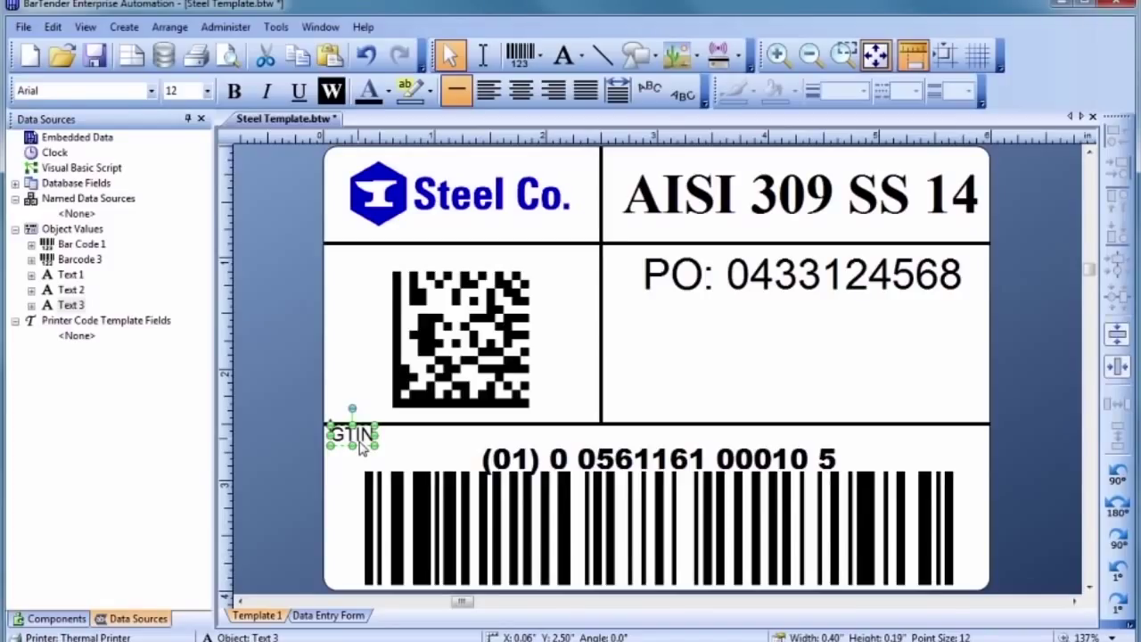
Ctrl-drag a copy of the GTIN text above the Data Matrix and change it to PRODUCT INFO
drag(353, 435, 350, 303)
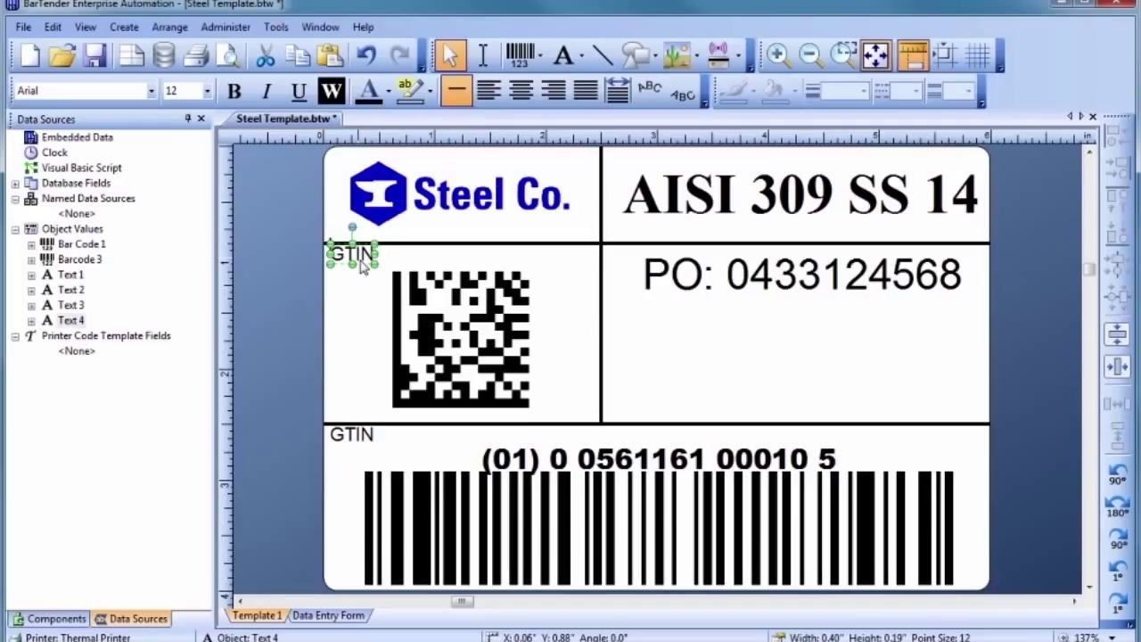
text(PRO)
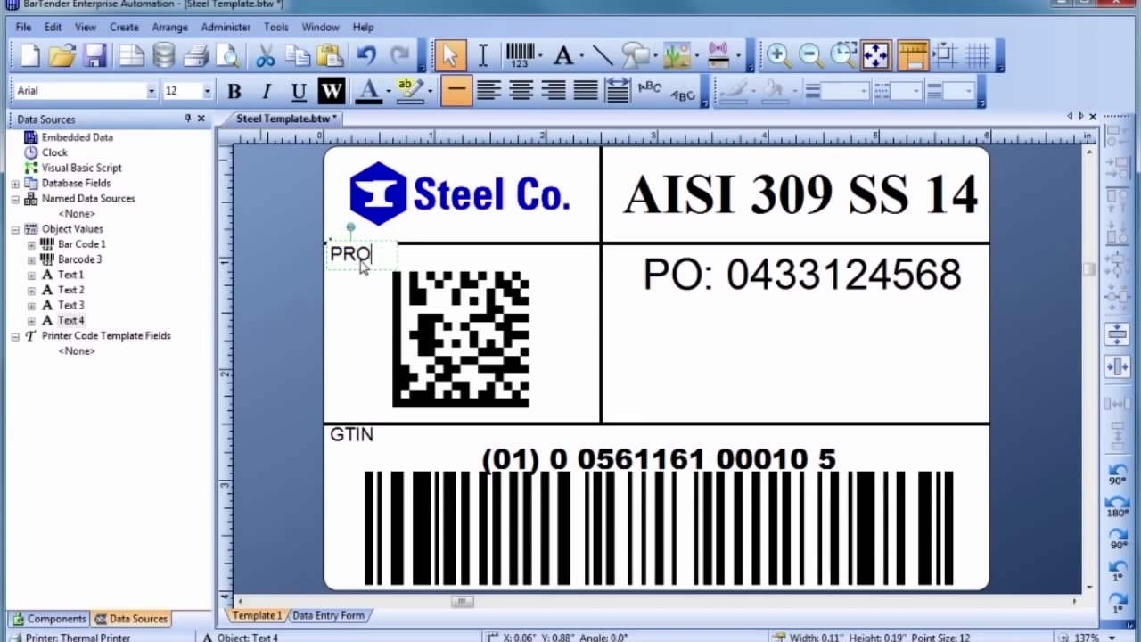
text(DUCT INFO)
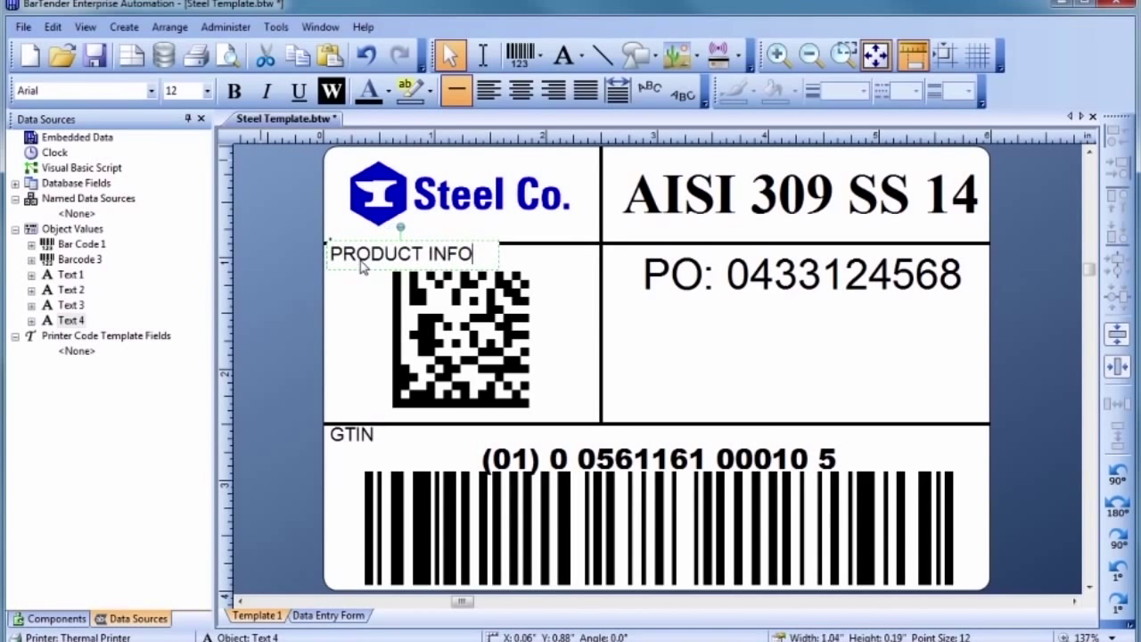
click(401, 253)
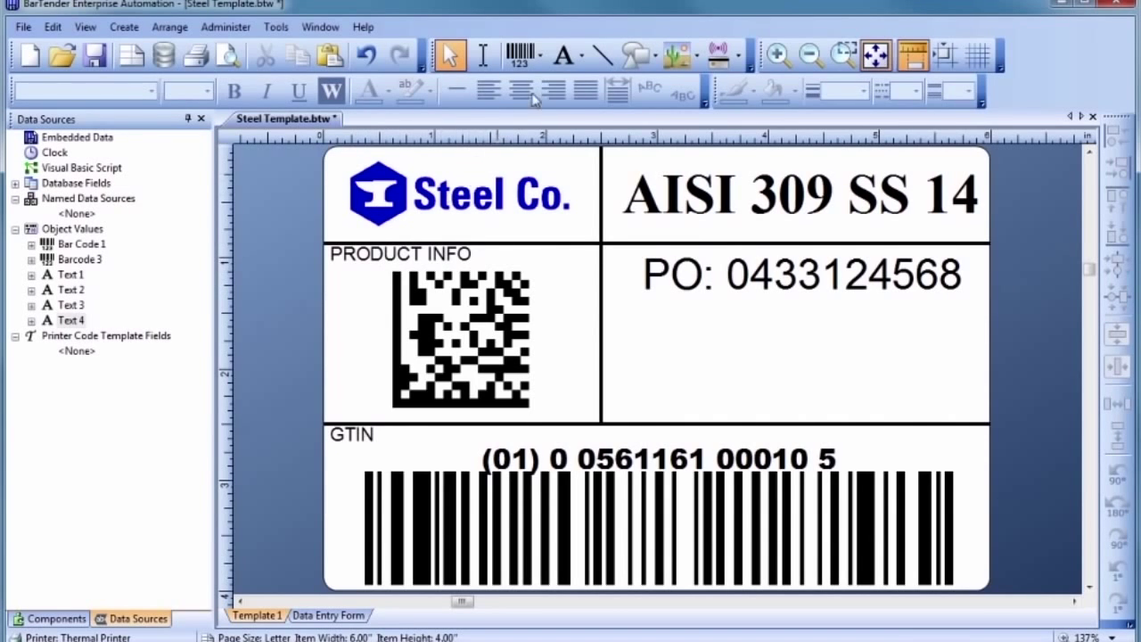
Insert the steel recycled-material symbol from the Seagull: Recycling v1.0 symbol font
click(563, 56)
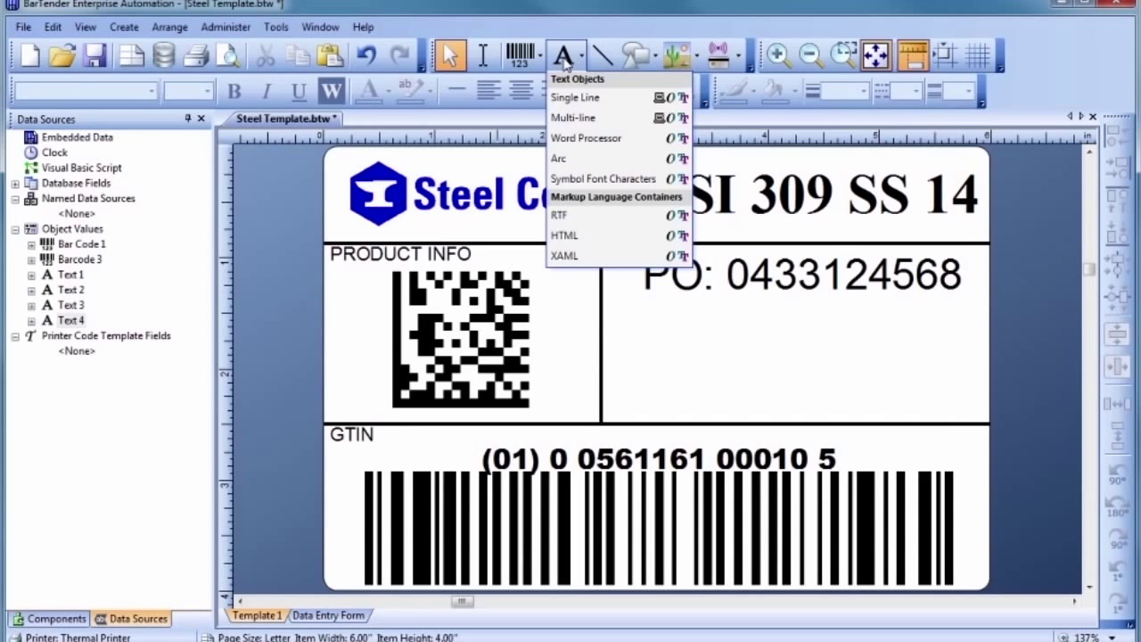
mouse_move(603, 178)
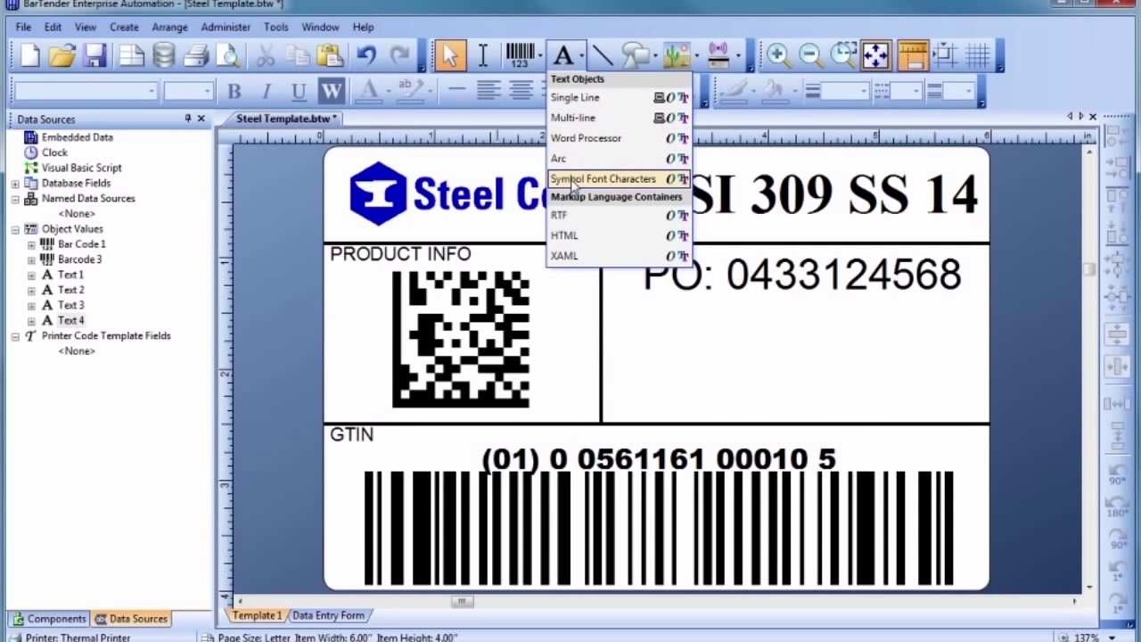
click(605, 179)
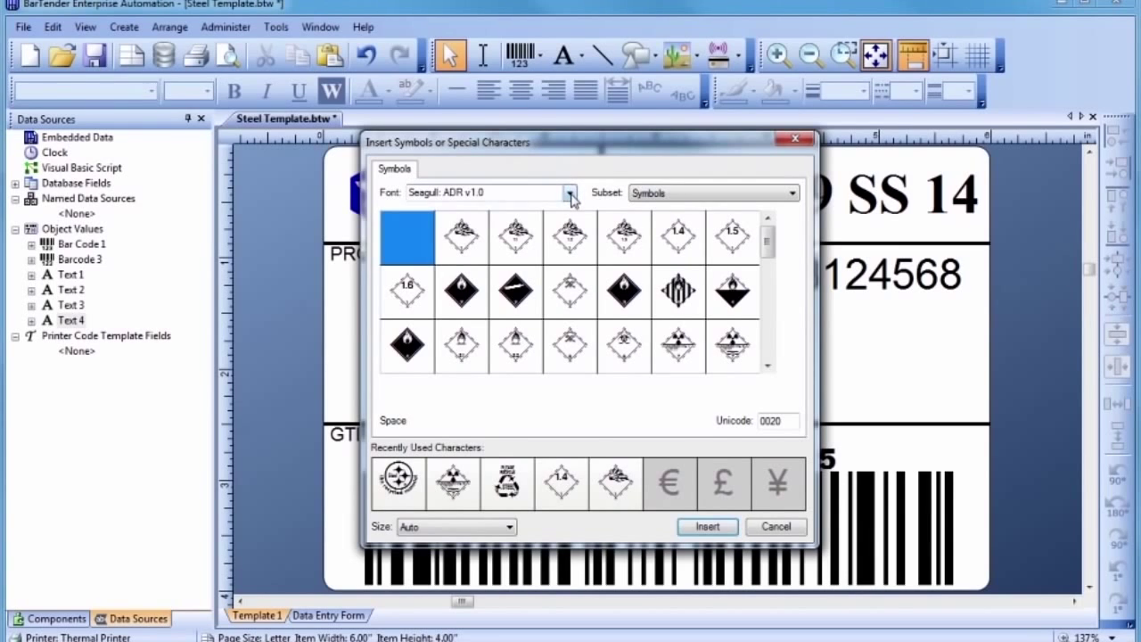
click(571, 193)
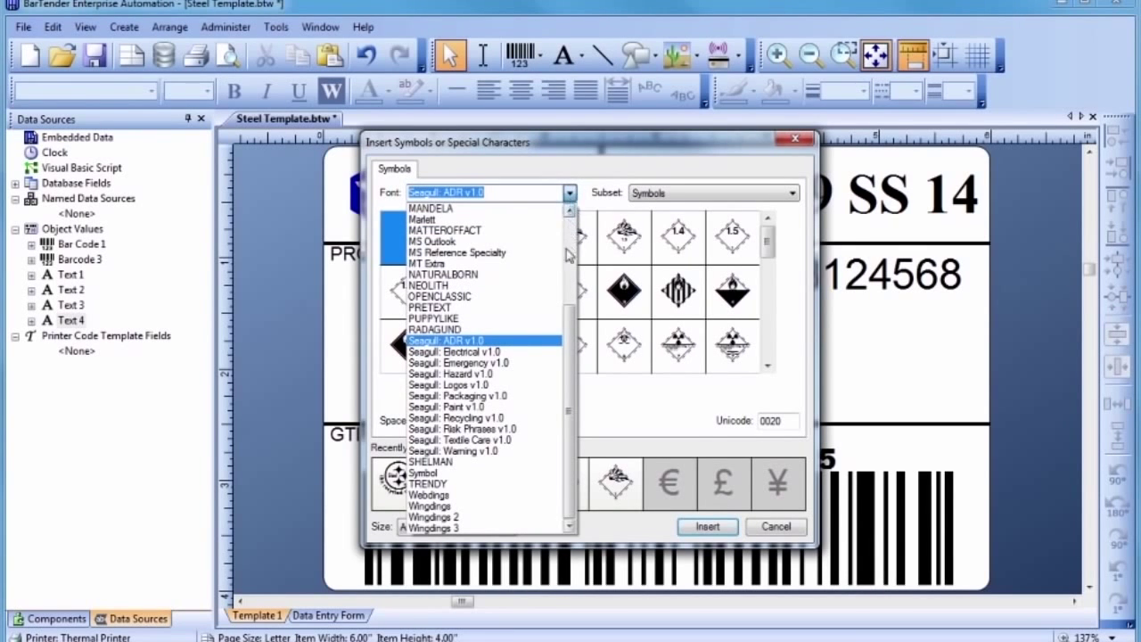
click(457, 417)
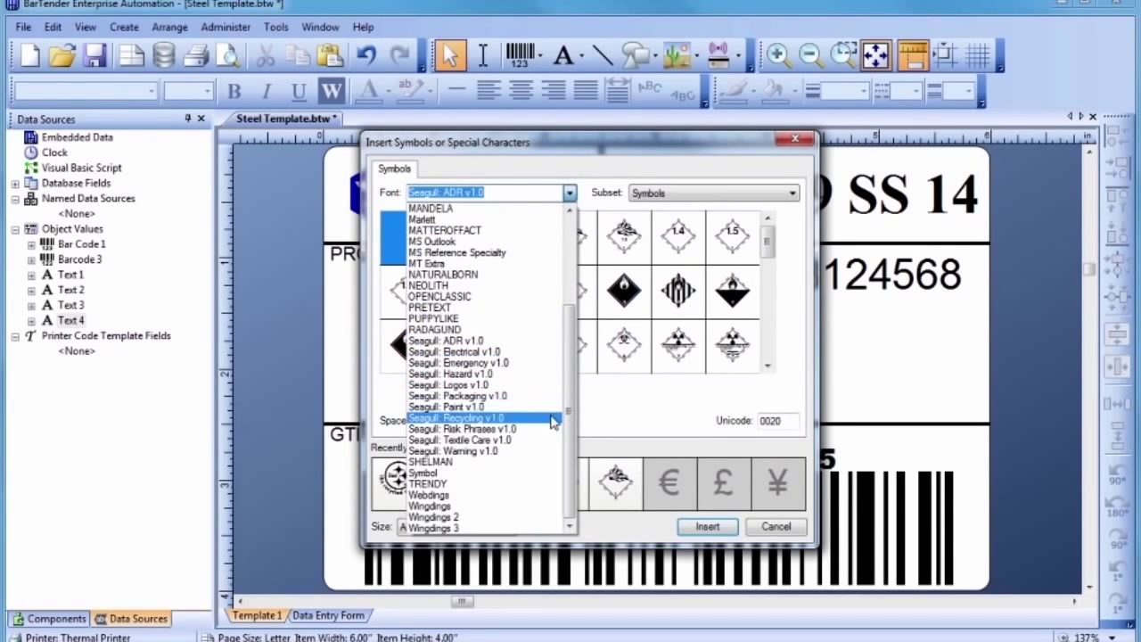
click(457, 417)
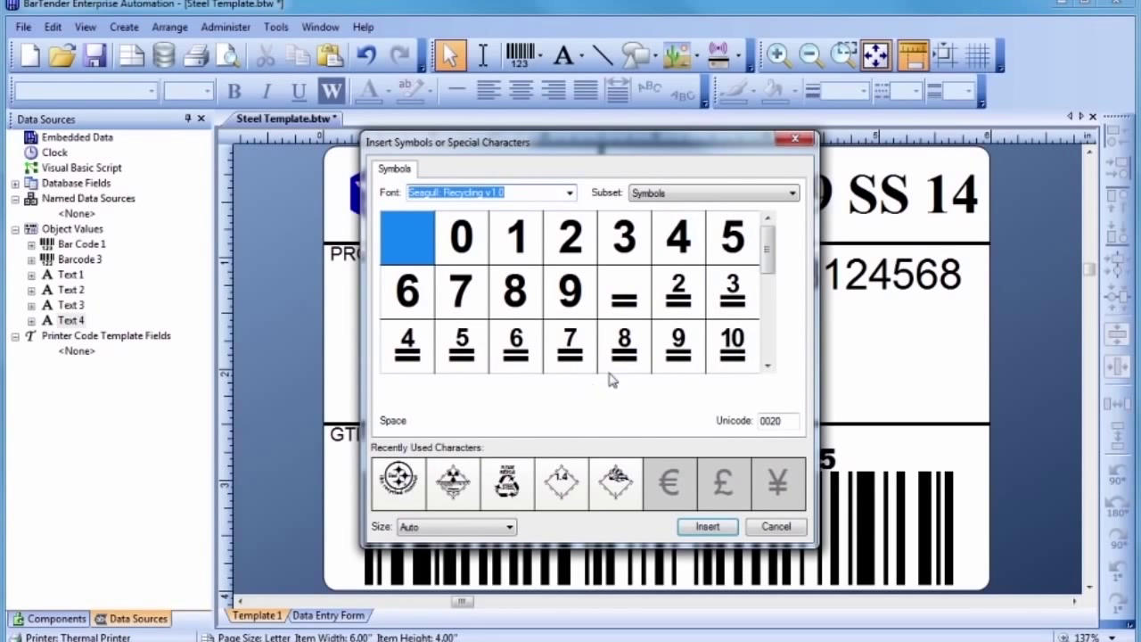
scroll(down, 3)
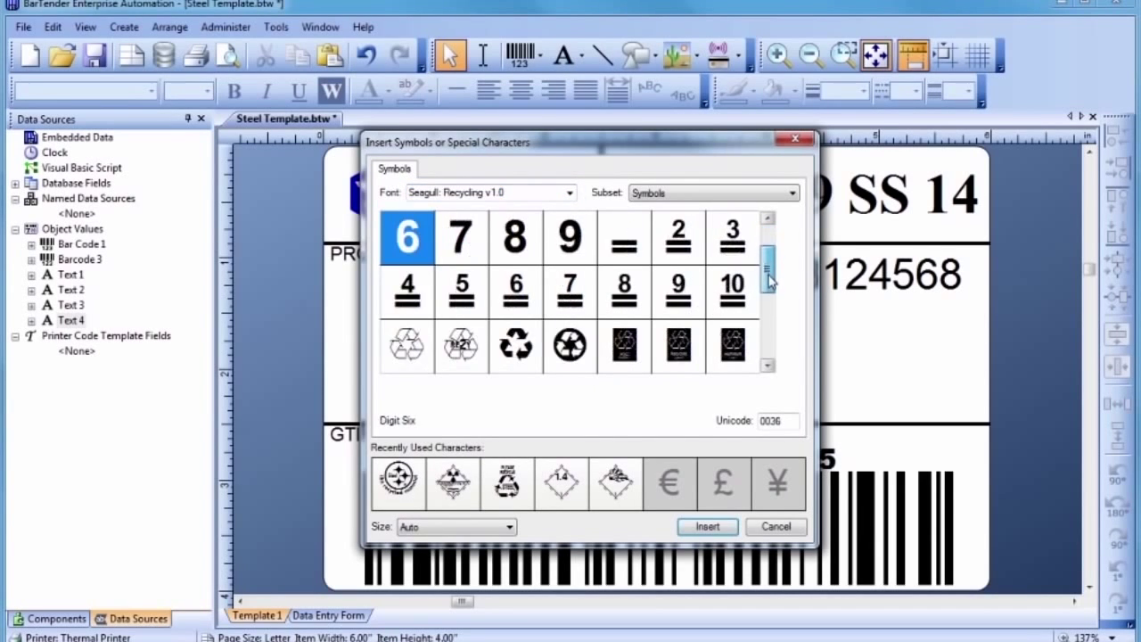
scroll(down, 3)
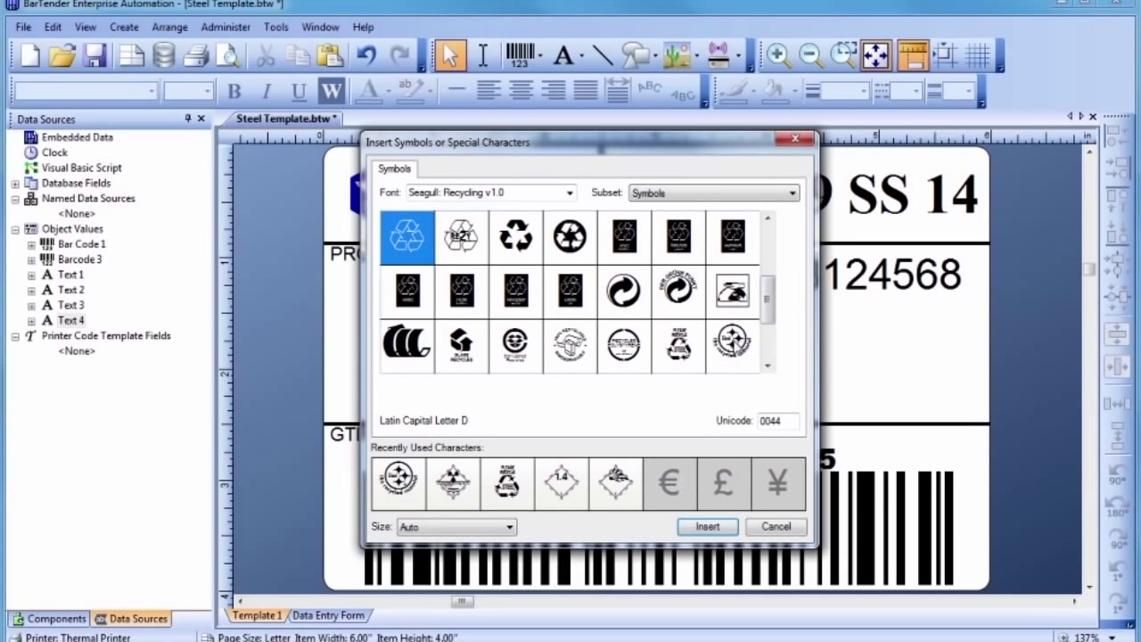
click(706, 526)
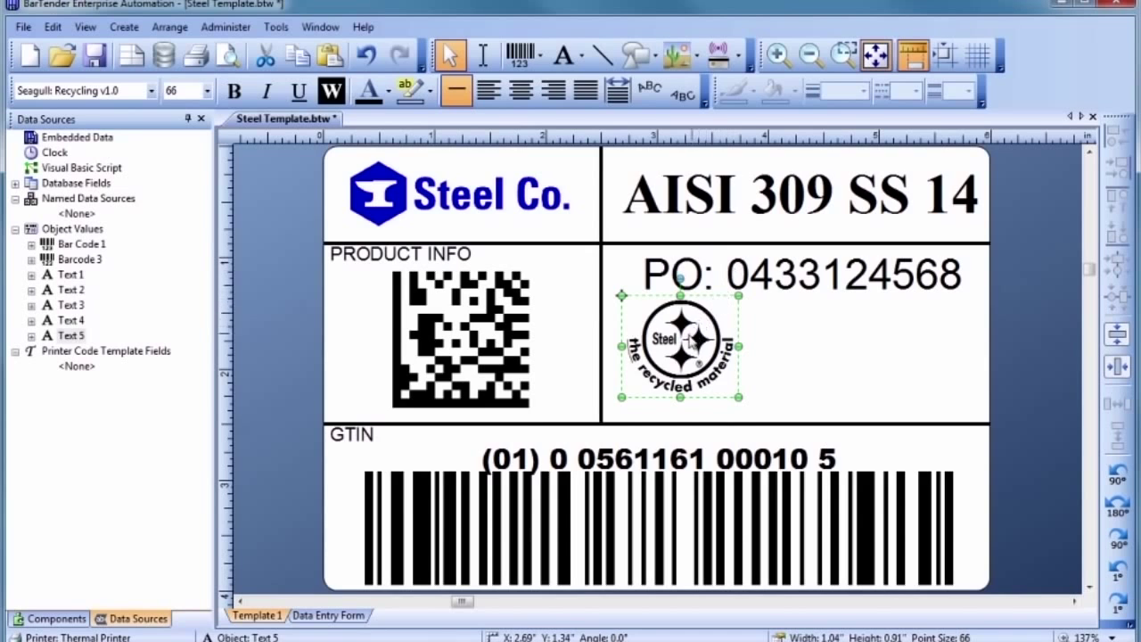
Nudge the recycling symbol slightly lower and left beneath the PO number
drag(677, 347, 675, 356)
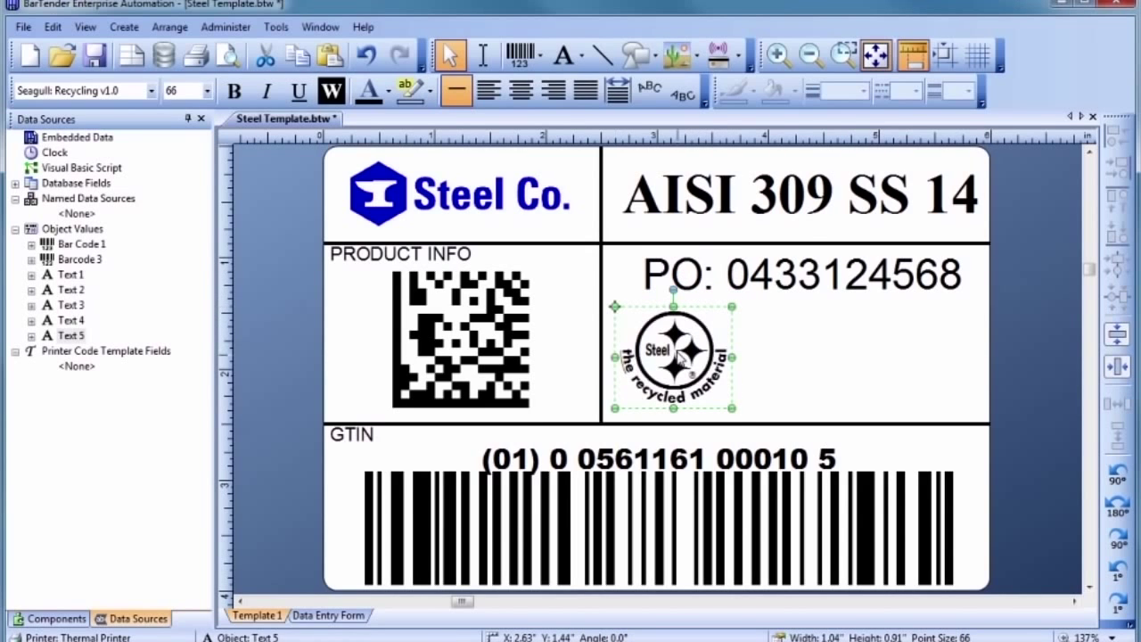
mouse_move(752, 348)
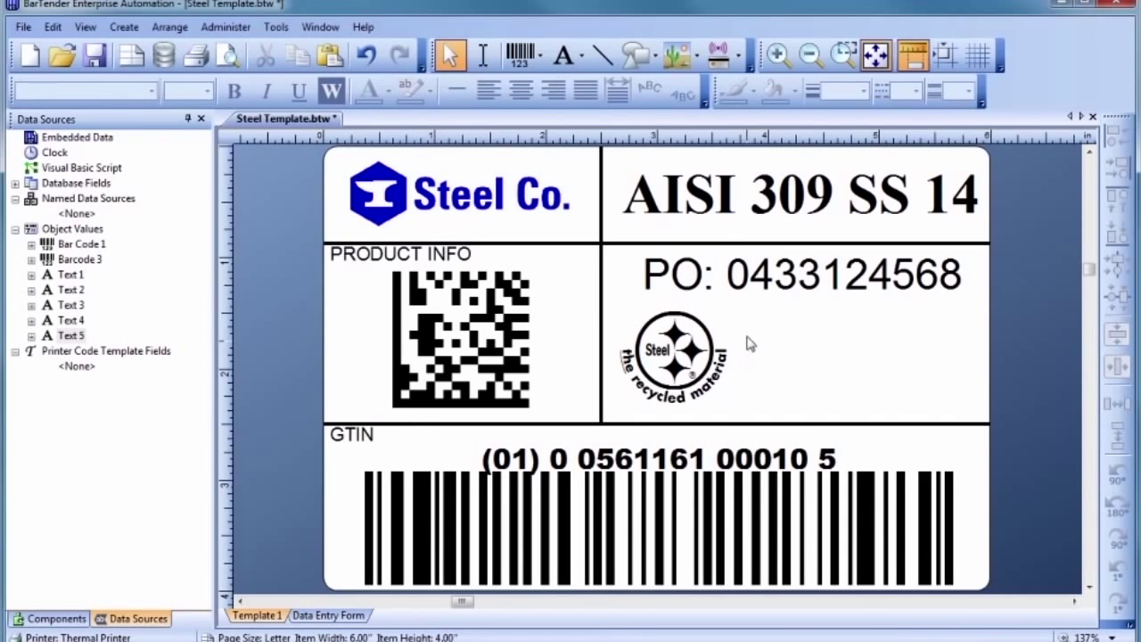
mouse_move(681, 56)
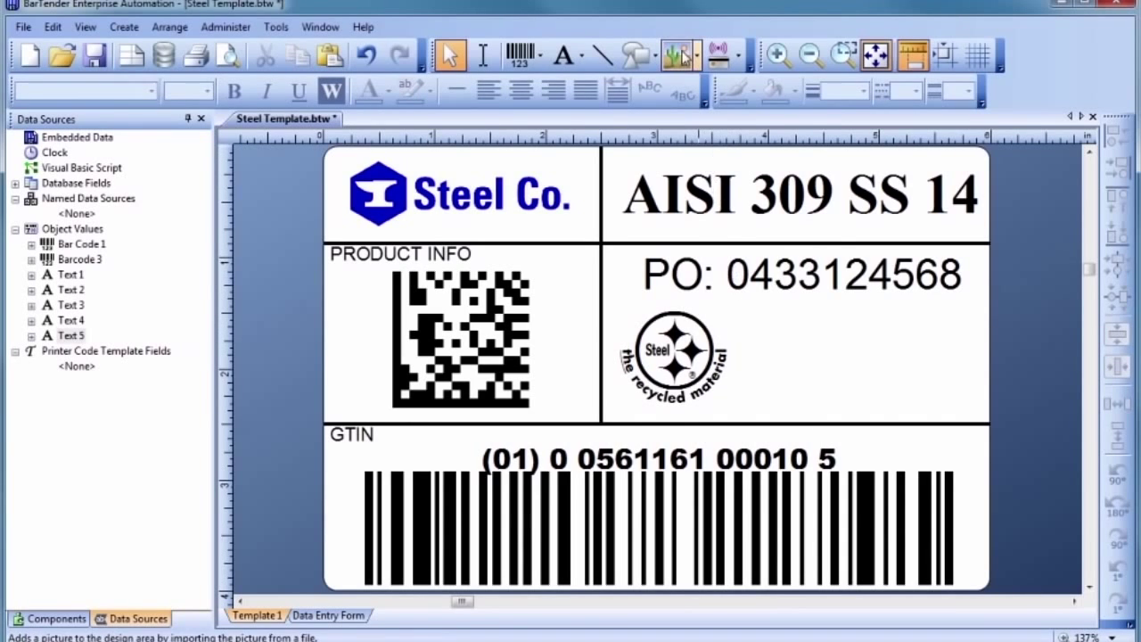
Search the clip art collection for 'Screwdriver' and choose the black and yellow screwdriver
click(679, 55)
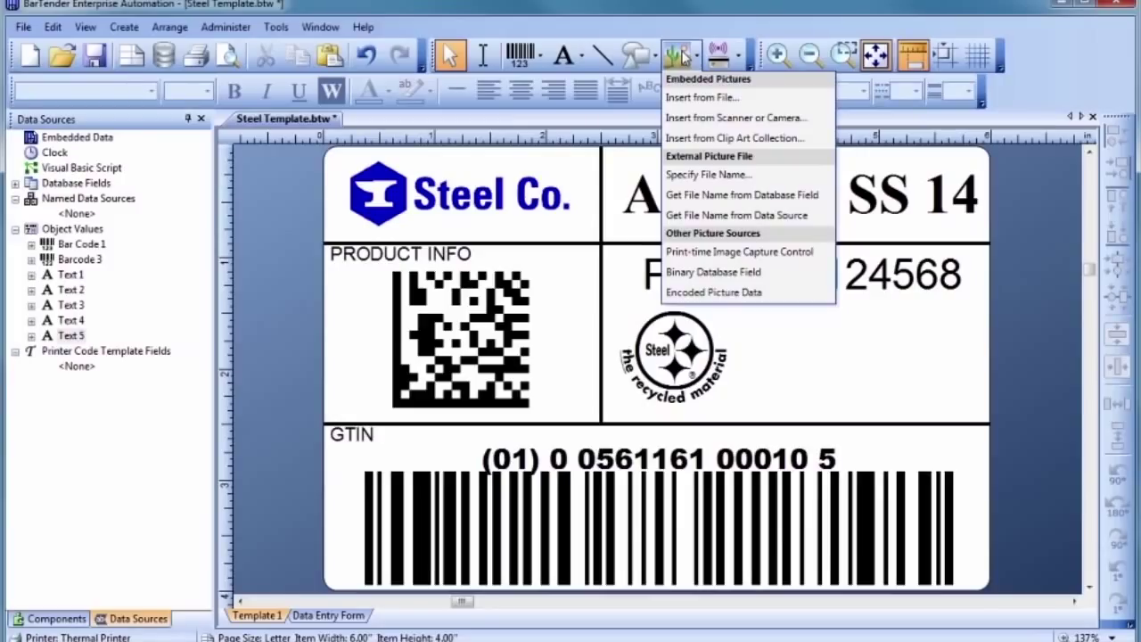
mouse_move(688, 80)
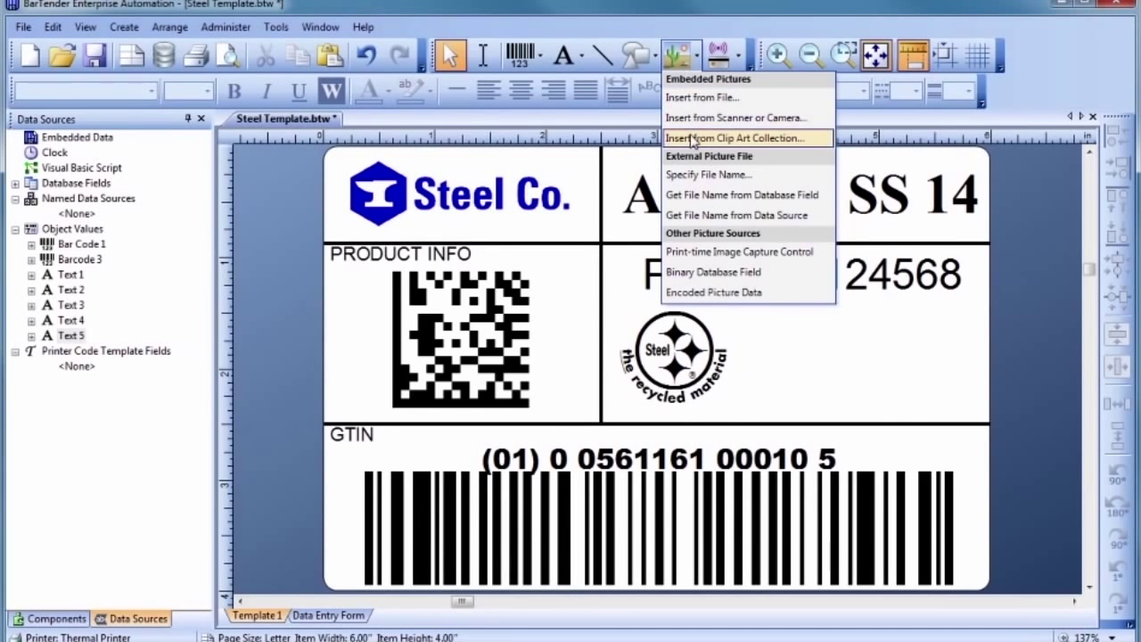
click(733, 137)
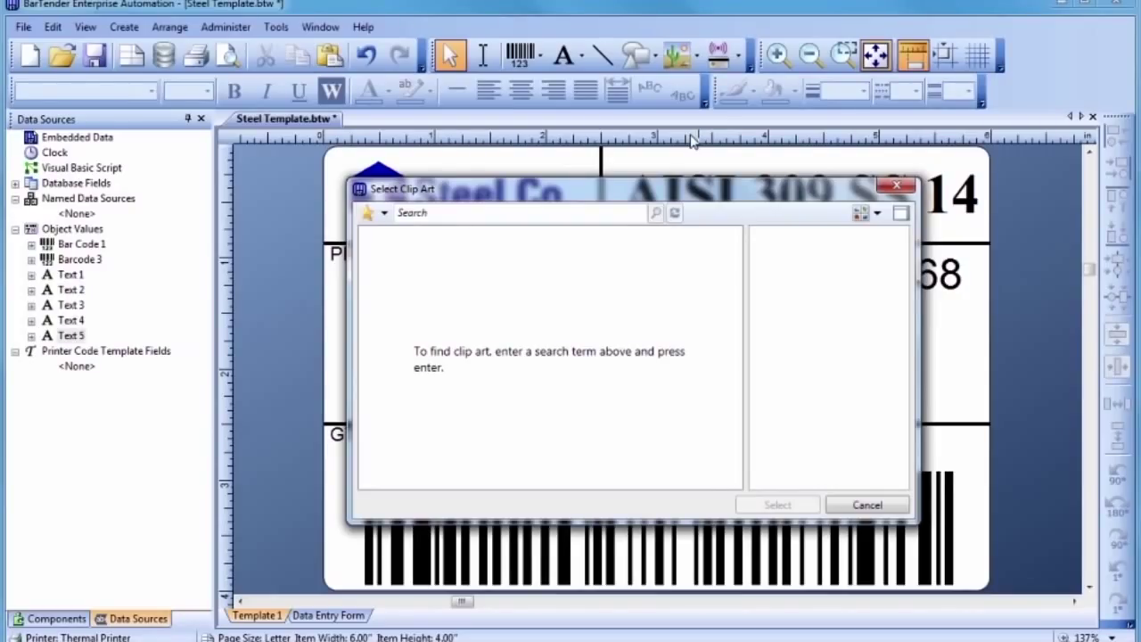
mouse_move(659, 157)
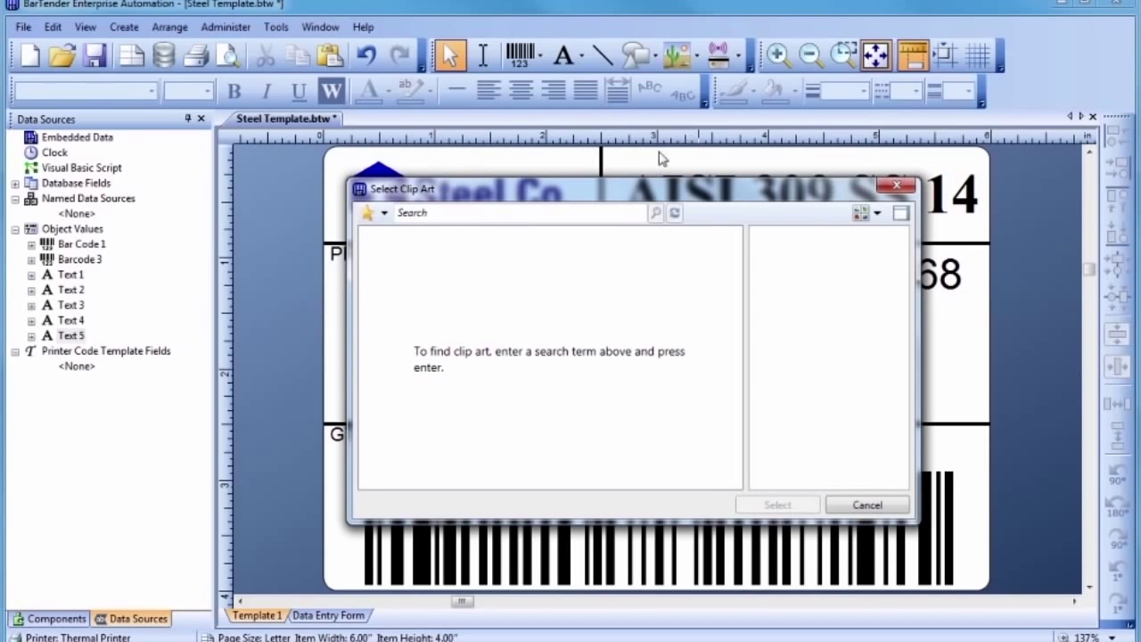
text(s)
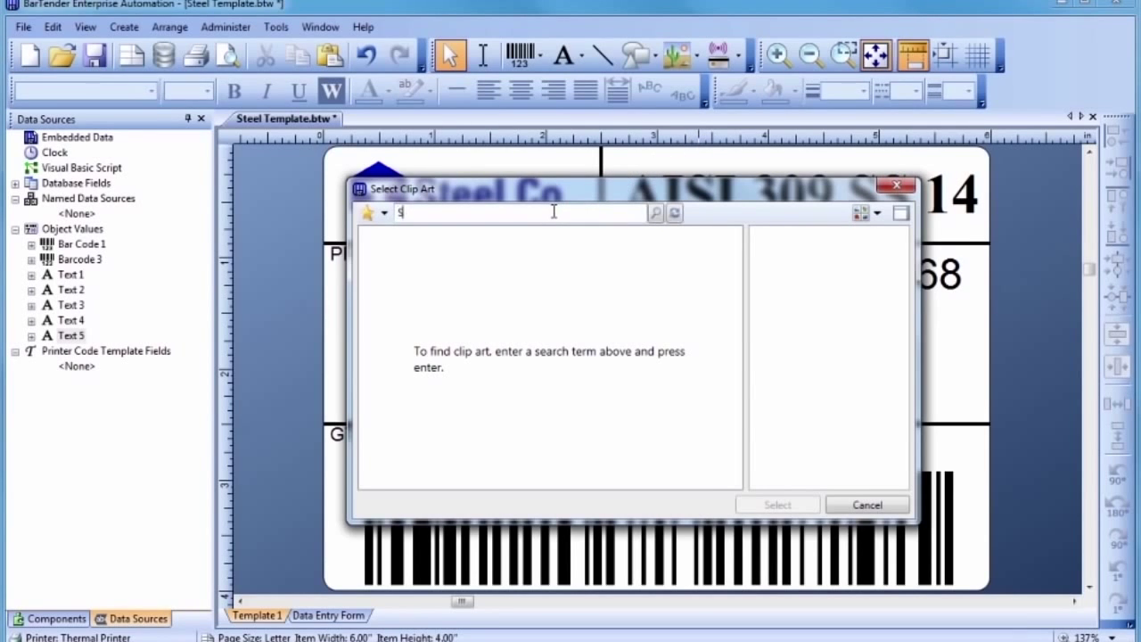
text(Screwdriver)
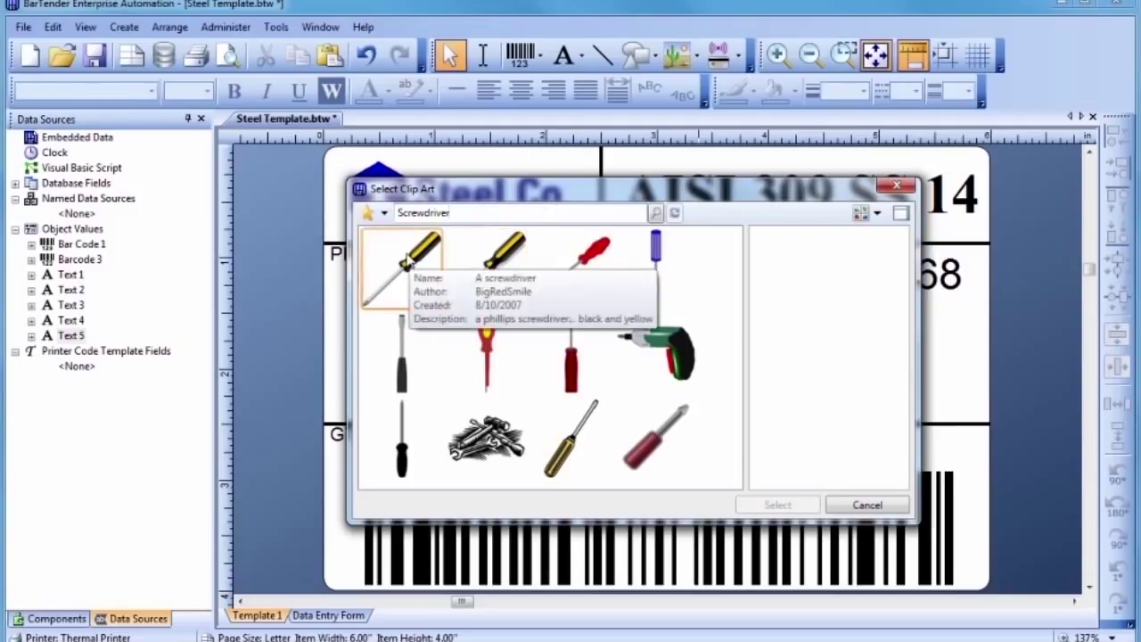
click(867, 504)
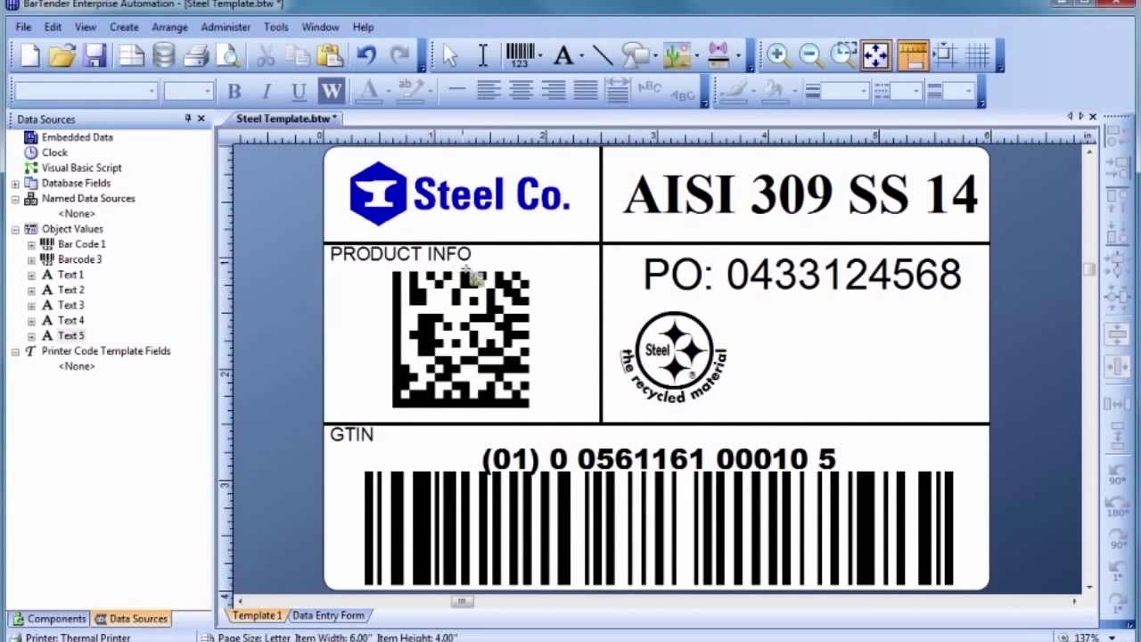
mouse_move(794, 357)
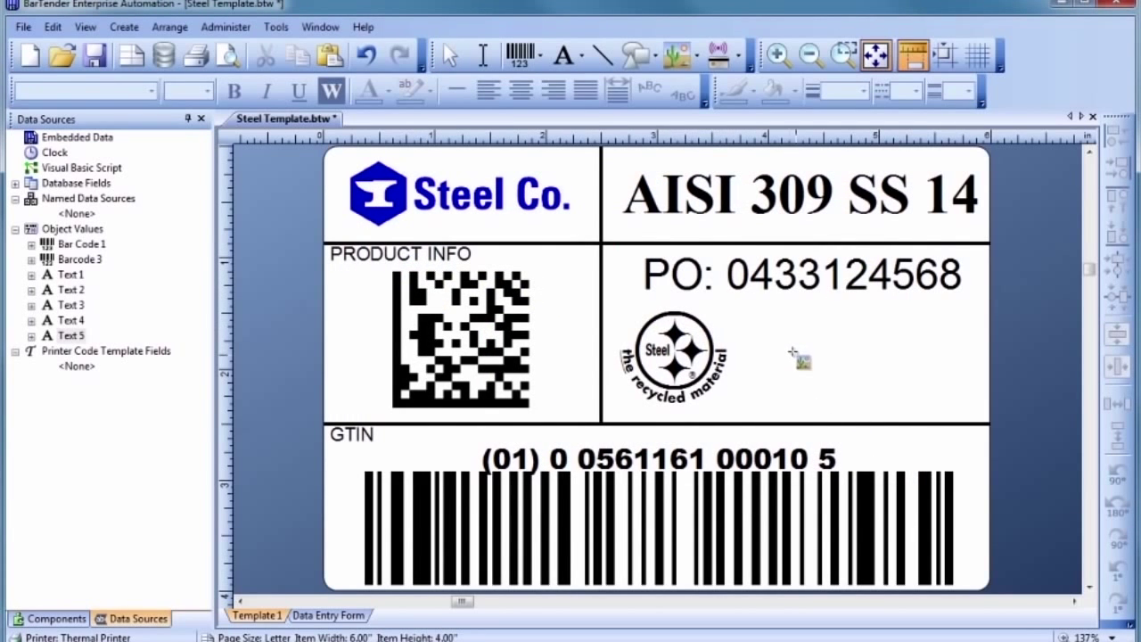
Drop the screwdriver picture right of the recycling symbol and shrink it slightly
click(793, 357)
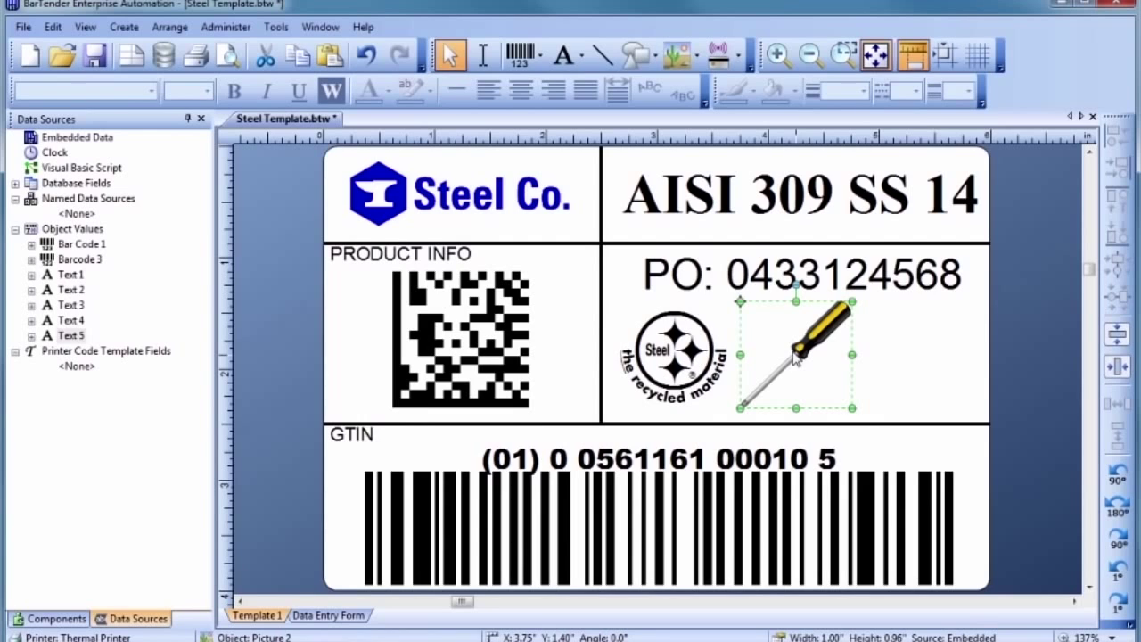
mouse_move(798, 321)
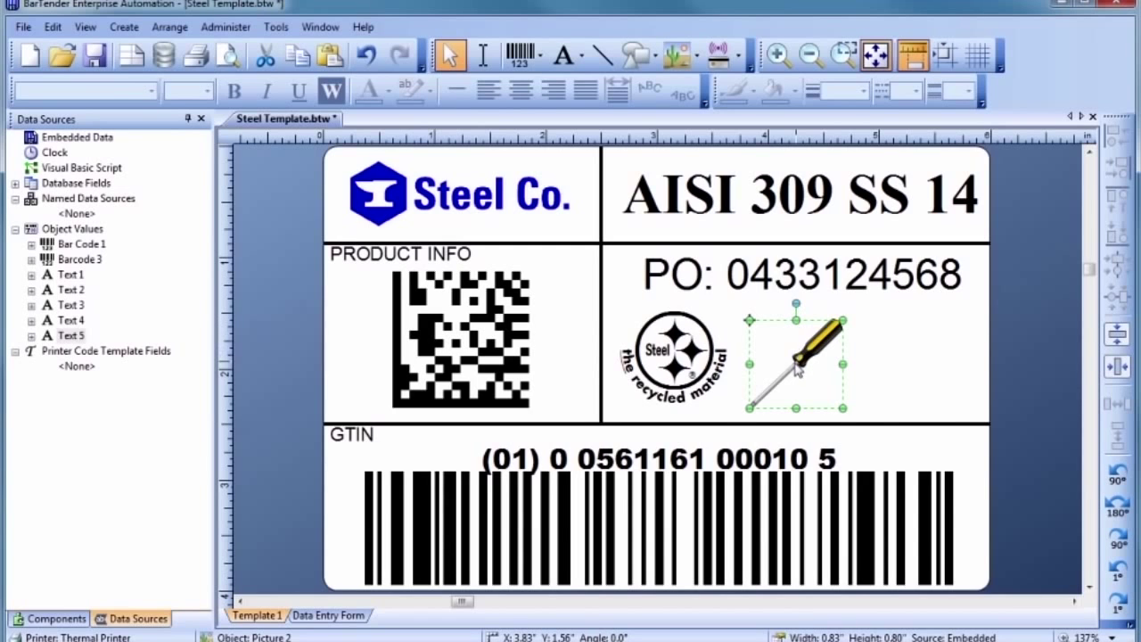
drag(799, 369, 799, 357)
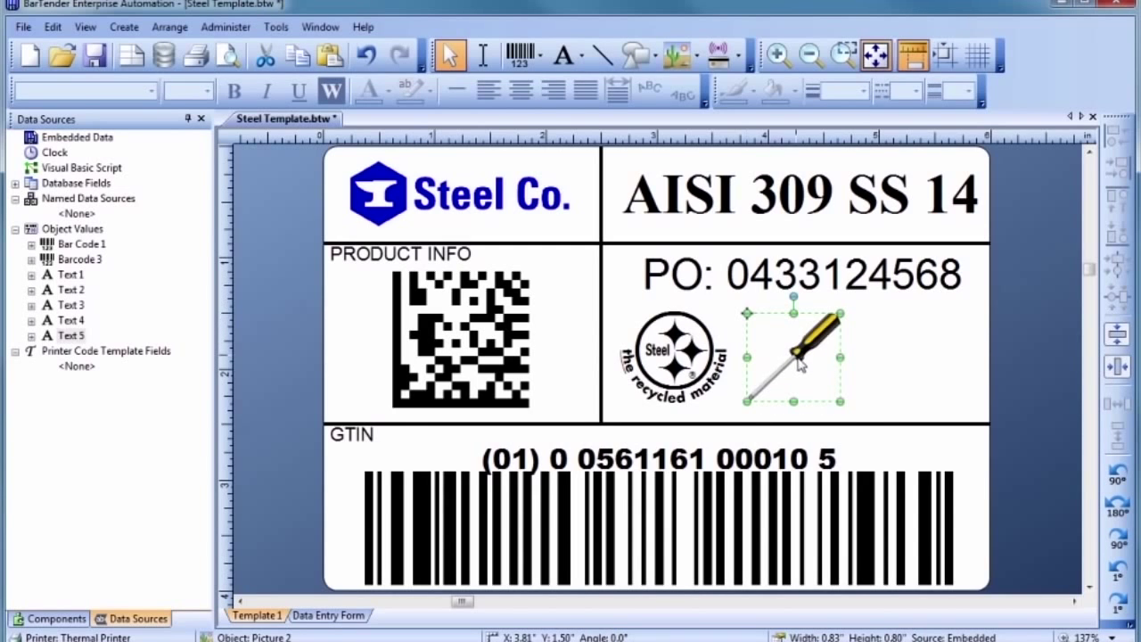
click(859, 367)
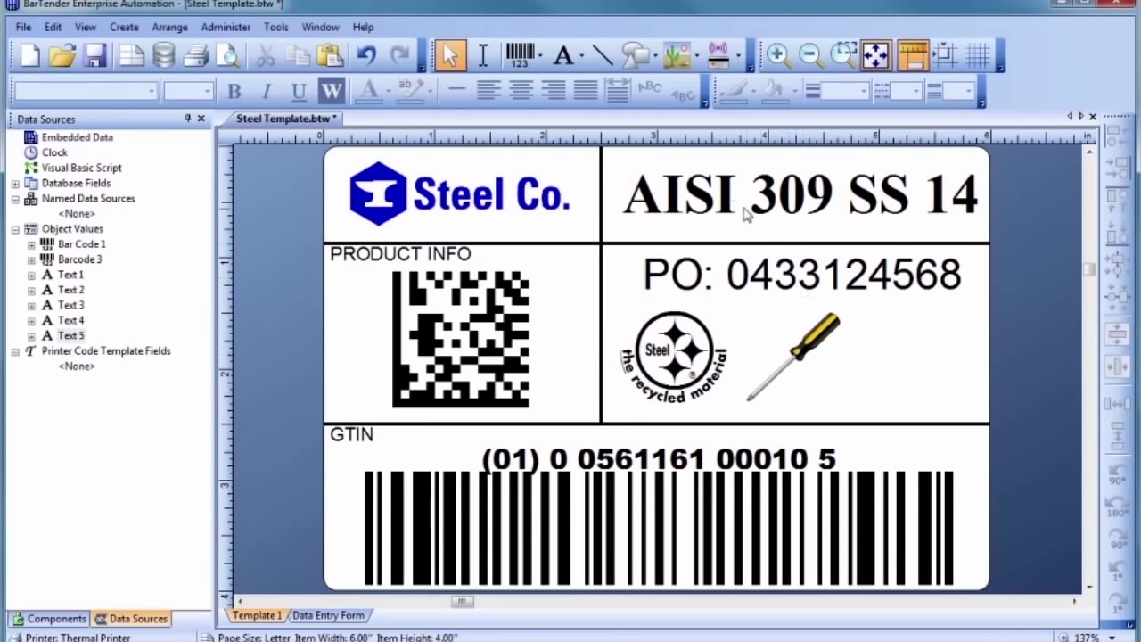
Draw an up Block Arrow beside the screwdriver and bring up its shape properties
click(631, 55)
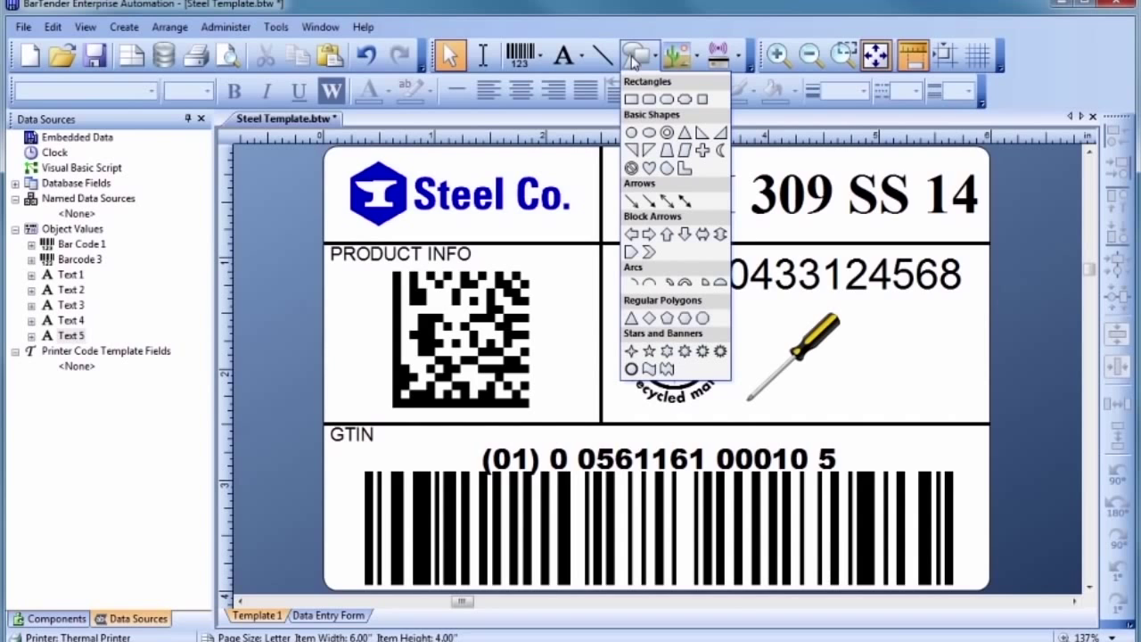
mouse_move(649, 168)
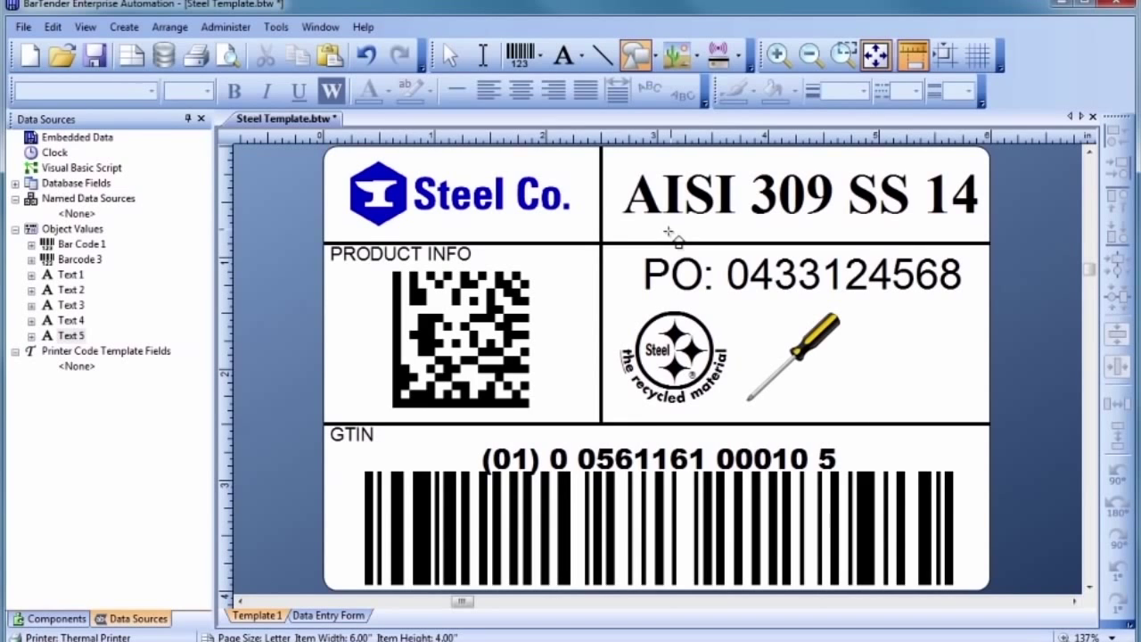
mouse_move(799, 303)
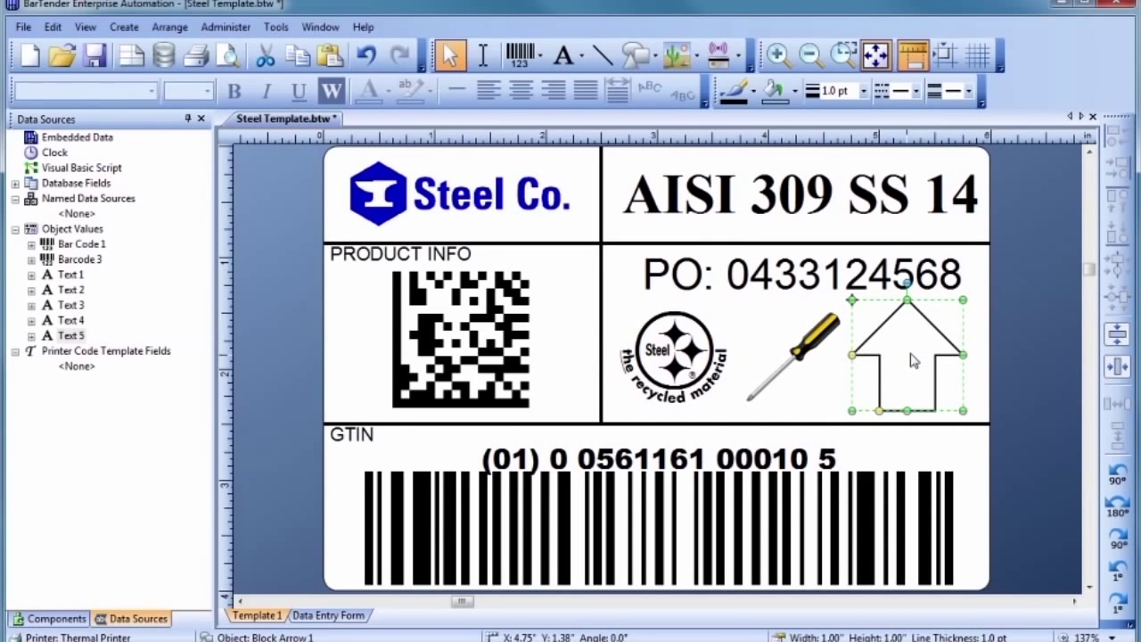
mouse_move(900, 343)
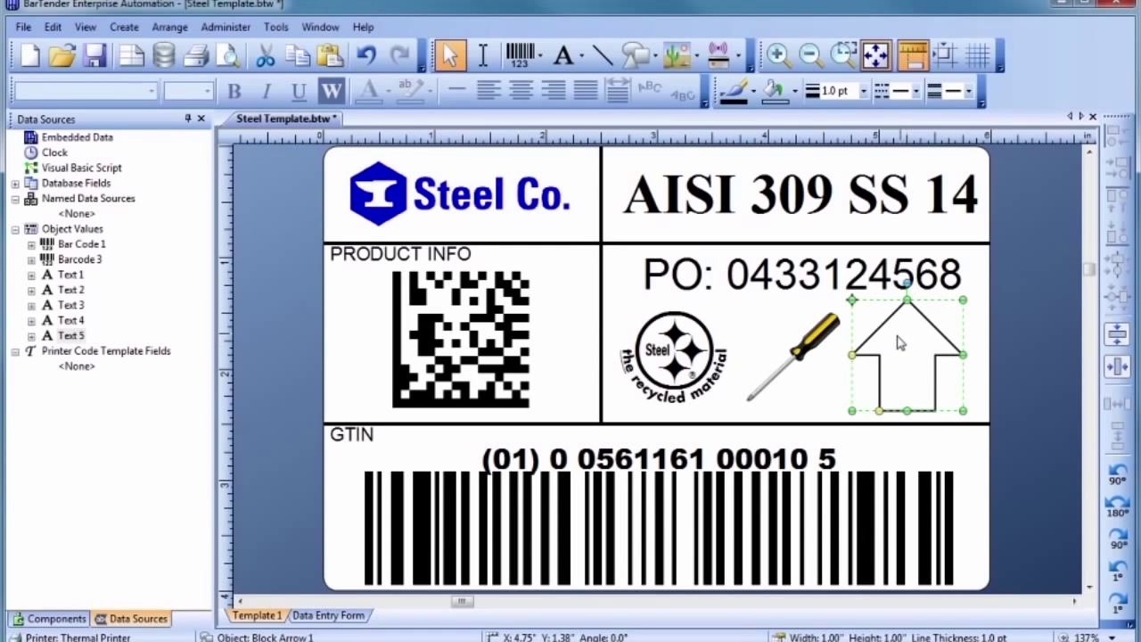
double_click(902, 342)
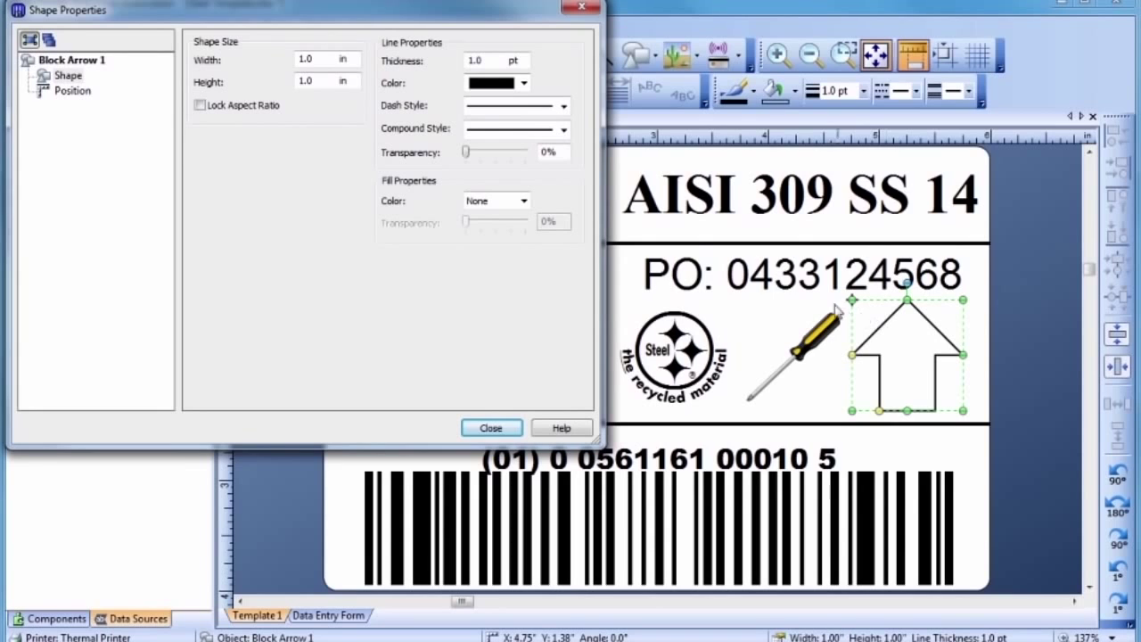
mouse_move(524, 207)
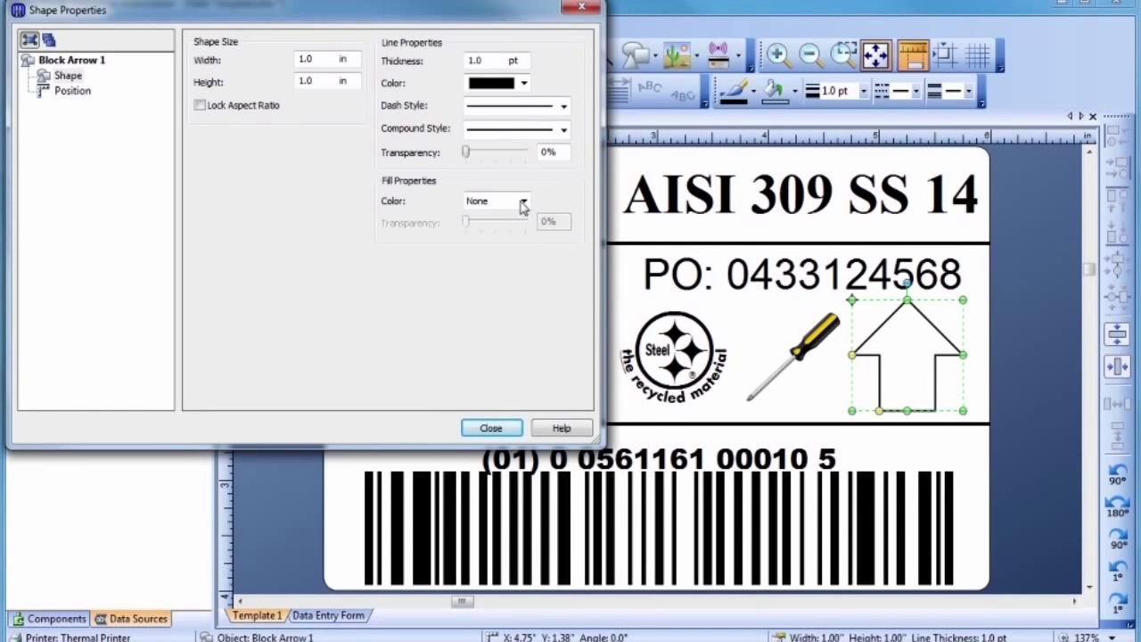
Give the arrow a Gradient fill using the yellow-to-red preset and confirm
click(524, 199)
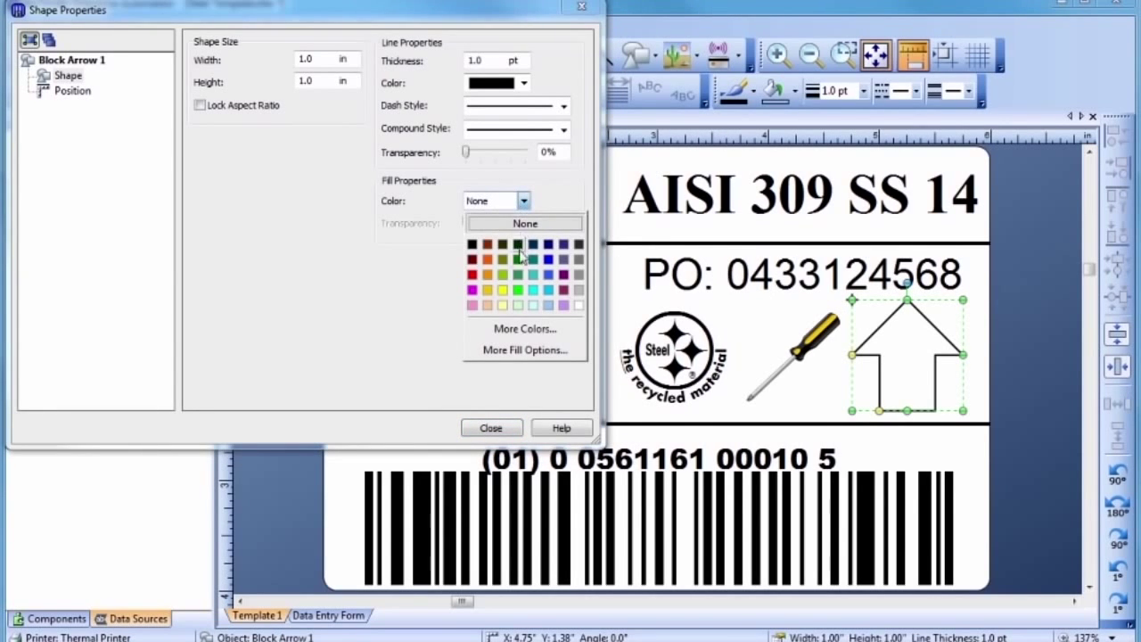
click(524, 349)
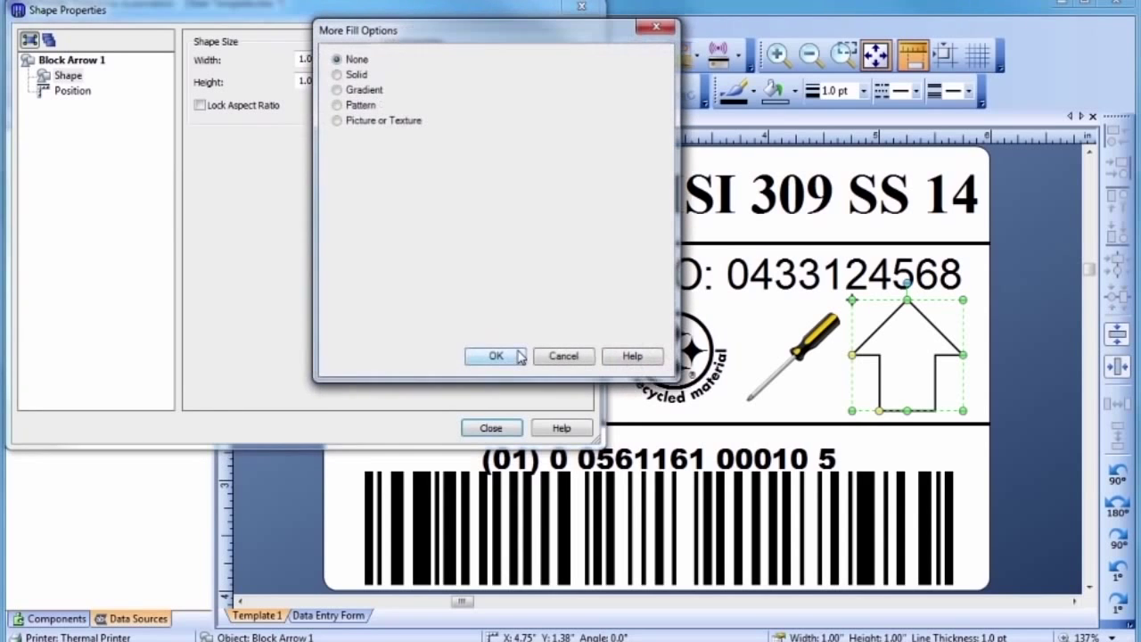
mouse_move(432, 225)
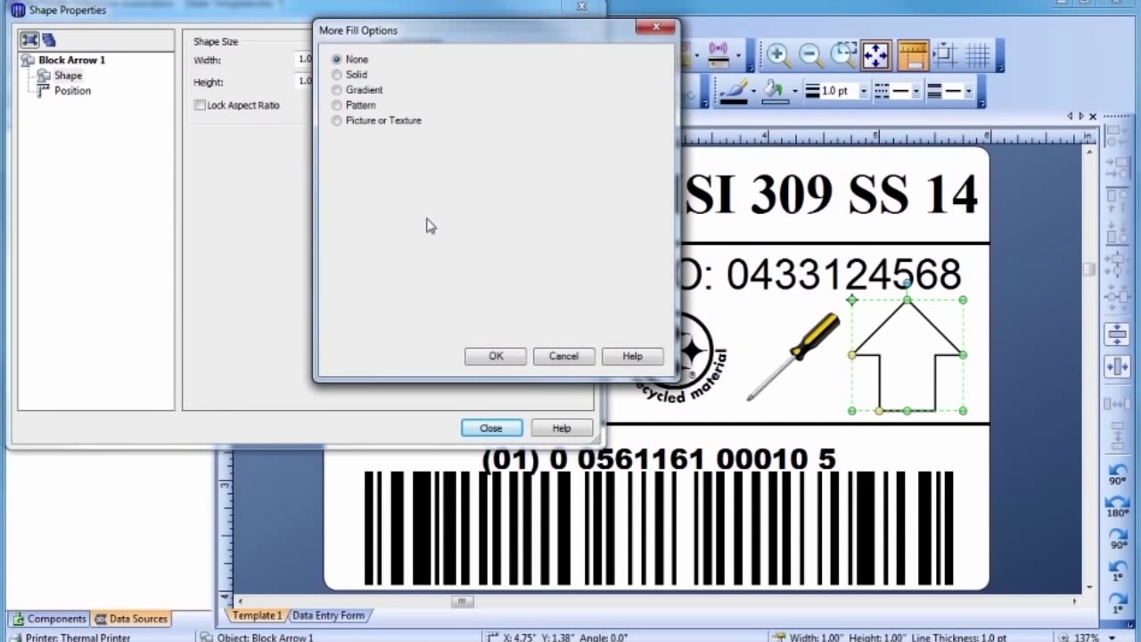
click(337, 89)
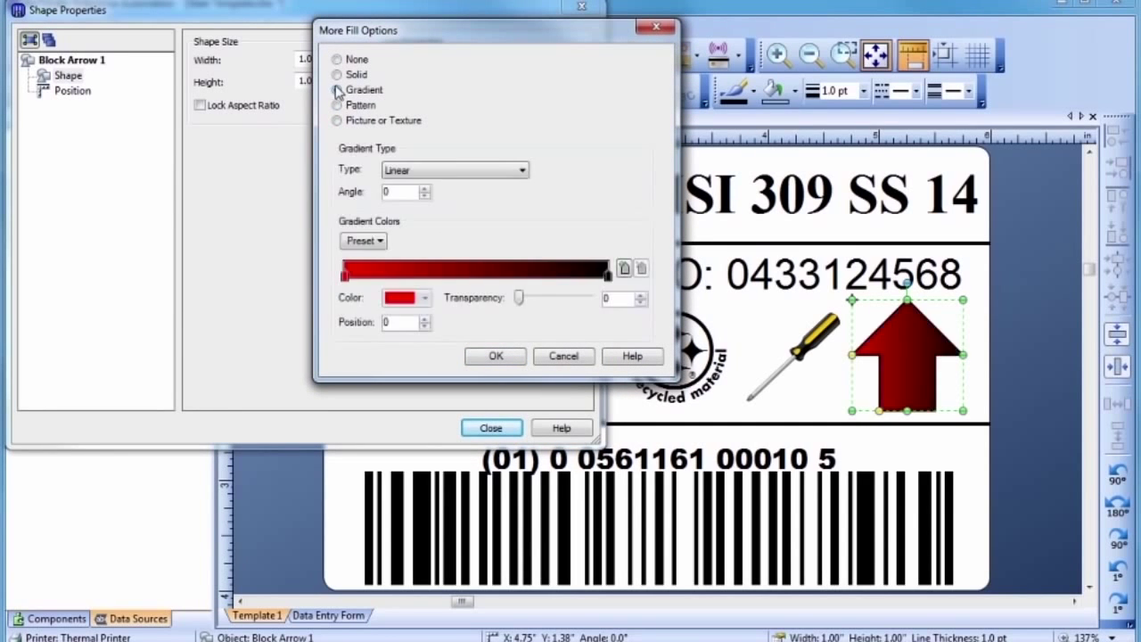
click(337, 89)
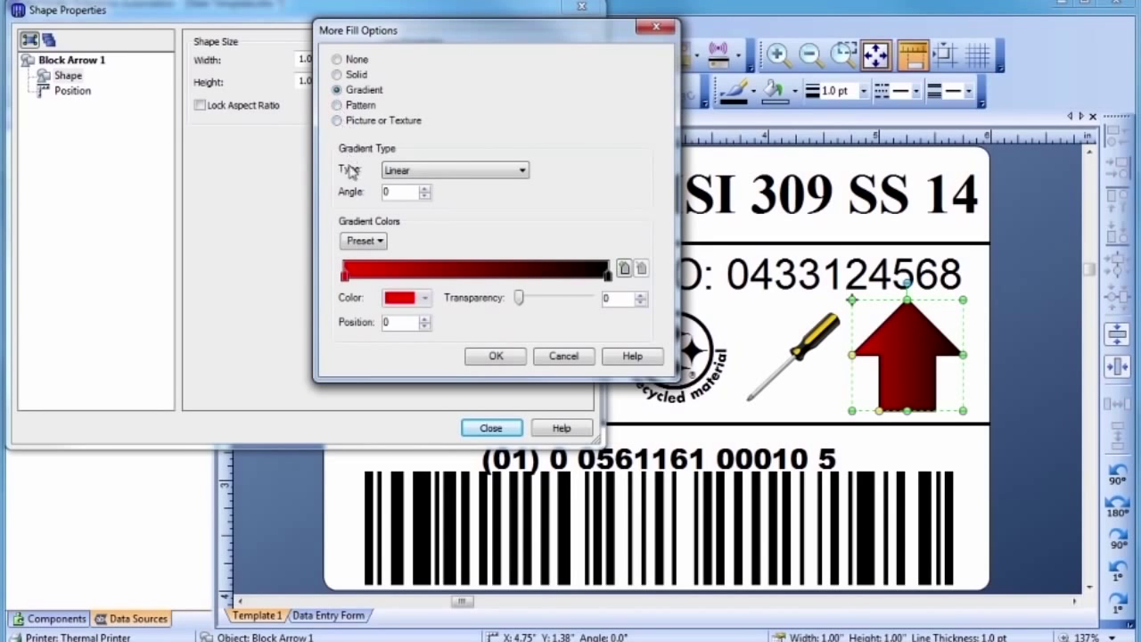
click(364, 240)
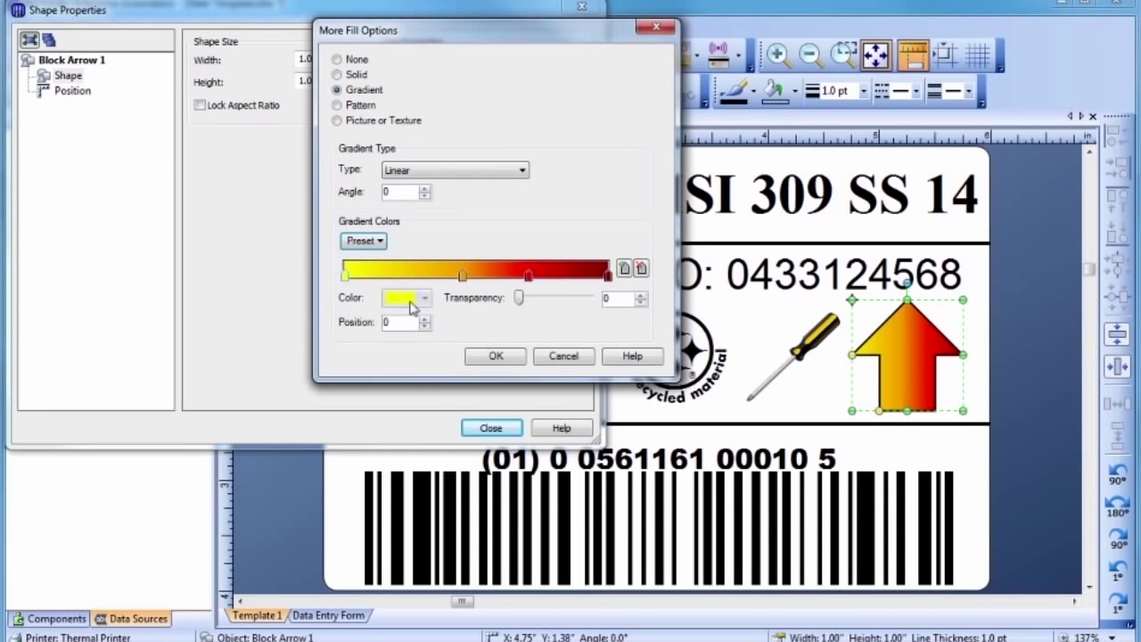
click(496, 353)
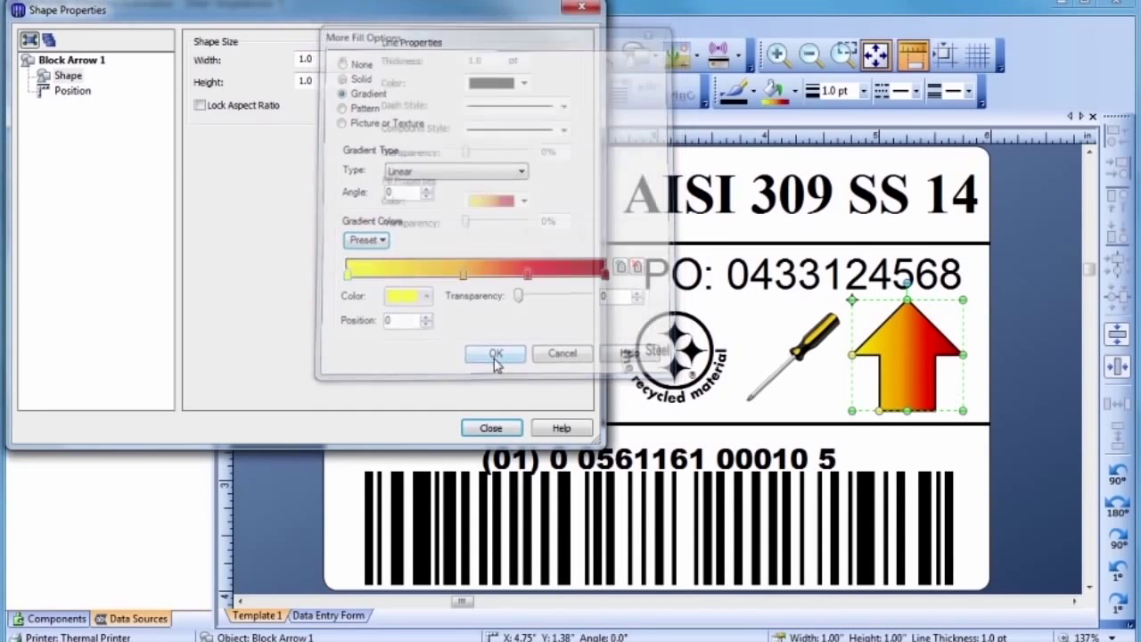
click(496, 353)
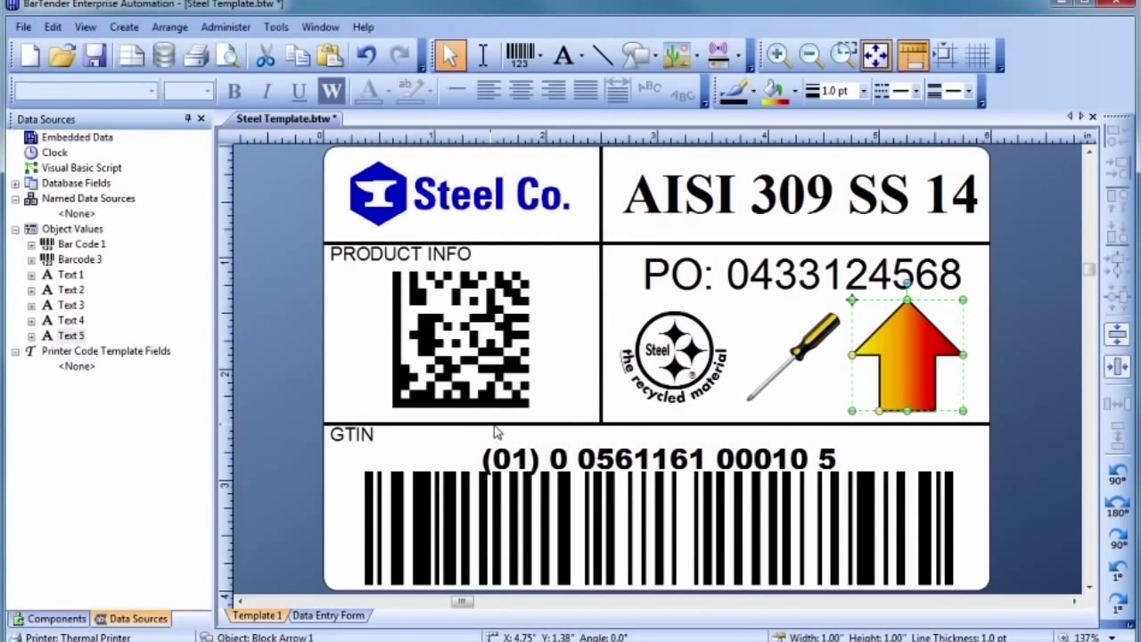
click(549, 408)
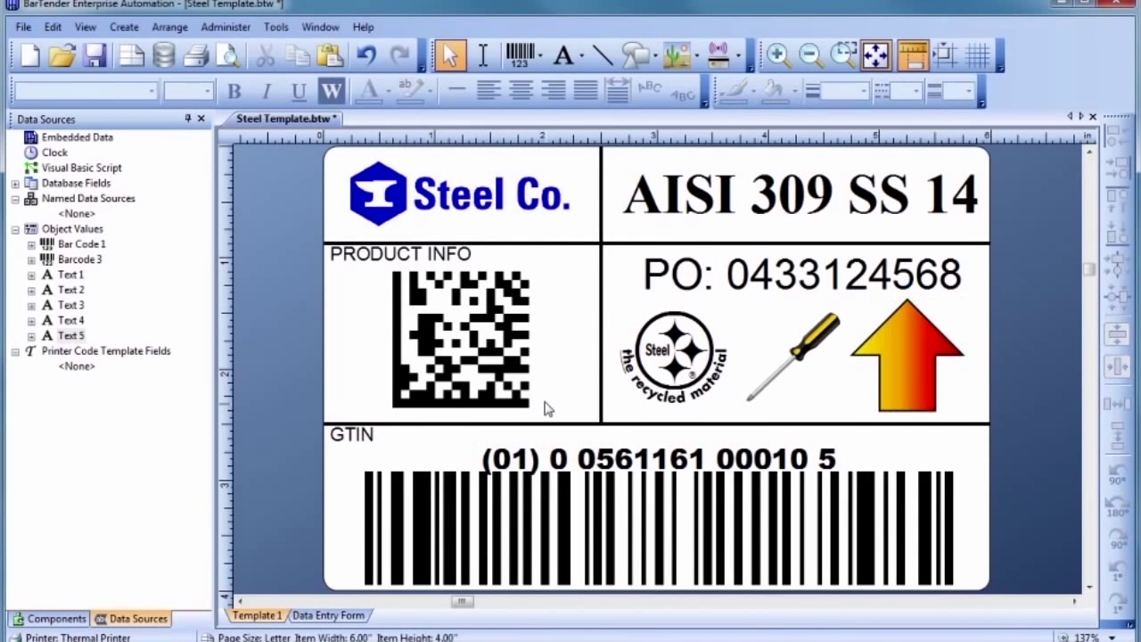